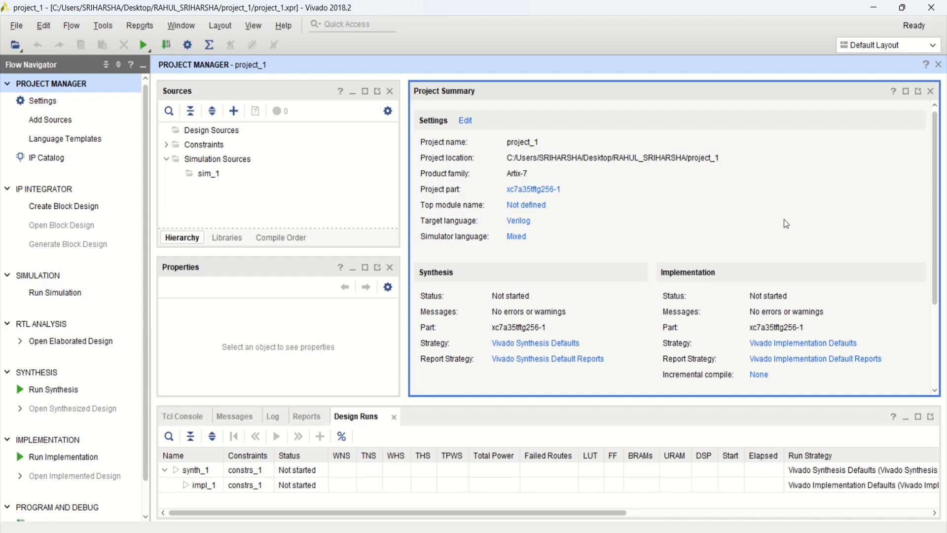
{"action": "mouse_move", "coordinate": [690, 251]}
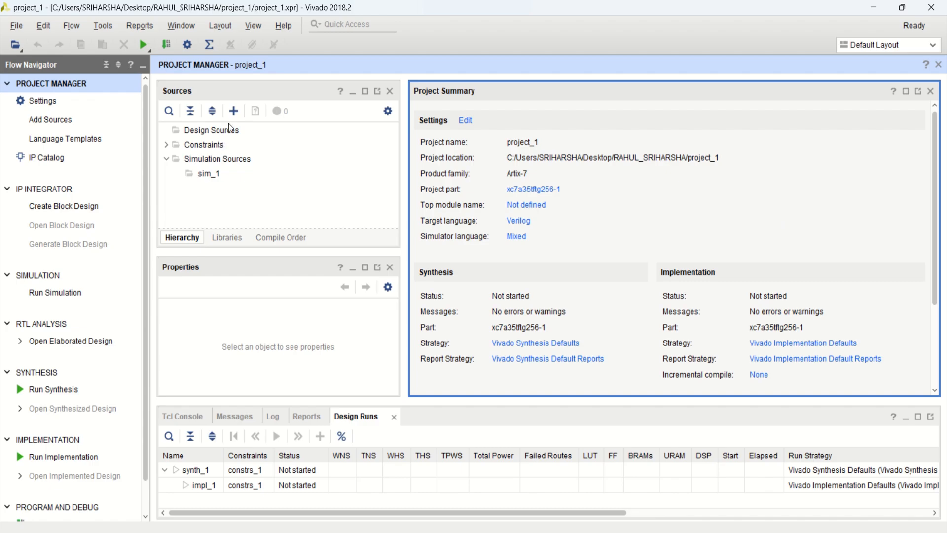
{"action": "mouse_move", "coordinate": [233, 110]}
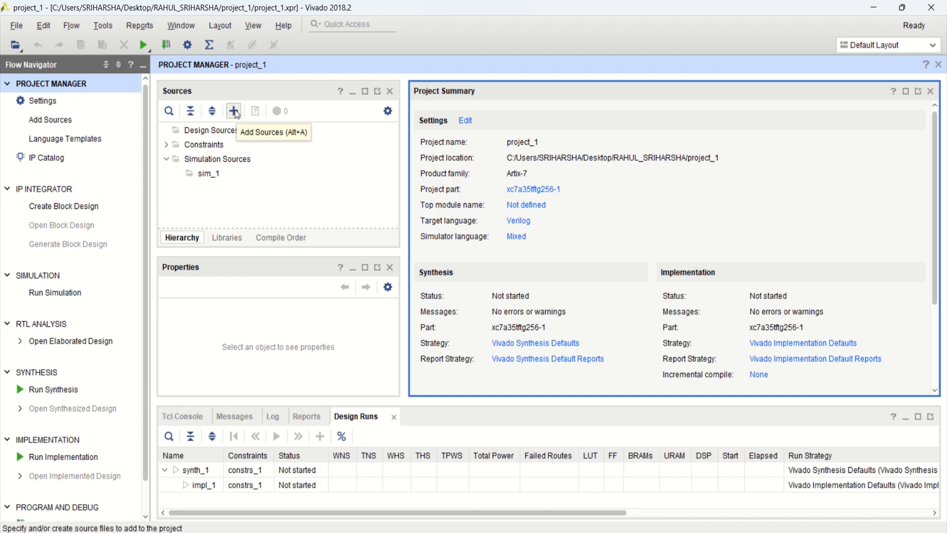
- Start the Add Sources wizard with 'Add or create design sources' selected
{"action": "left_click", "coordinate": [235, 111]}
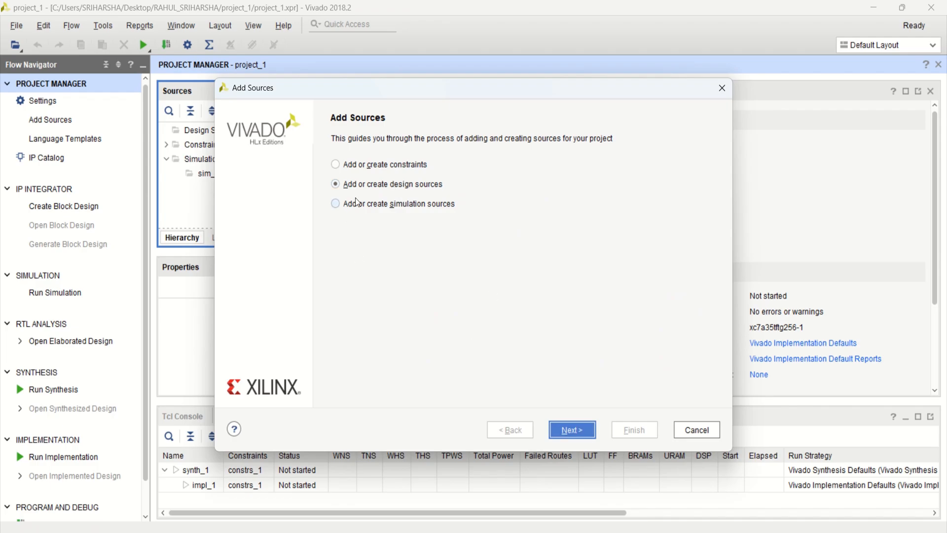
{"action": "mouse_move", "coordinate": [416, 190]}
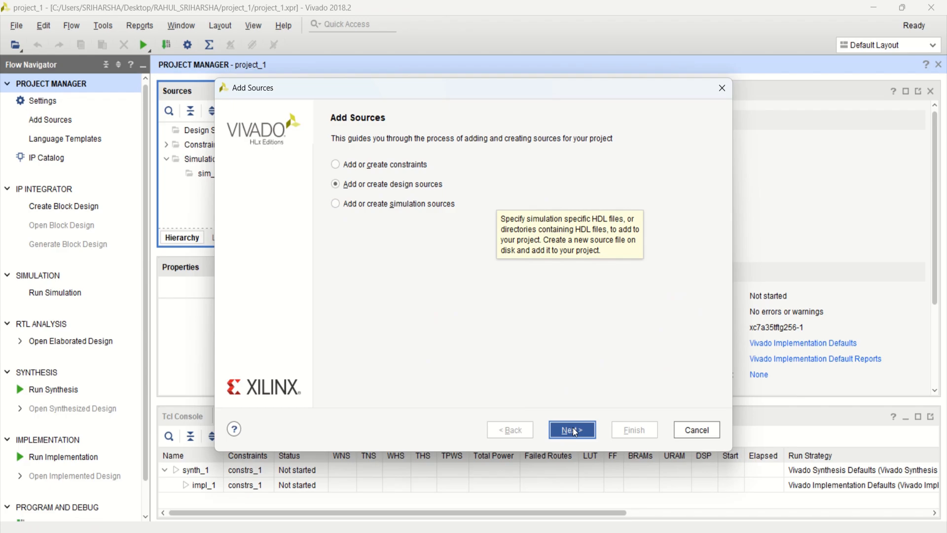
- Create a new Verilog source file named andx2.v and finish adding it to the project
{"action": "left_click", "coordinate": [571, 429]}
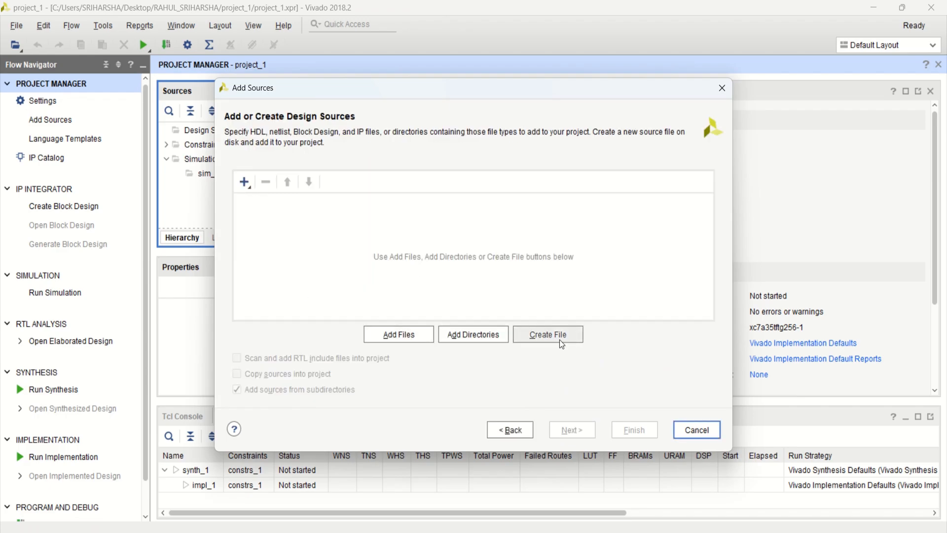
{"action": "mouse_move", "coordinate": [561, 341]}
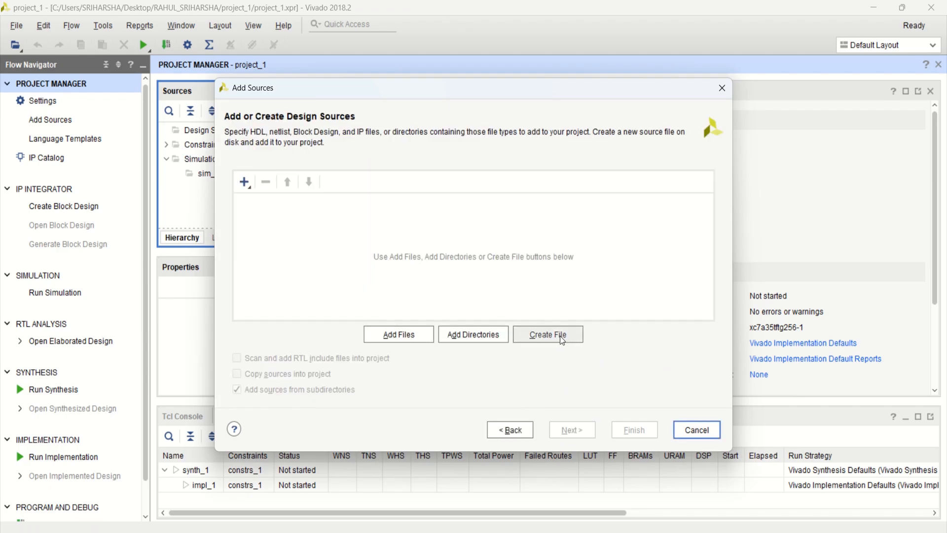
{"action": "left_click", "coordinate": [546, 334]}
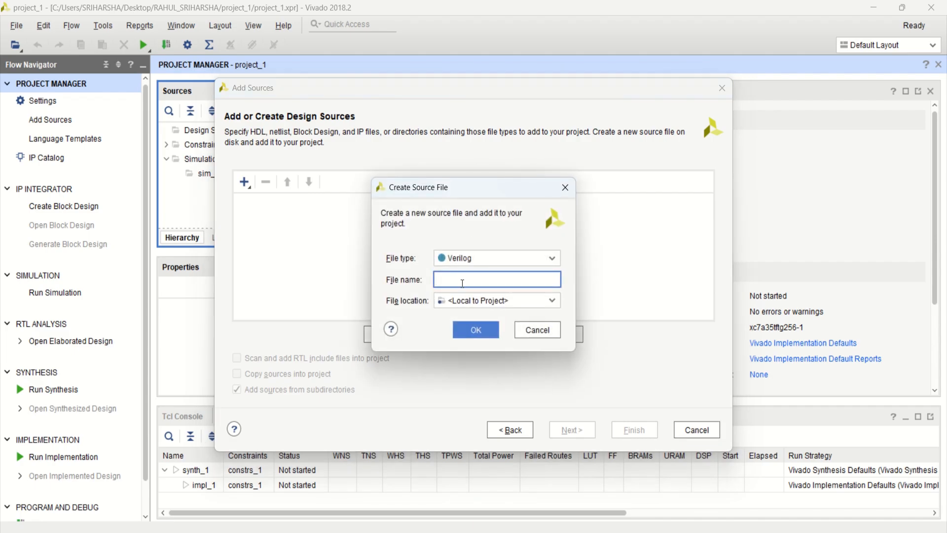
{"action": "type", "text": "an"}
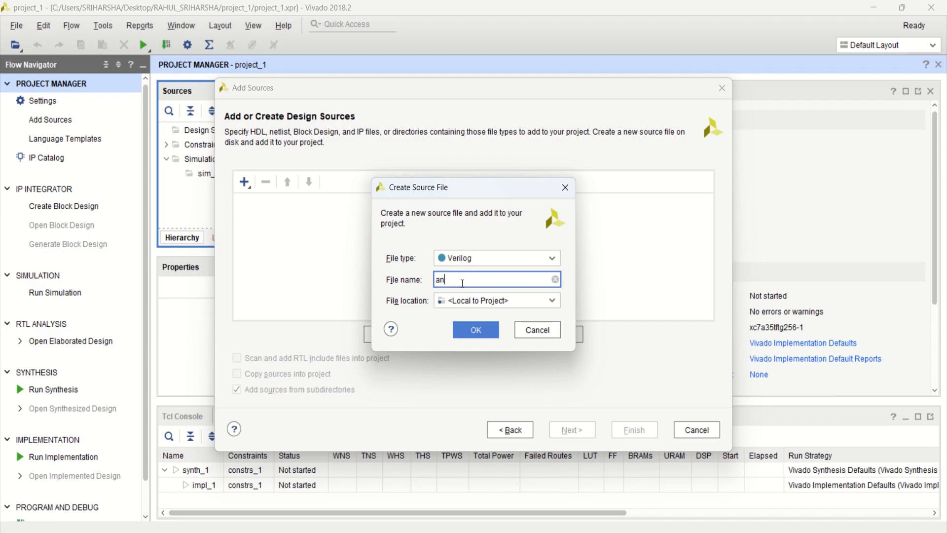
{"action": "type", "text": "d"}
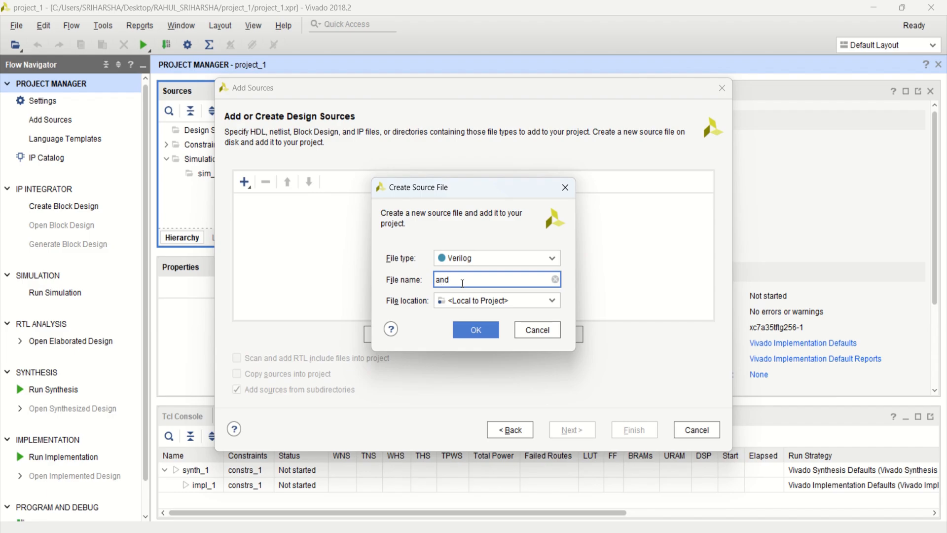
{"action": "type", "text": "x"}
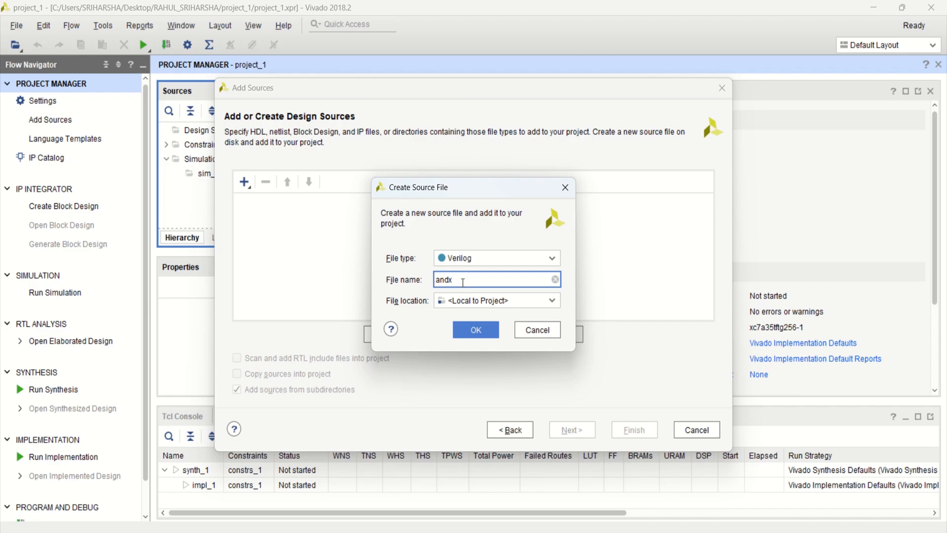
{"action": "type", "text": "2"}
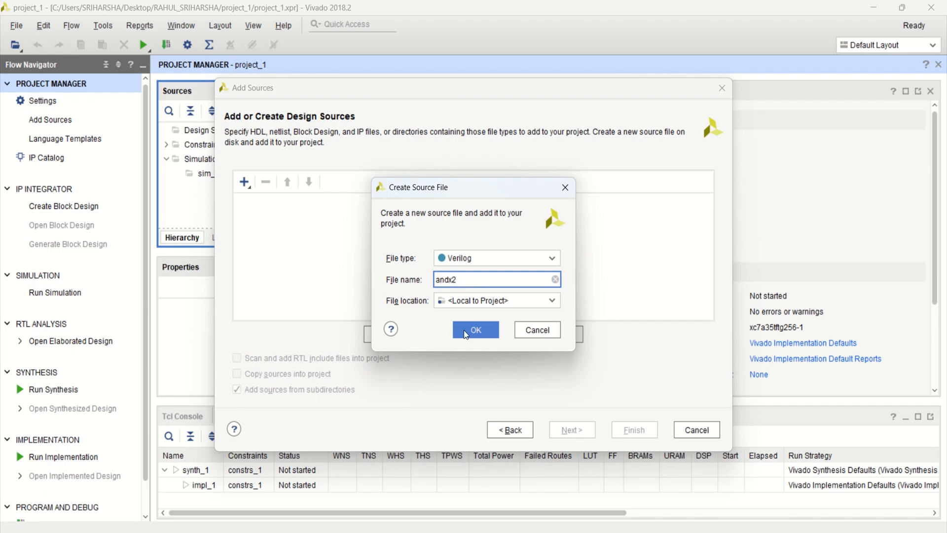
{"action": "left_click", "coordinate": [476, 329]}
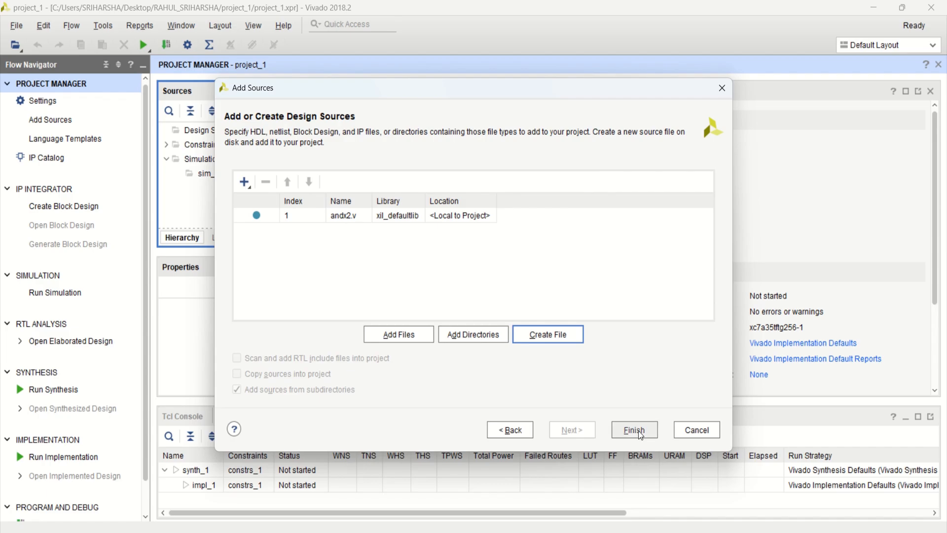
{"action": "left_click", "coordinate": [634, 430]}
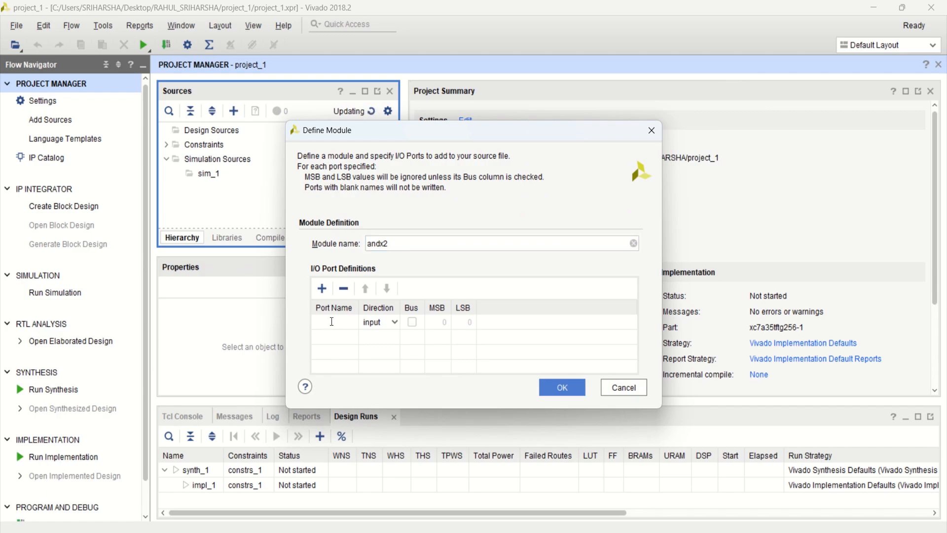
- Define module ports a,b as inputs and y as output, then enlarge the Sources panel
{"action": "type", "text": "a"}
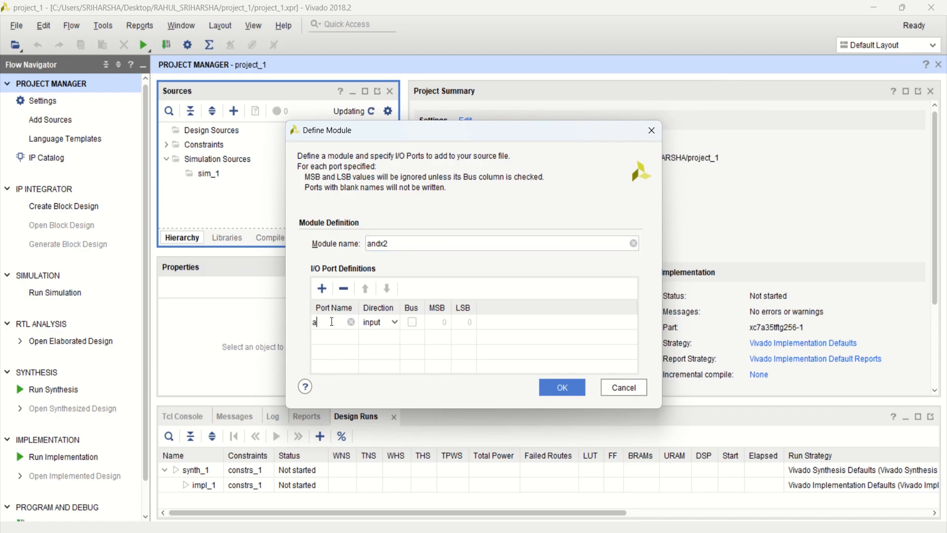
{"action": "type", "text": ",b"}
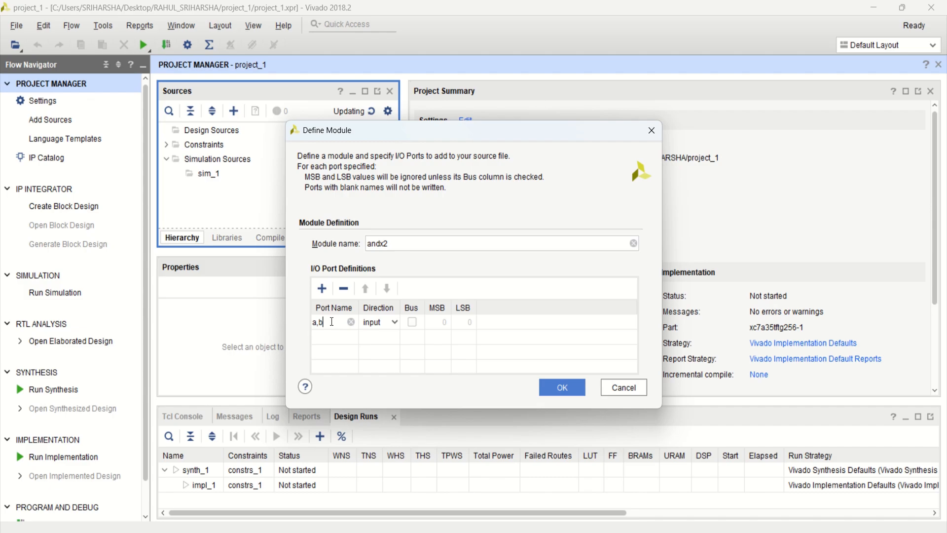
{"action": "left_click", "coordinate": [322, 288]}
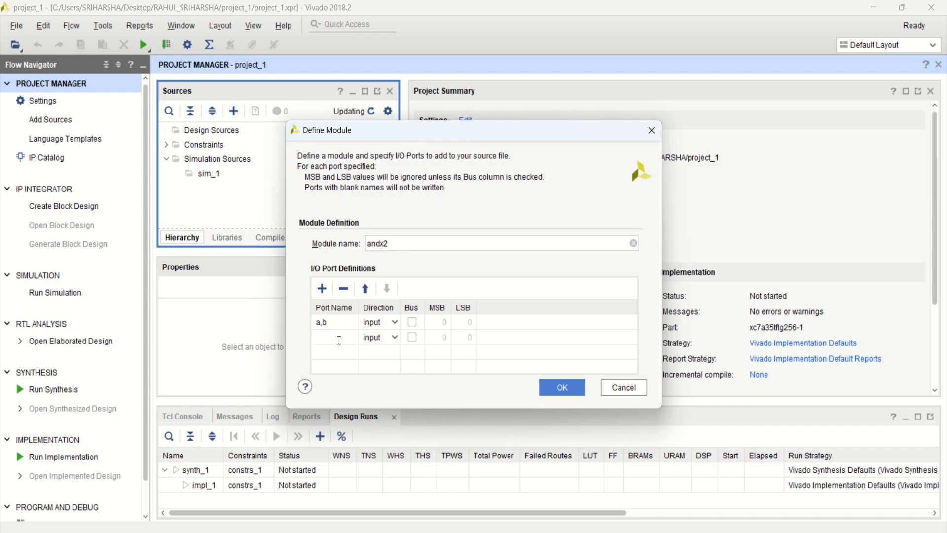
{"action": "left_click", "coordinate": [393, 338]}
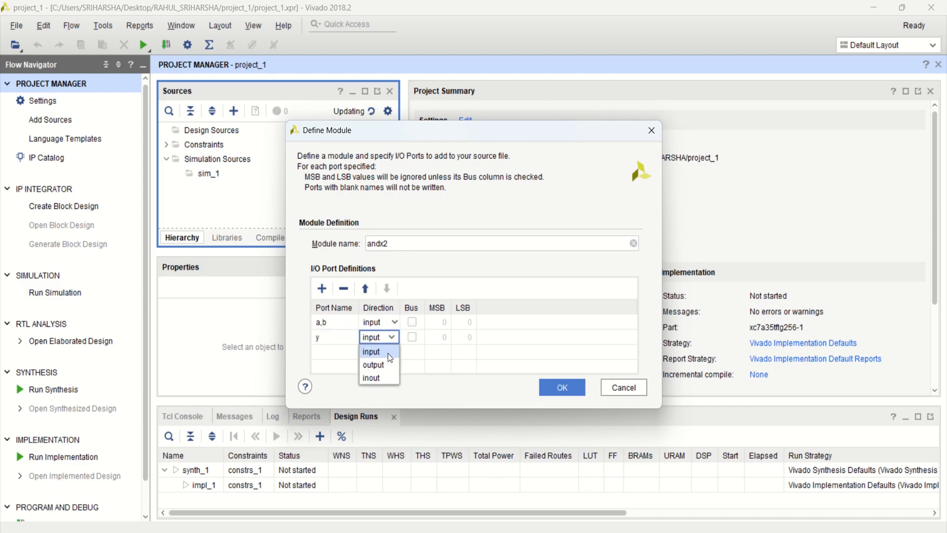
{"action": "left_click", "coordinate": [373, 364]}
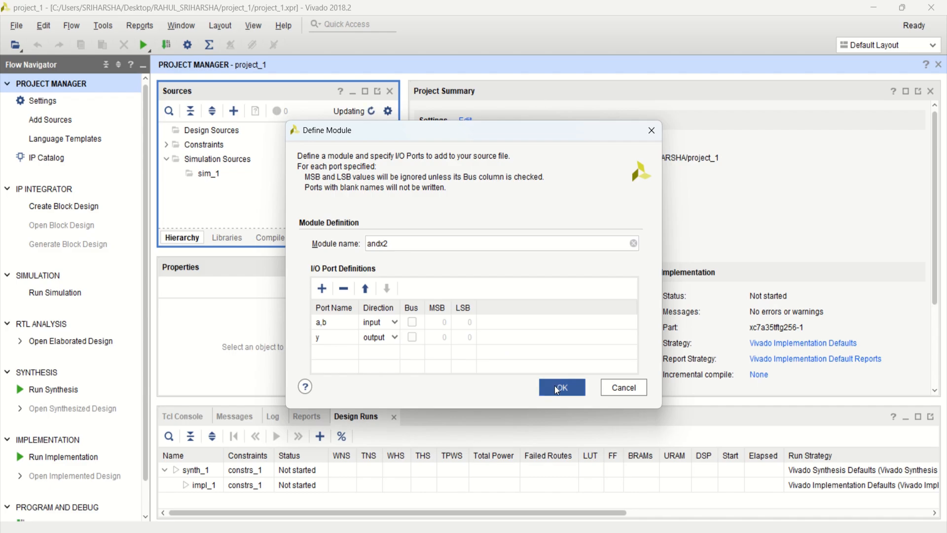
{"action": "left_click", "coordinate": [561, 387]}
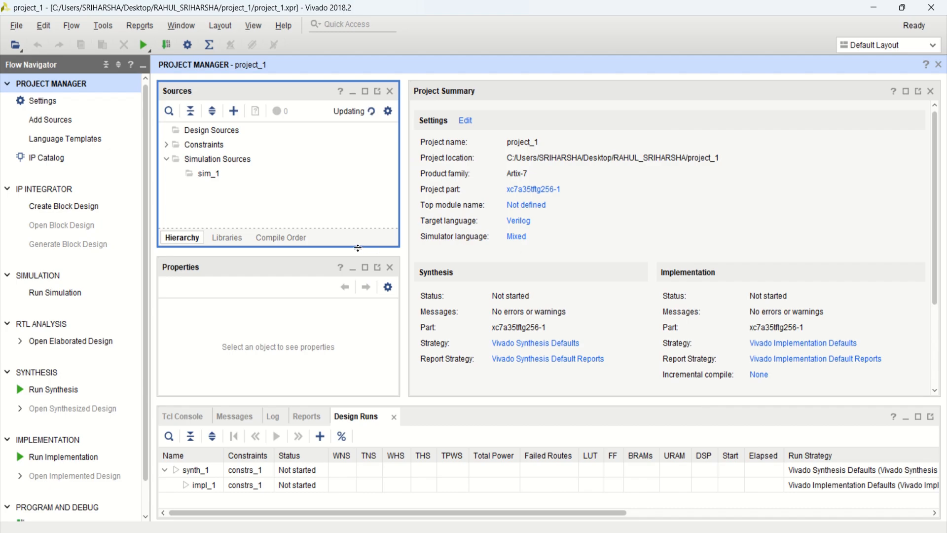
{"action": "left_click_drag", "start_coordinate": [358, 248], "coordinate": [353, 276]}
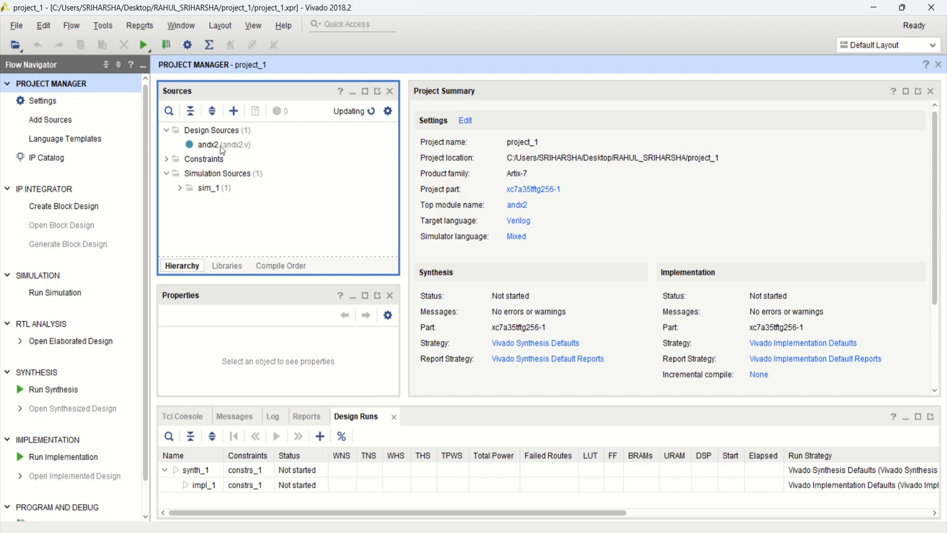
- Write 'assign y = a & b;' in andx2.v and save the file
{"action": "left_click", "coordinate": [224, 144]}
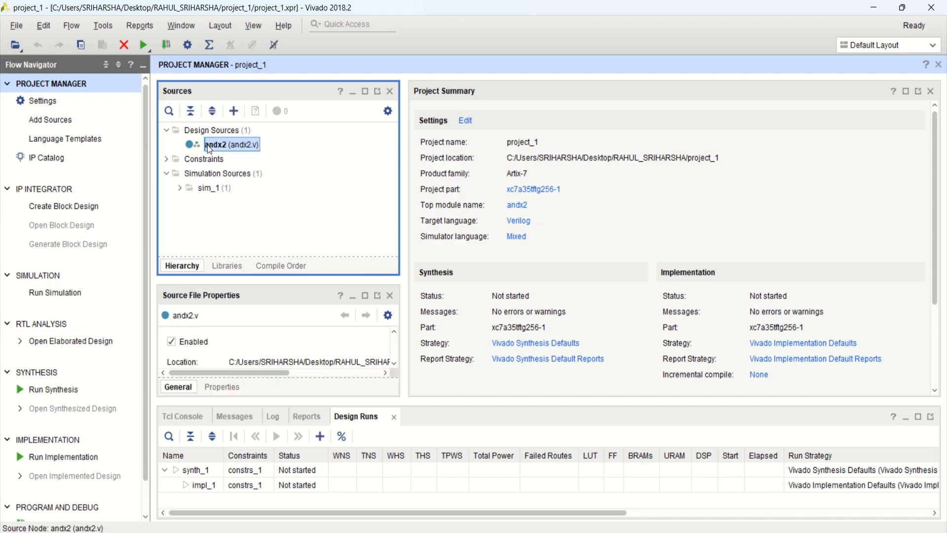
{"action": "double_click", "coordinate": [231, 144]}
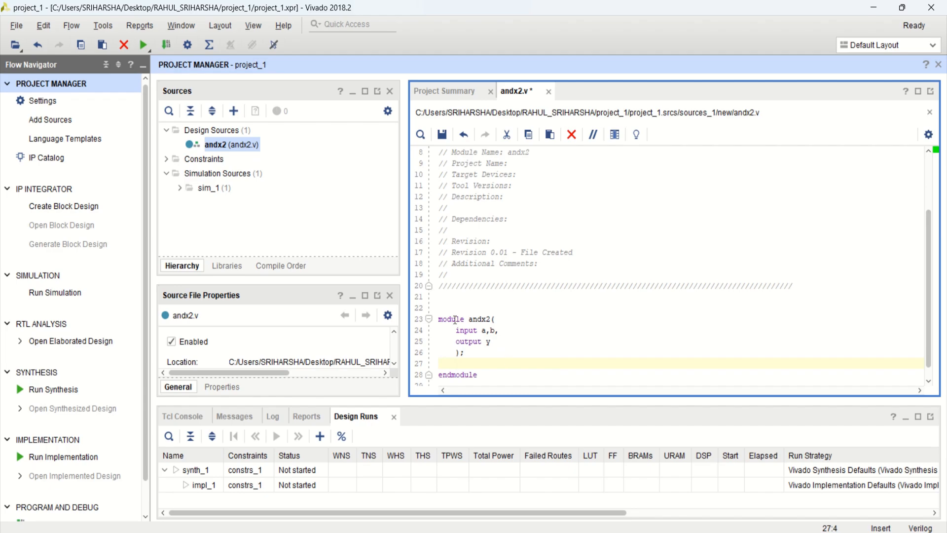
{"action": "left_click", "coordinate": [483, 319]}
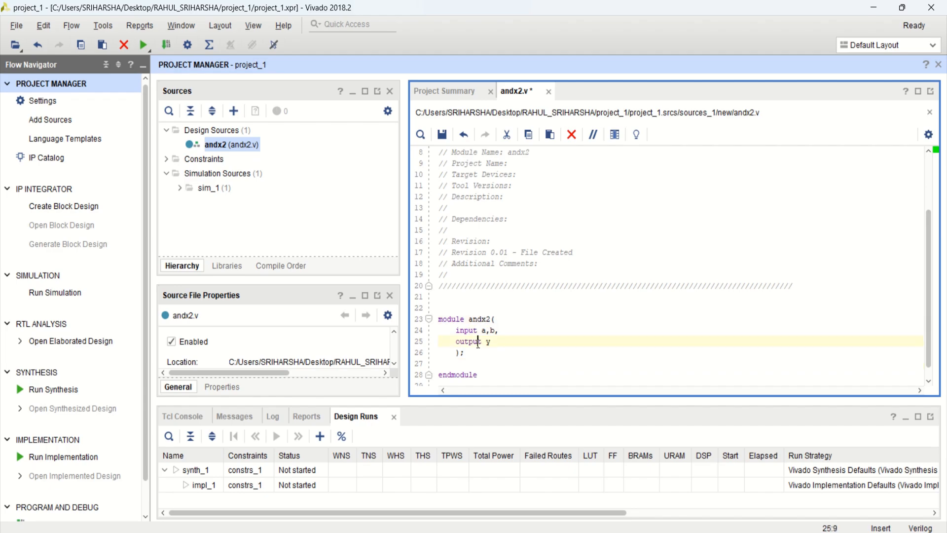
{"action": "left_click", "coordinate": [457, 364]}
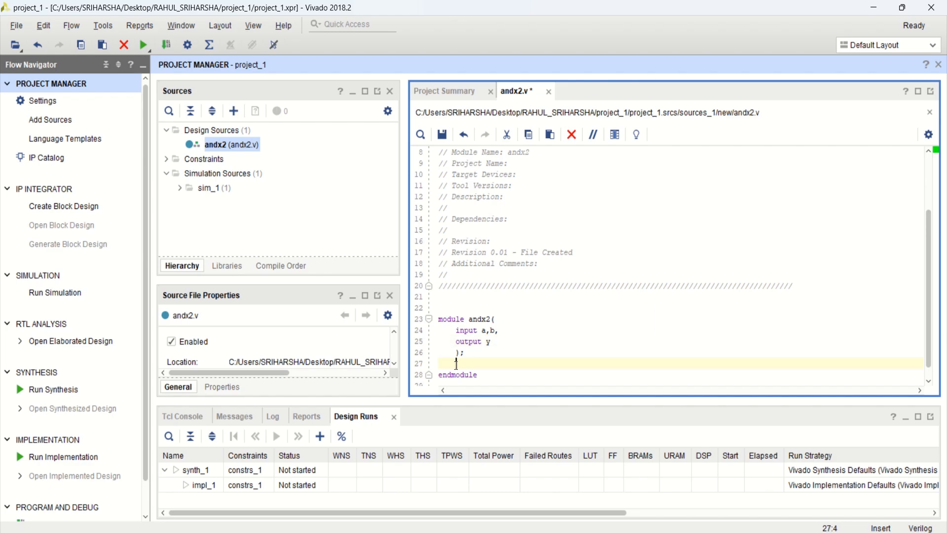
{"action": "type", "text": "a"}
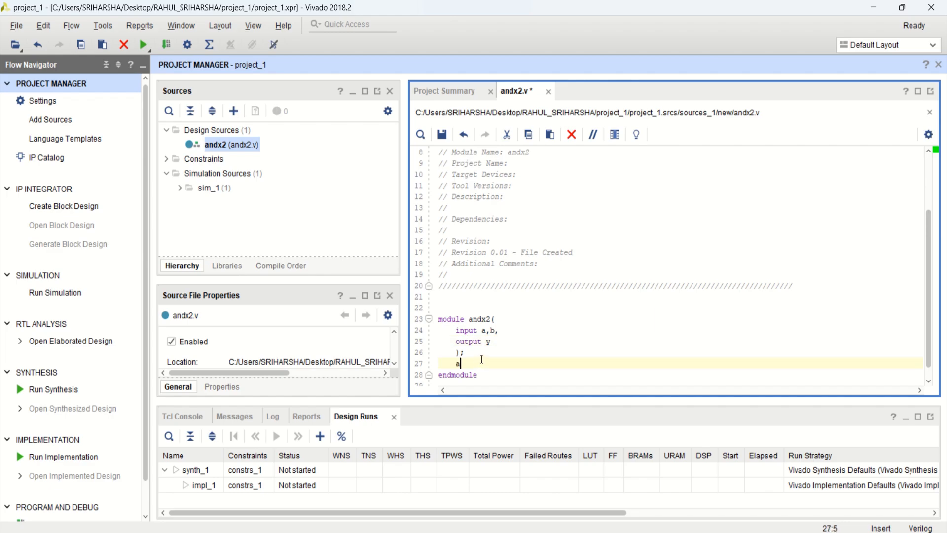
{"action": "type", "text": "ssign y ="}
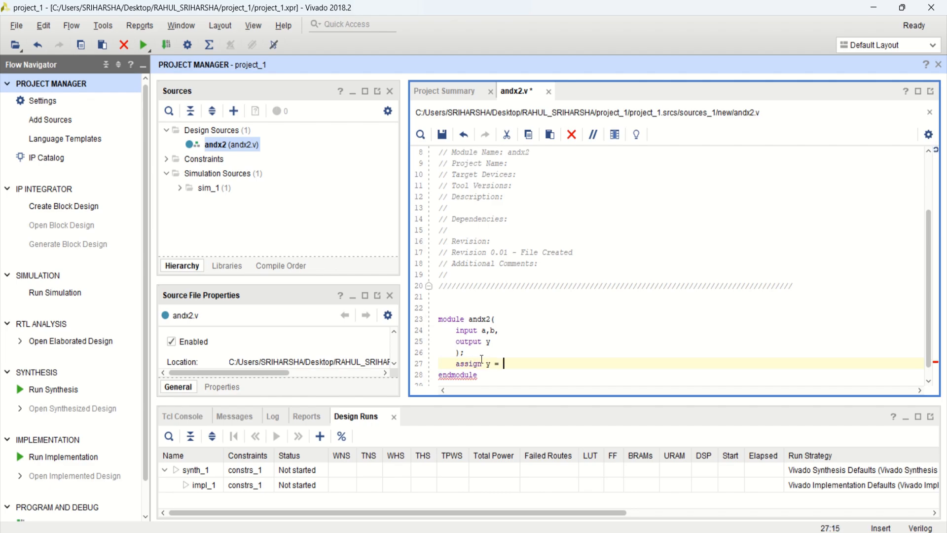
{"action": "type", "text": "a &"}
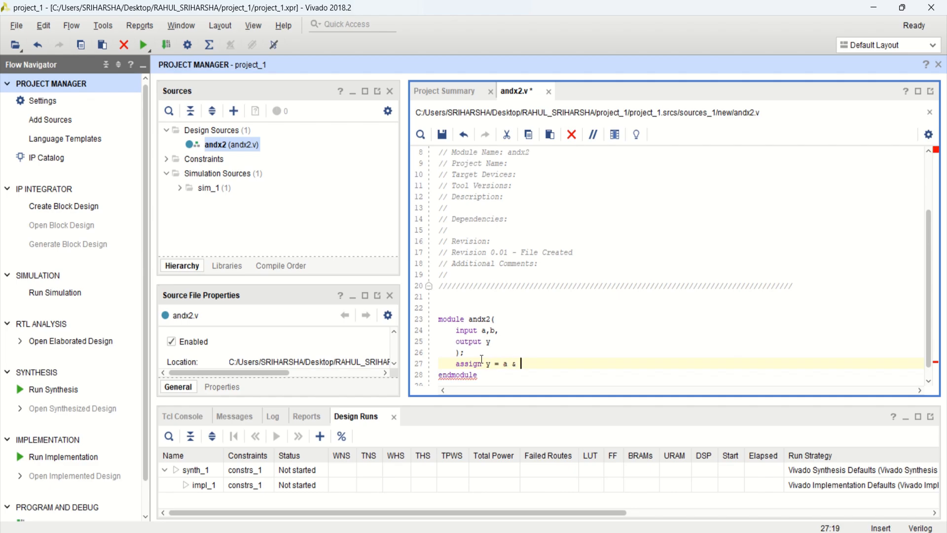
{"action": "type", "text": "b;"}
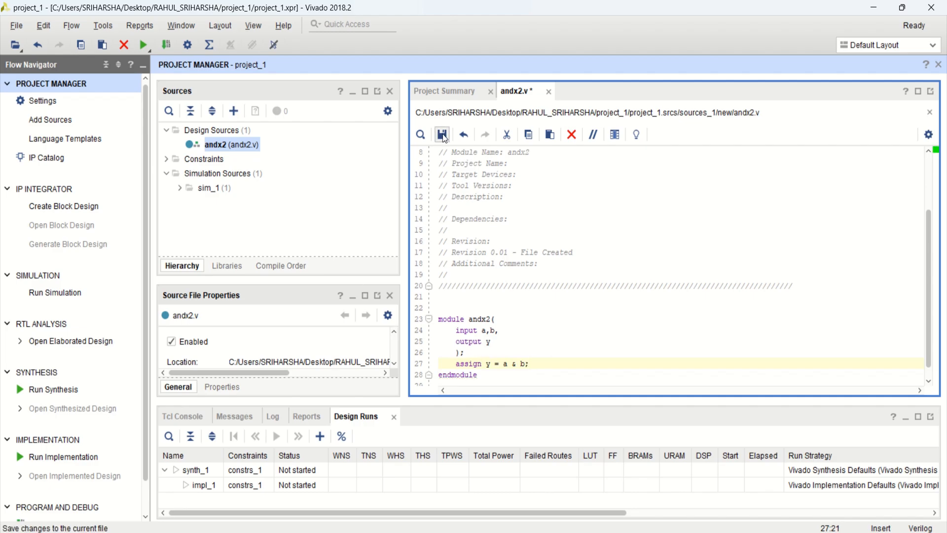
{"action": "left_click", "coordinate": [442, 135]}
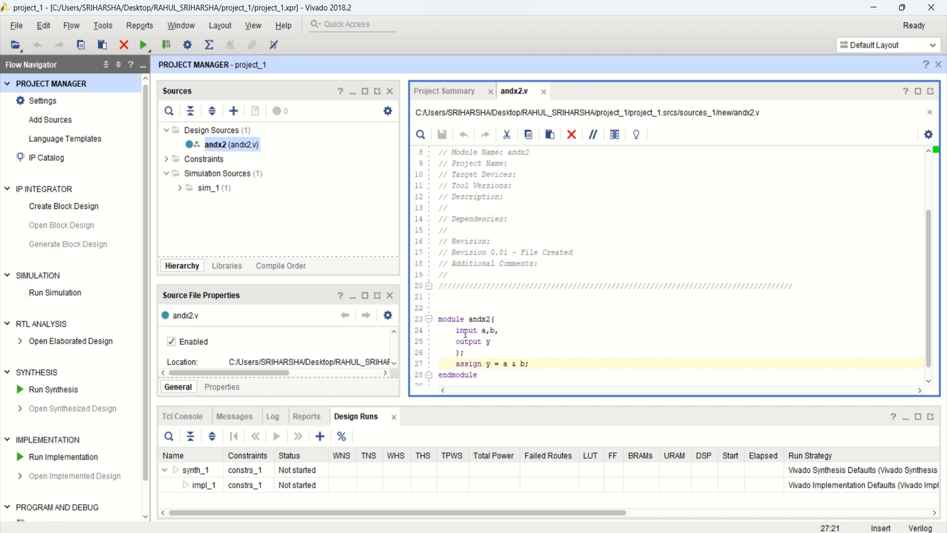
{"action": "mouse_move", "coordinate": [465, 313]}
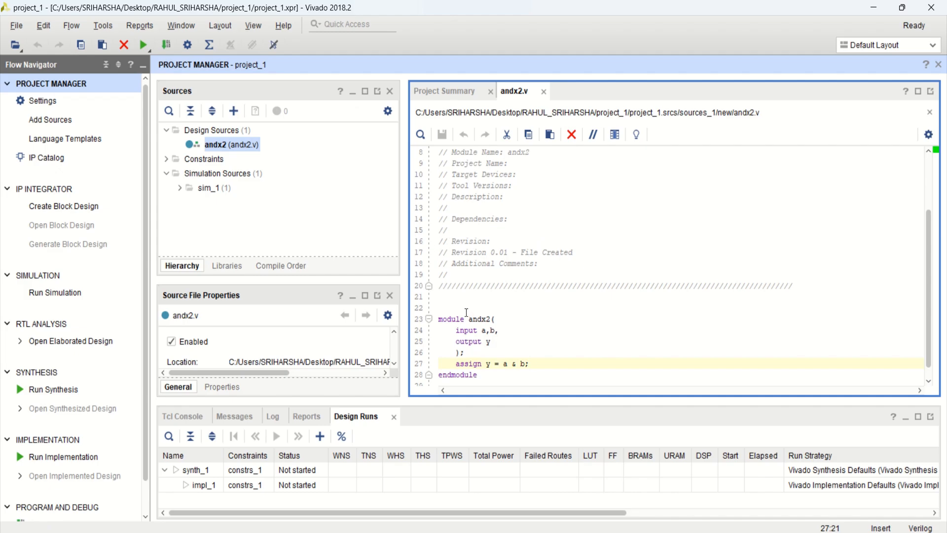
{"action": "mouse_move", "coordinate": [279, 230]}
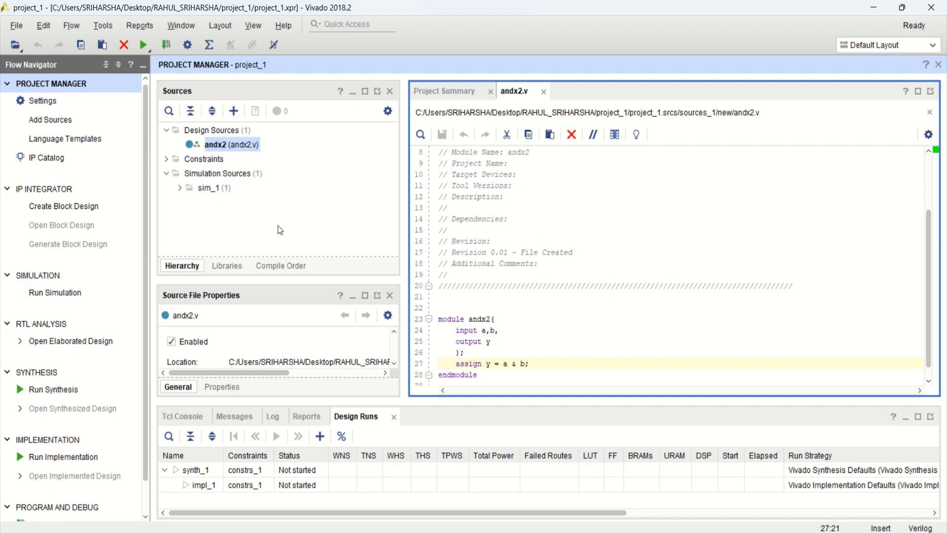
{"action": "mouse_move", "coordinate": [493, 265]}
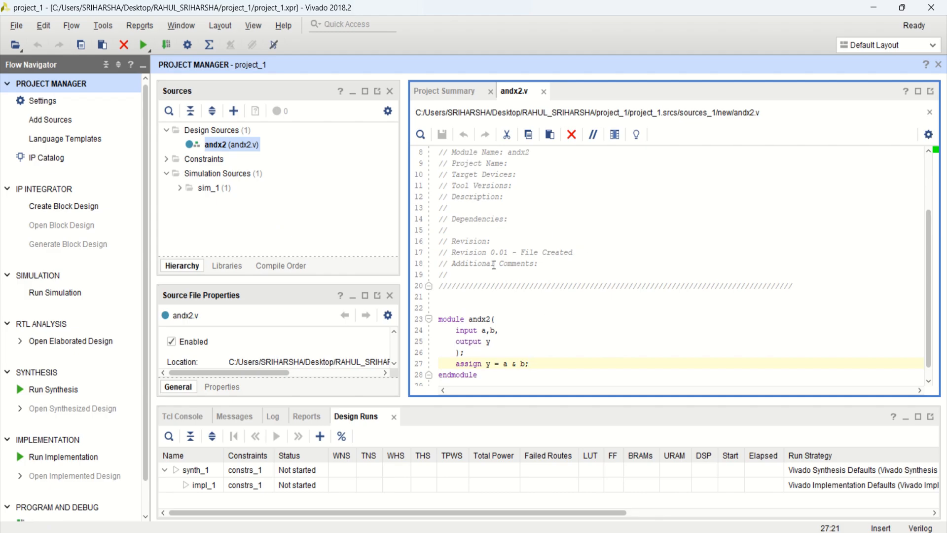
{"action": "mouse_move", "coordinate": [63, 207]}
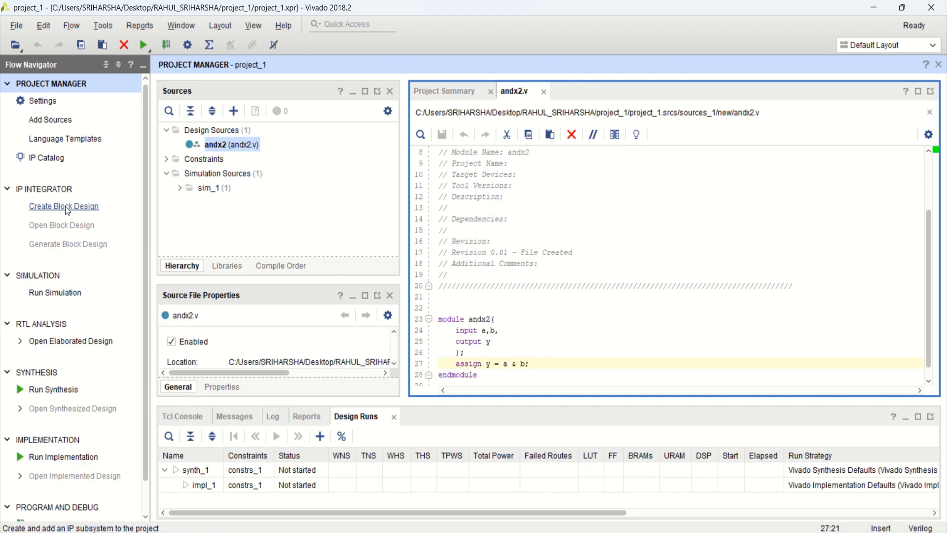
- Create an empty block design with the default name design_1
{"action": "left_click", "coordinate": [63, 206]}
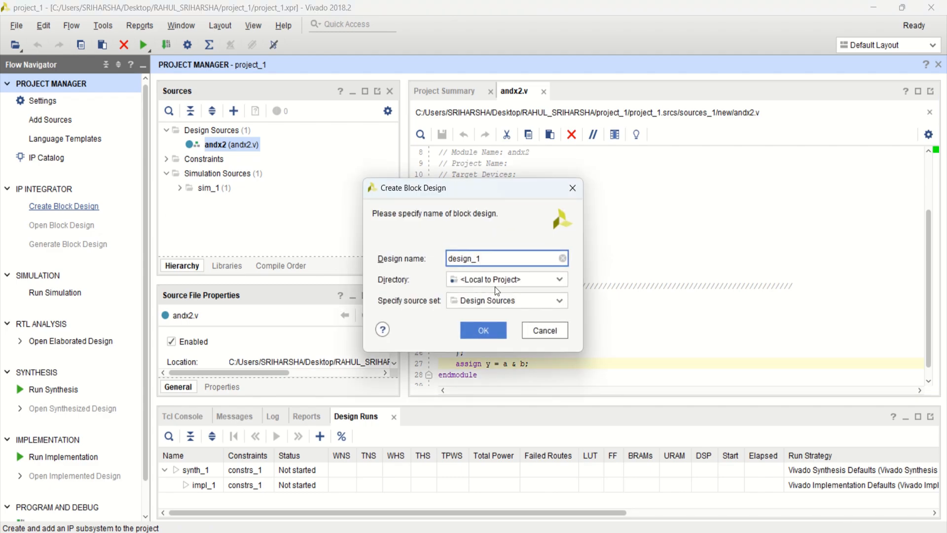
{"action": "left_click", "coordinate": [506, 258]}
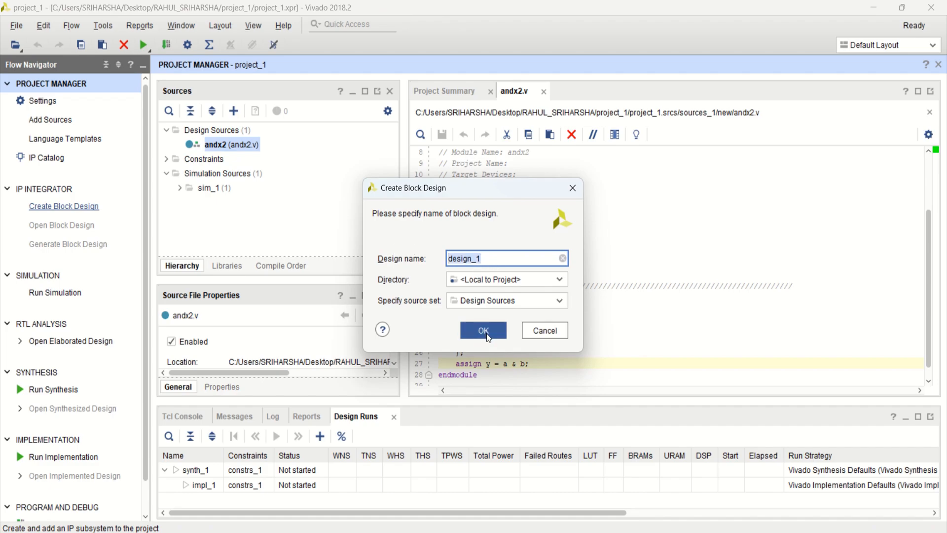
{"action": "left_click", "coordinate": [483, 330]}
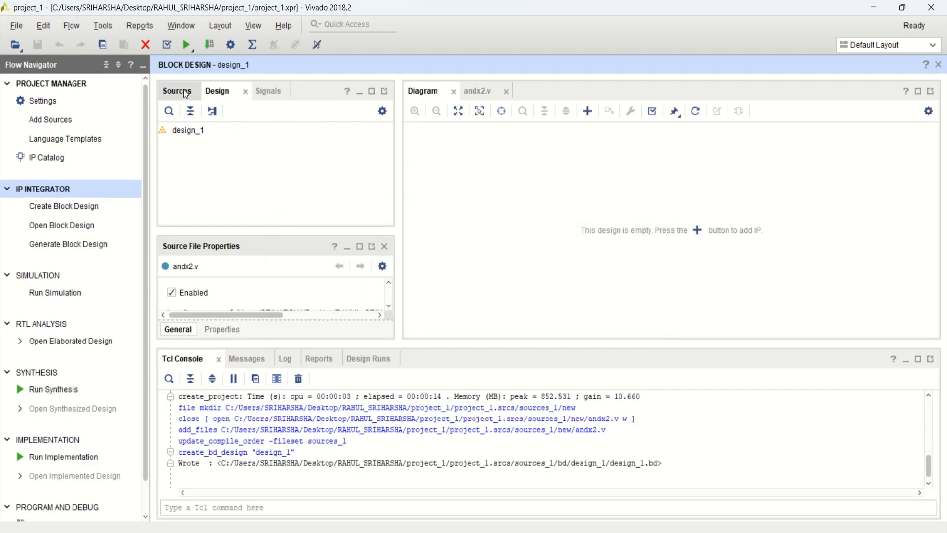
- Show the Sources hierarchy and bring up the context menu for the andx2 source
{"action": "left_click", "coordinate": [176, 91]}
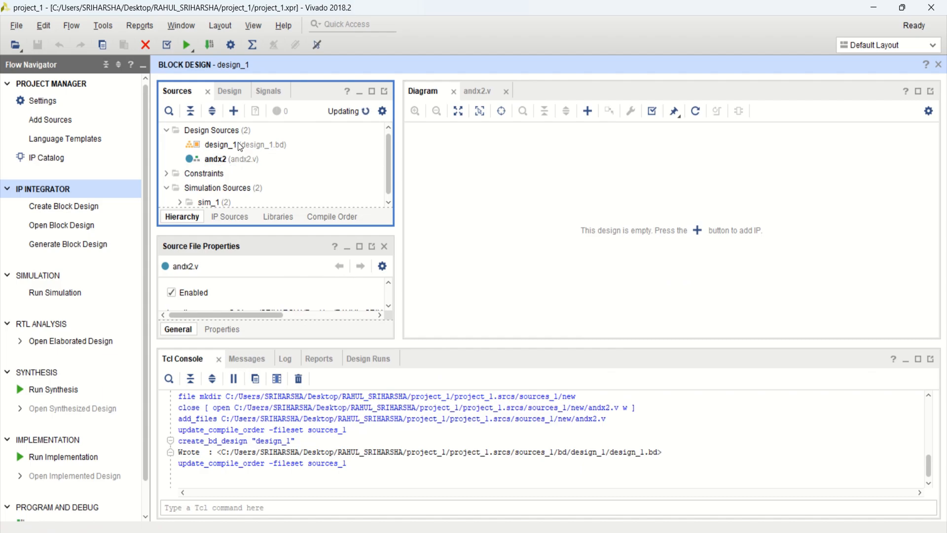
{"action": "left_click", "coordinate": [216, 159]}
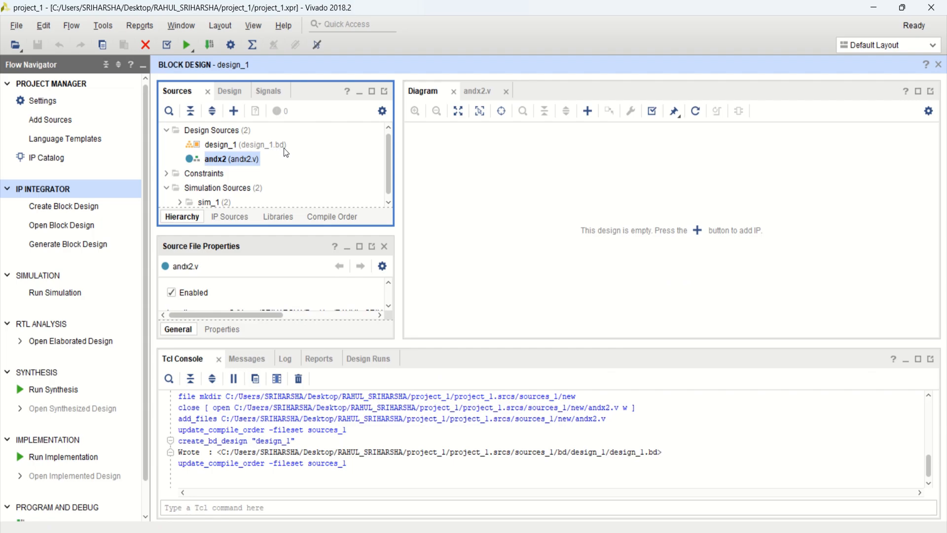
{"action": "mouse_move", "coordinate": [225, 169]}
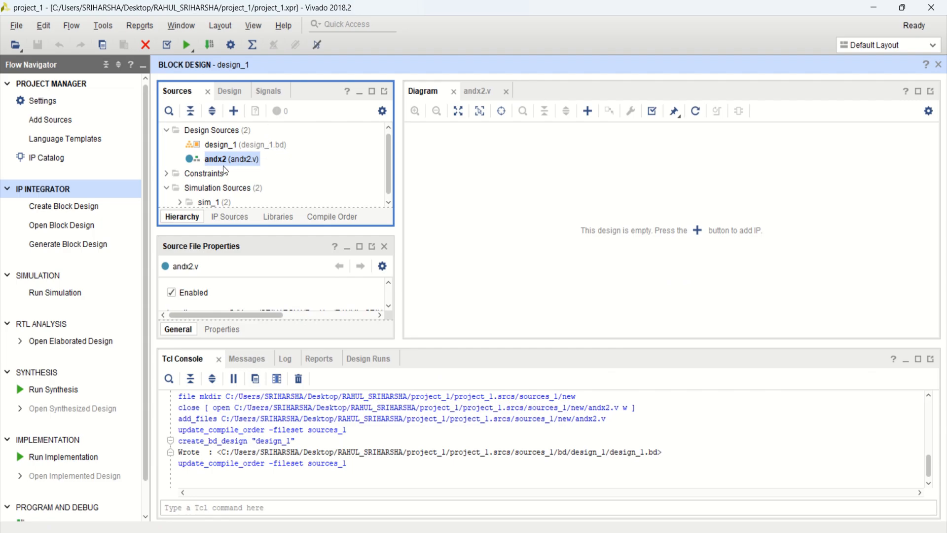
{"action": "right_click", "coordinate": [231, 159]}
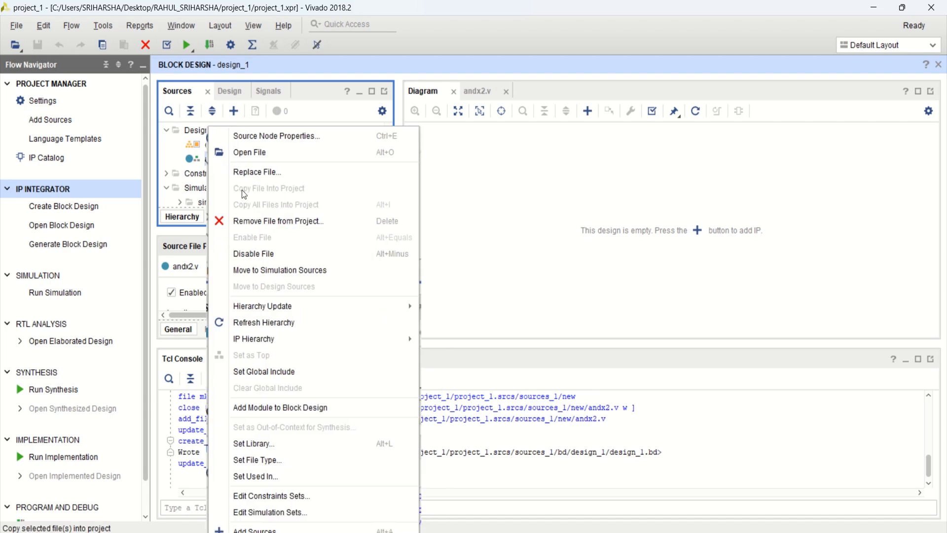
{"action": "mouse_move", "coordinate": [296, 408]}
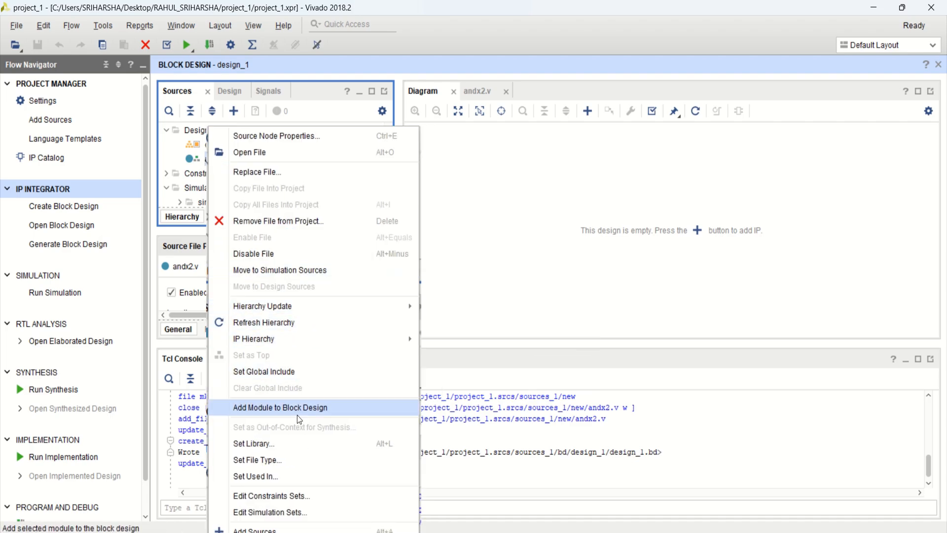
{"action": "mouse_move", "coordinate": [342, 414]}
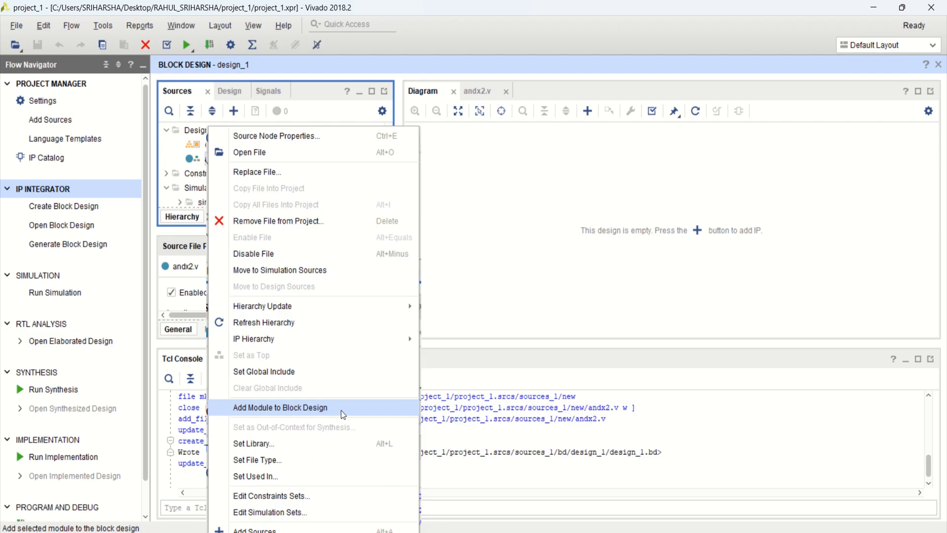
{"action": "mouse_move", "coordinate": [585, 213]}
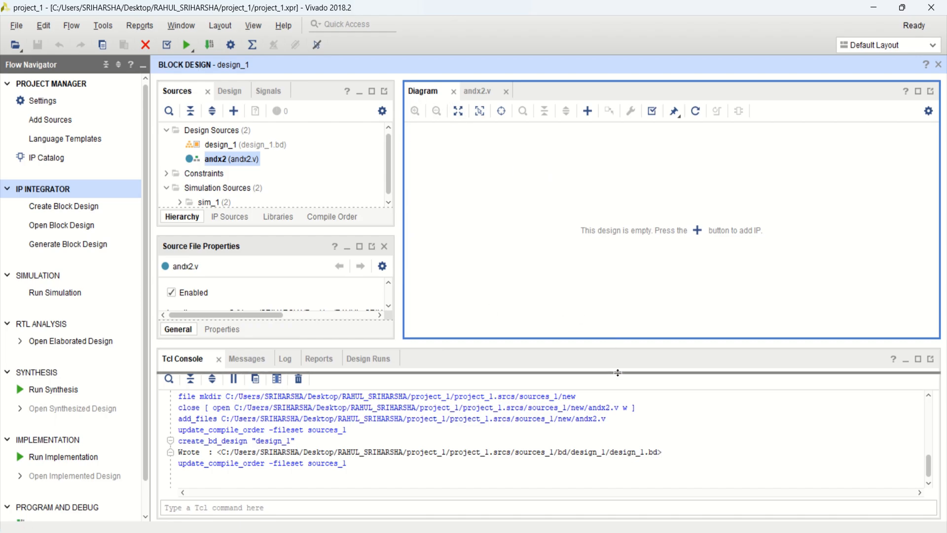
- Add the andx2 RTL module to the diagram as andx2_0 and zoom the view onto it
{"action": "right_click", "coordinate": [501, 176]}
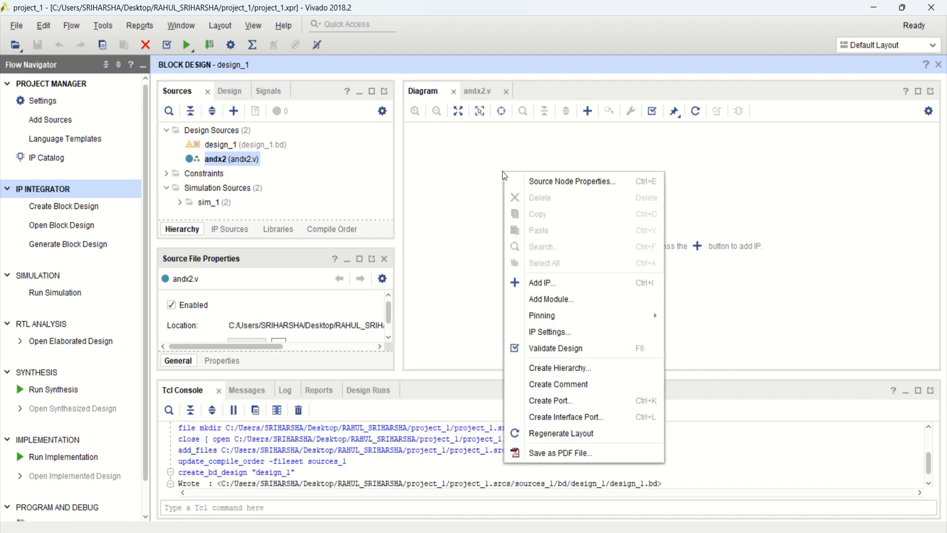
{"action": "mouse_move", "coordinate": [565, 299]}
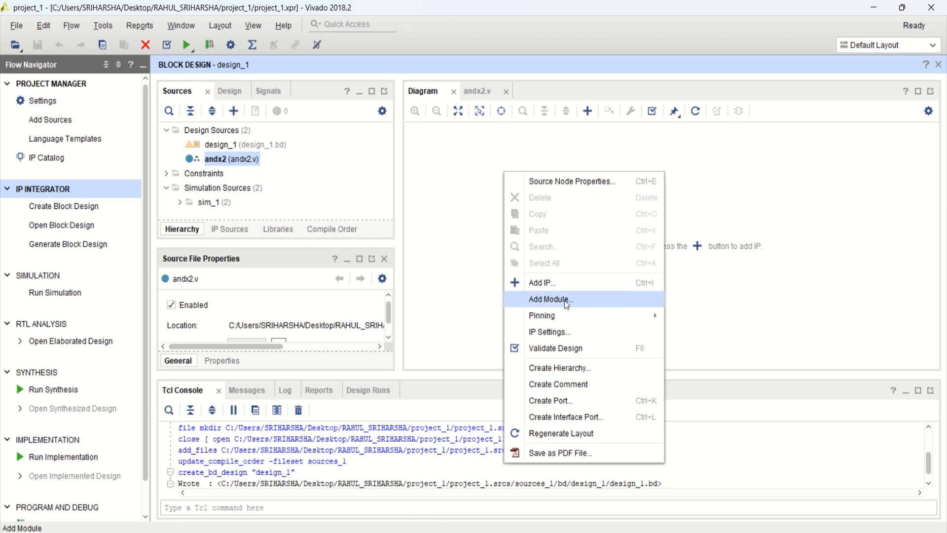
{"action": "left_click", "coordinate": [551, 299]}
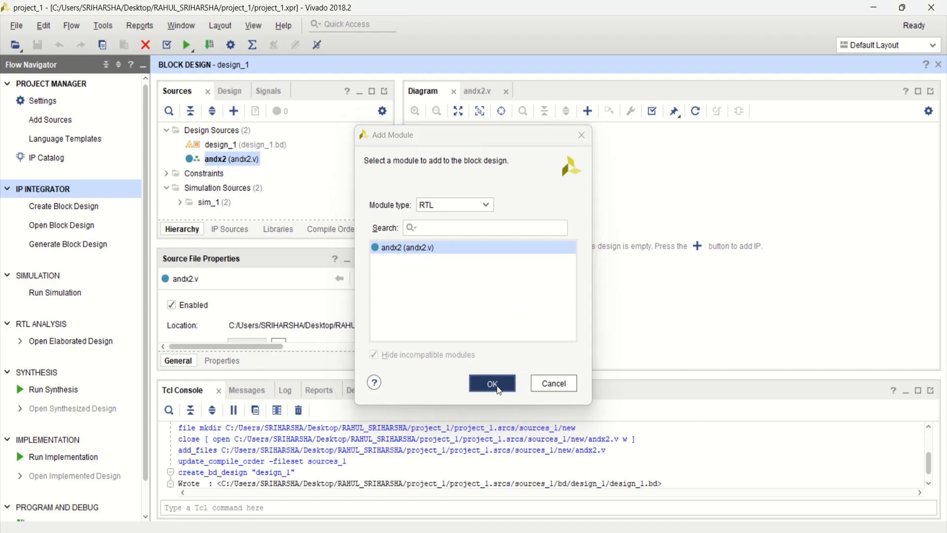
{"action": "left_click", "coordinate": [491, 383]}
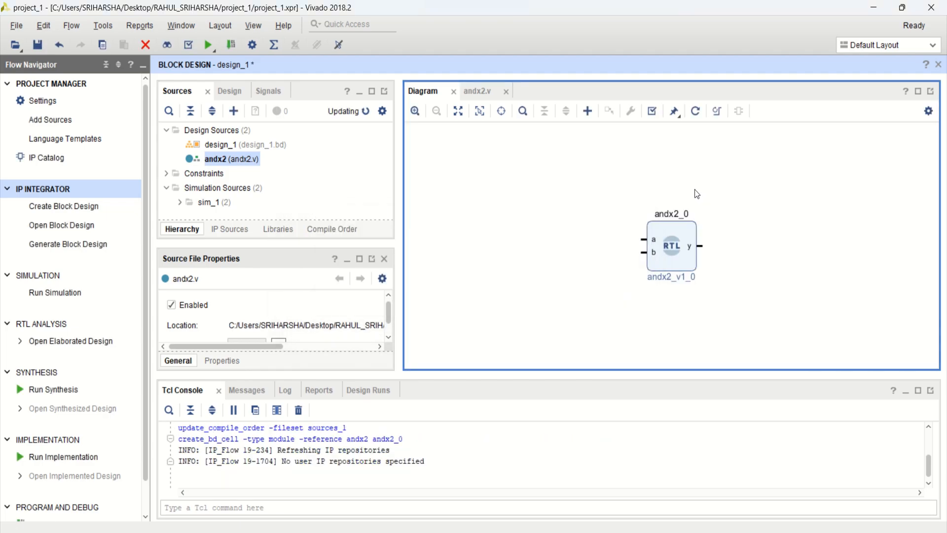
{"action": "left_click", "coordinate": [670, 246]}
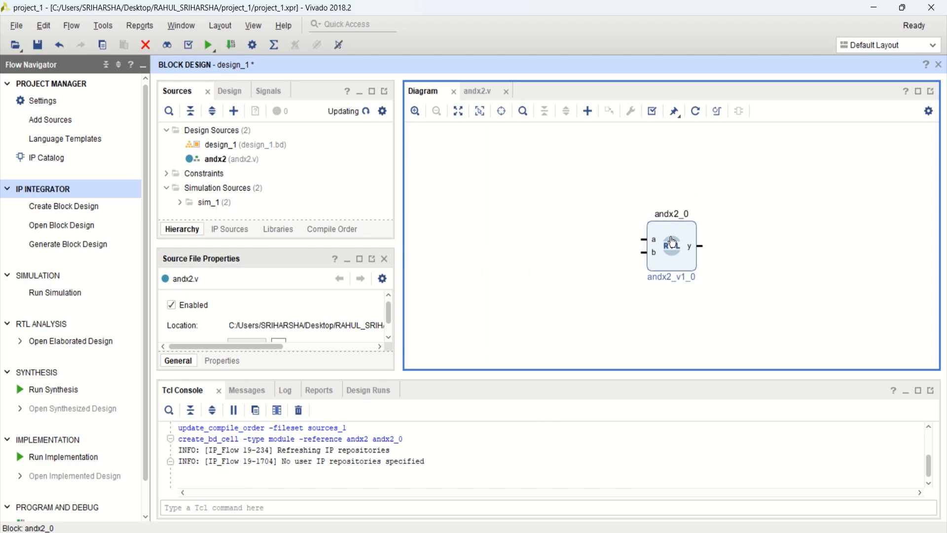
{"action": "left_click", "coordinate": [215, 159]}
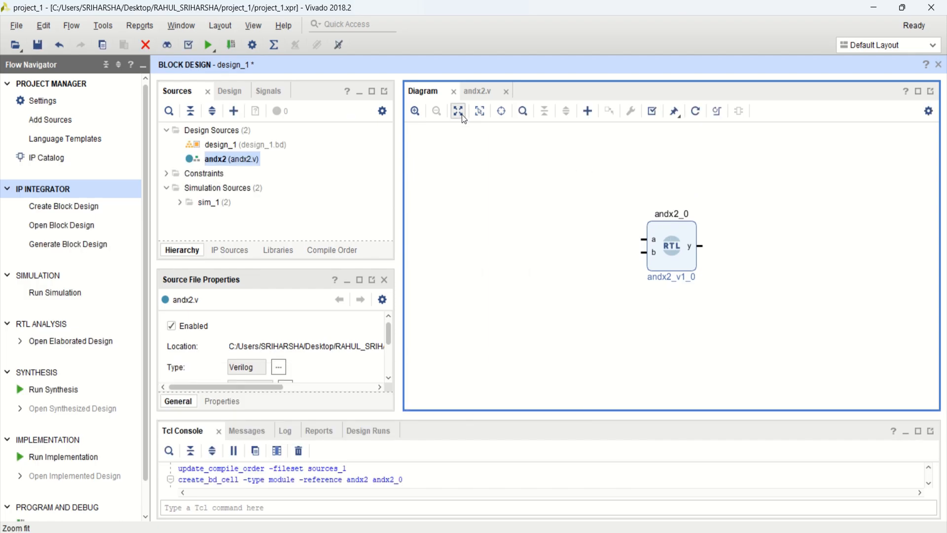
{"action": "left_click", "coordinate": [414, 110]}
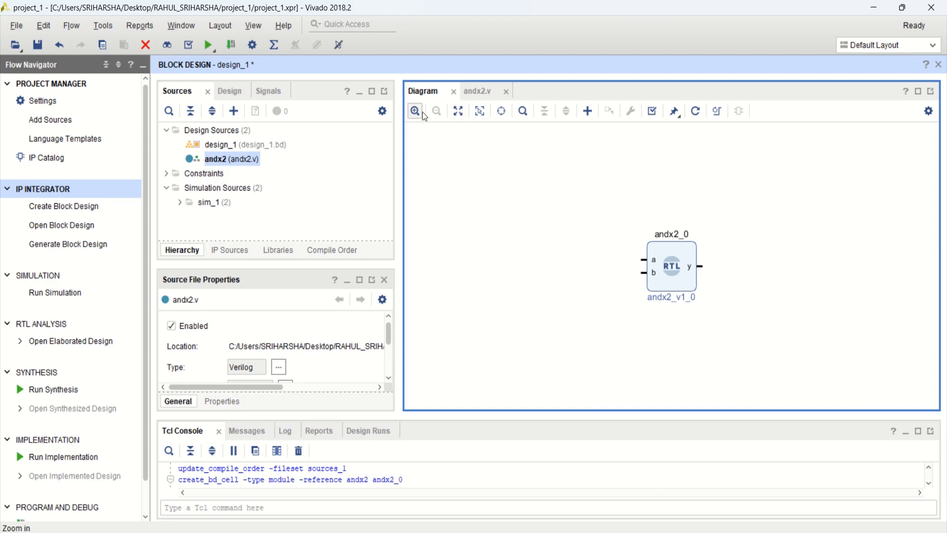
{"action": "left_click", "coordinate": [415, 110]}
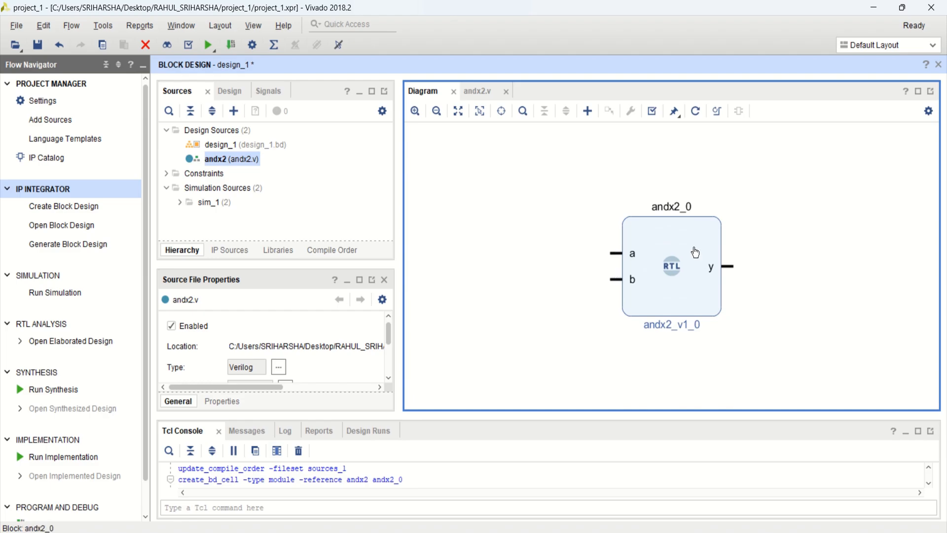
{"action": "mouse_move", "coordinate": [712, 244]}
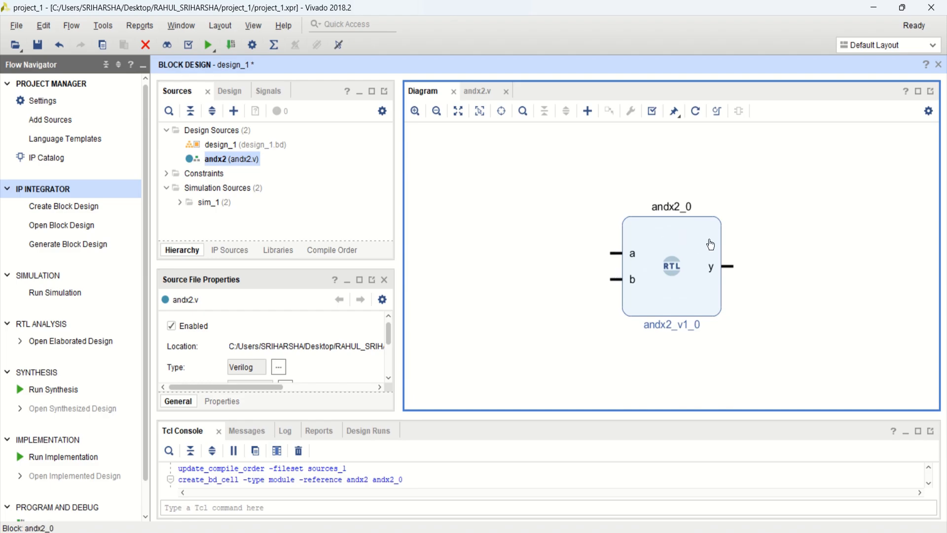
{"action": "mouse_move", "coordinate": [652, 267]}
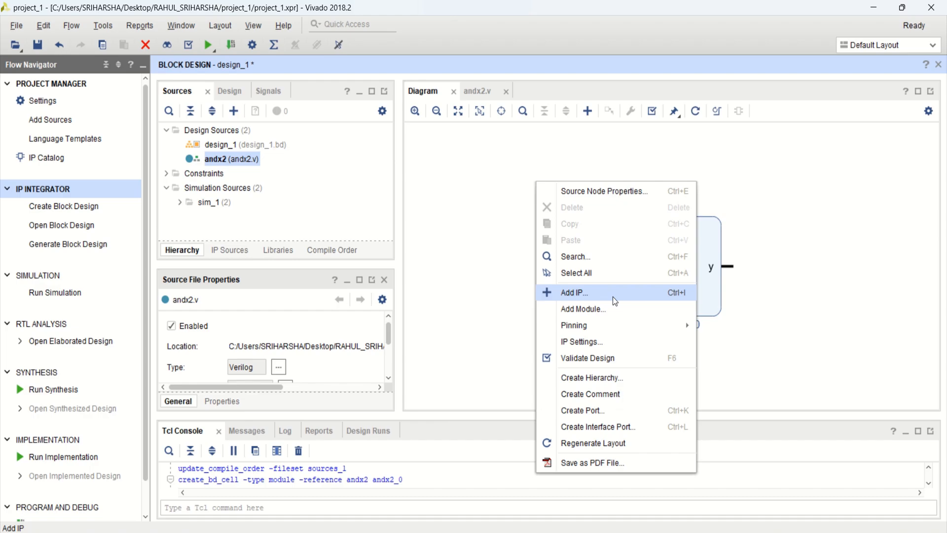
- Add a Constant IP block xlconstant_0 and place it left of andx2_0
{"action": "left_click", "coordinate": [572, 292]}
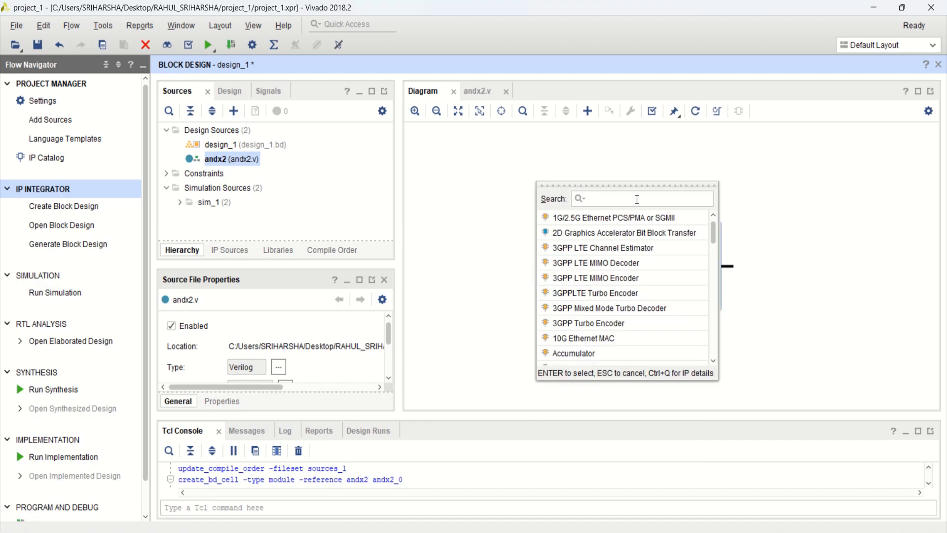
{"action": "type", "text": "cons"}
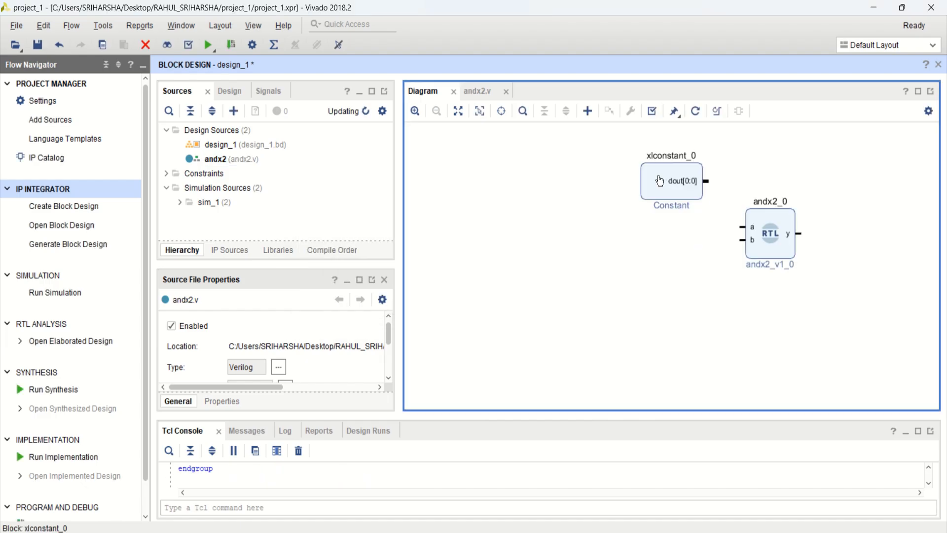
{"action": "left_click_drag", "start_coordinate": [671, 180], "coordinate": [622, 214]}
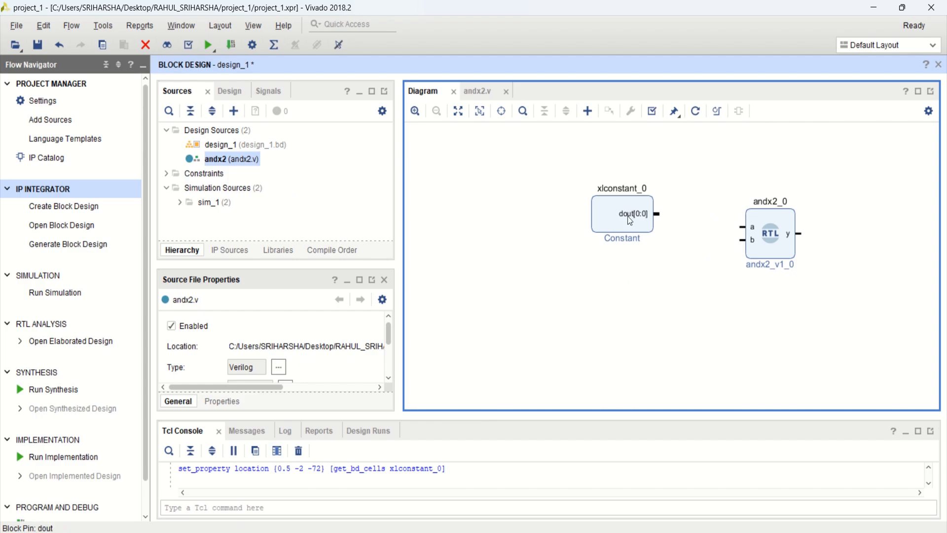
{"action": "left_click", "coordinate": [622, 214]}
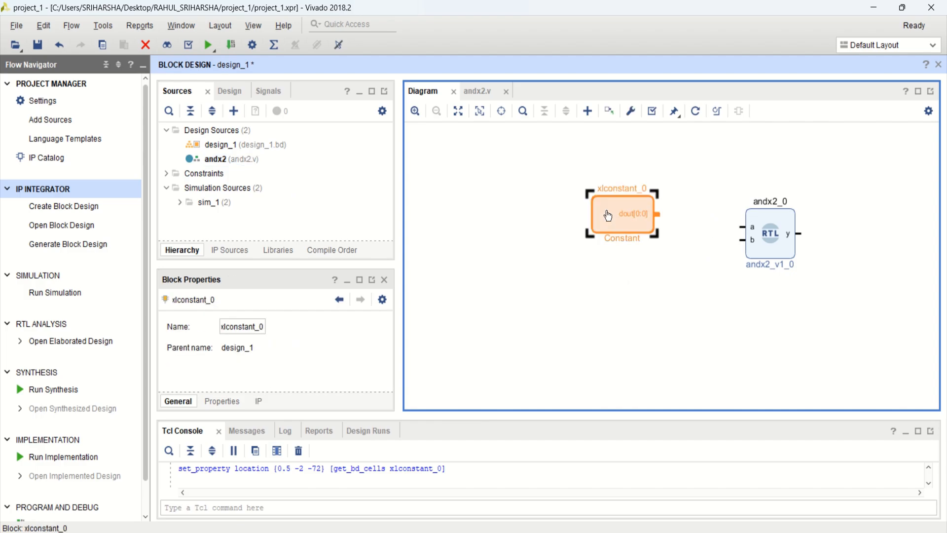
{"action": "mouse_move", "coordinate": [609, 219]}
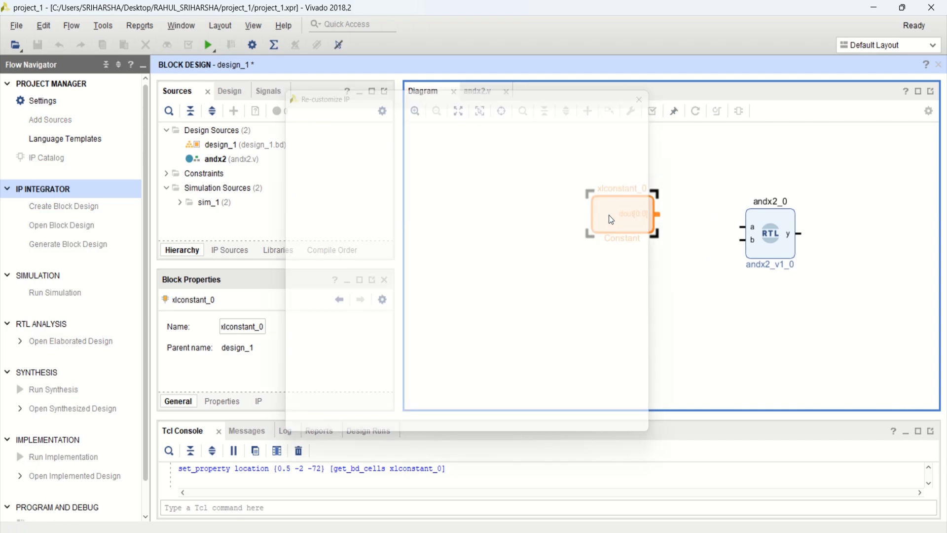
{"action": "double_click", "coordinate": [621, 216]}
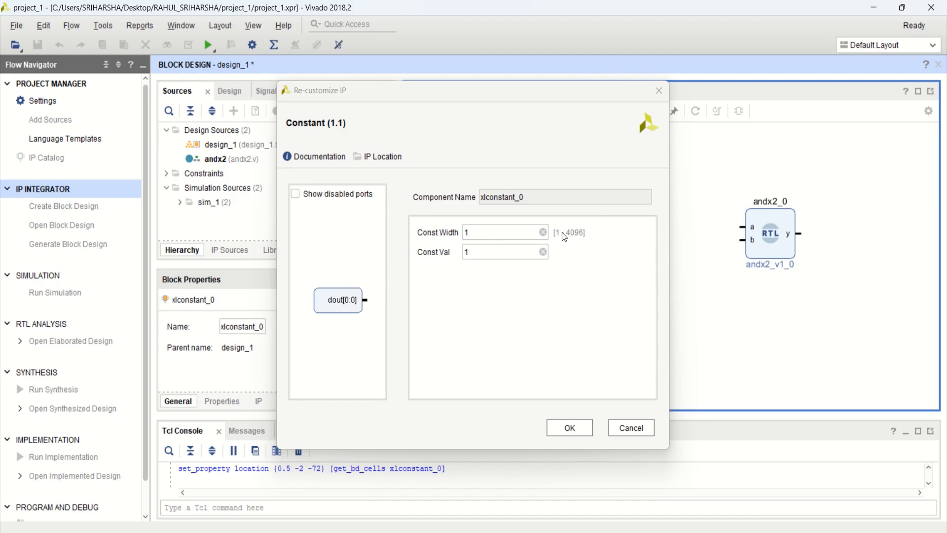
{"action": "mouse_move", "coordinate": [575, 243]}
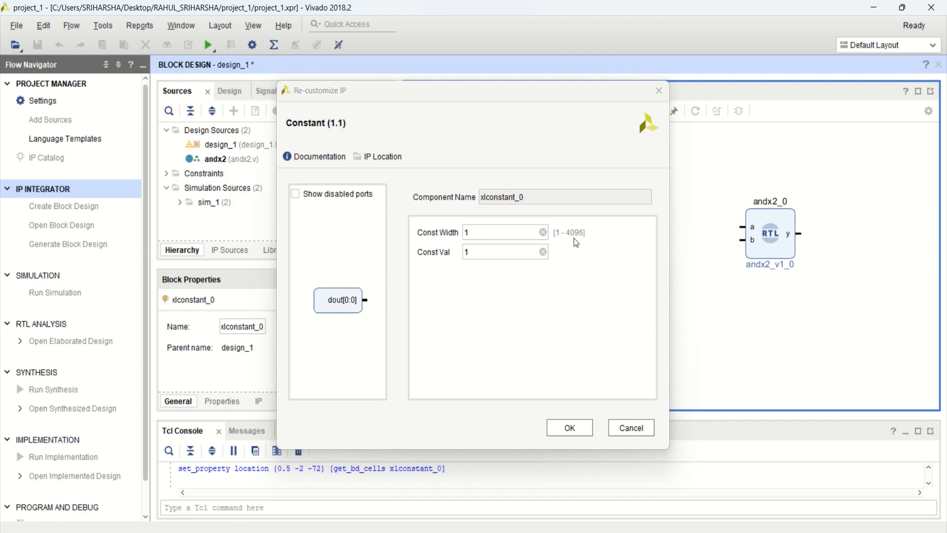
{"action": "mouse_move", "coordinate": [574, 244]}
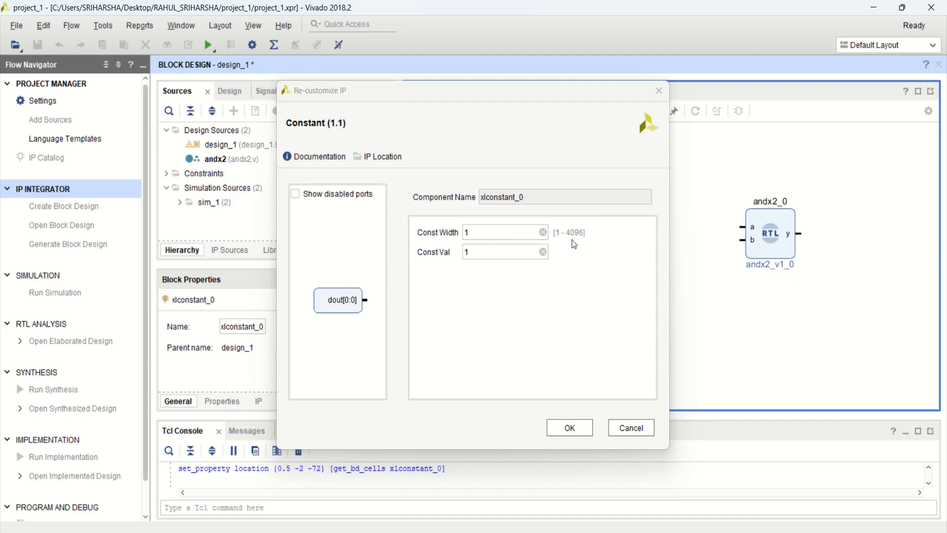
{"action": "left_click", "coordinate": [504, 251]}
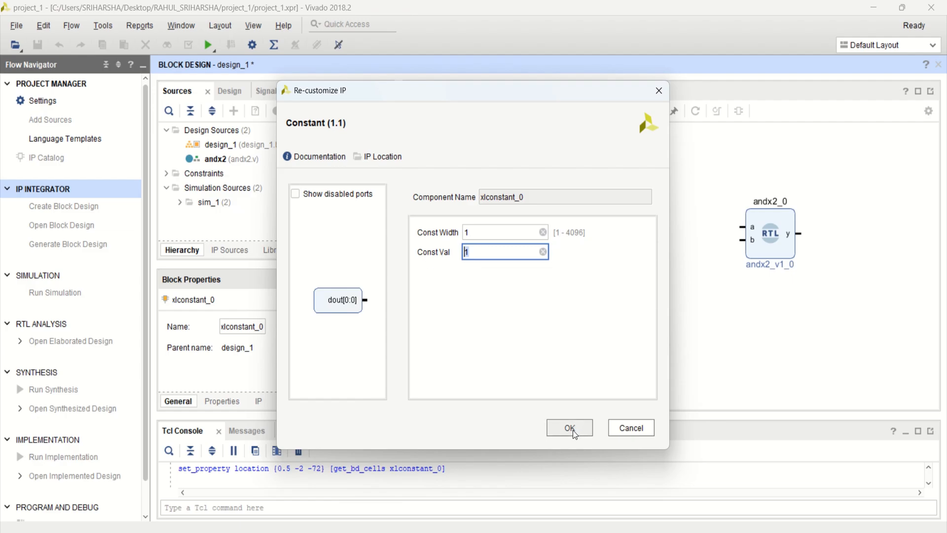
{"action": "left_click", "coordinate": [568, 427]}
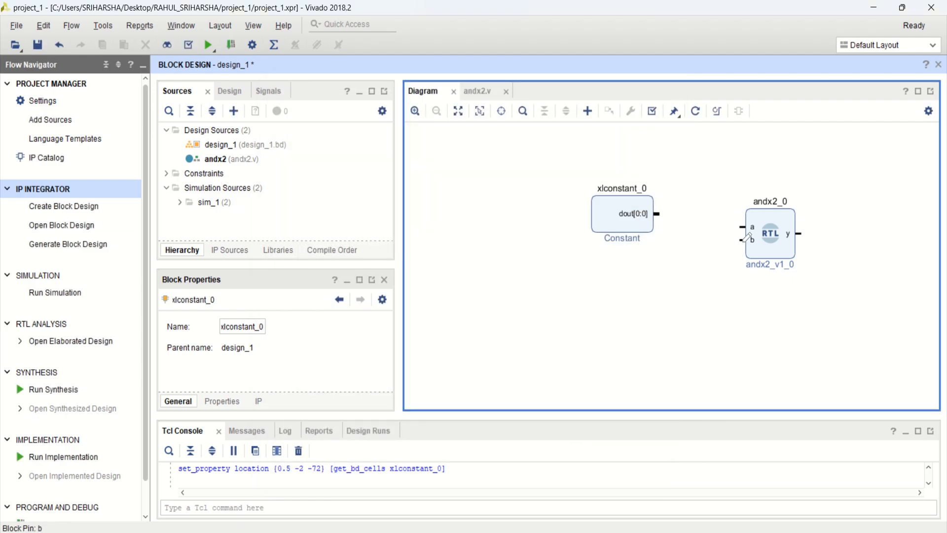
{"action": "left_click", "coordinate": [622, 214]}
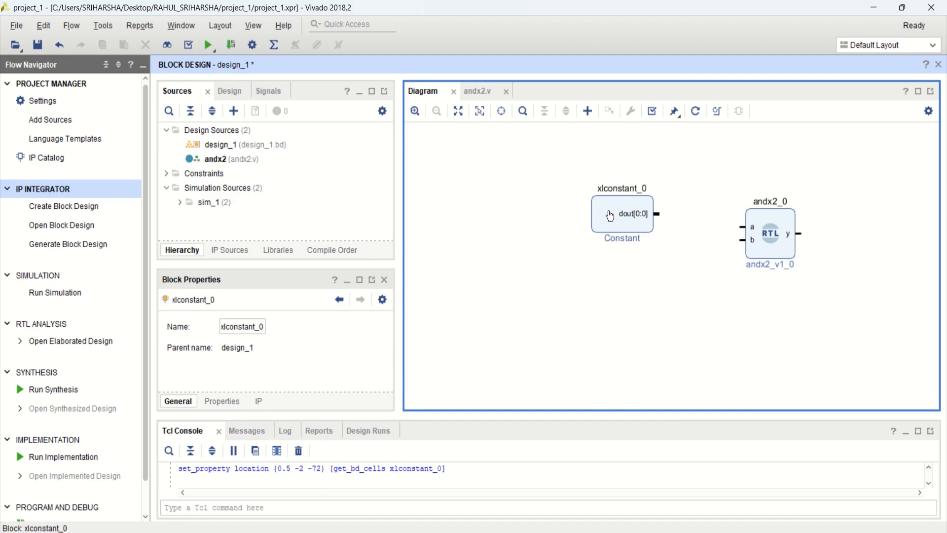
- Create xlconstant_1 from xlconstant_0 and set its Const Val to 0
{"action": "left_click", "coordinate": [621, 214]}
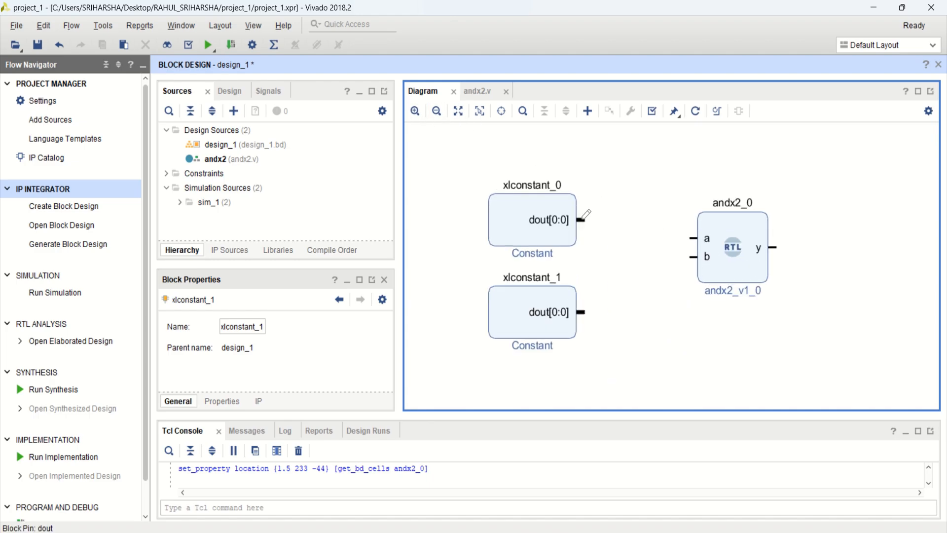
{"action": "double_click", "coordinate": [532, 312]}
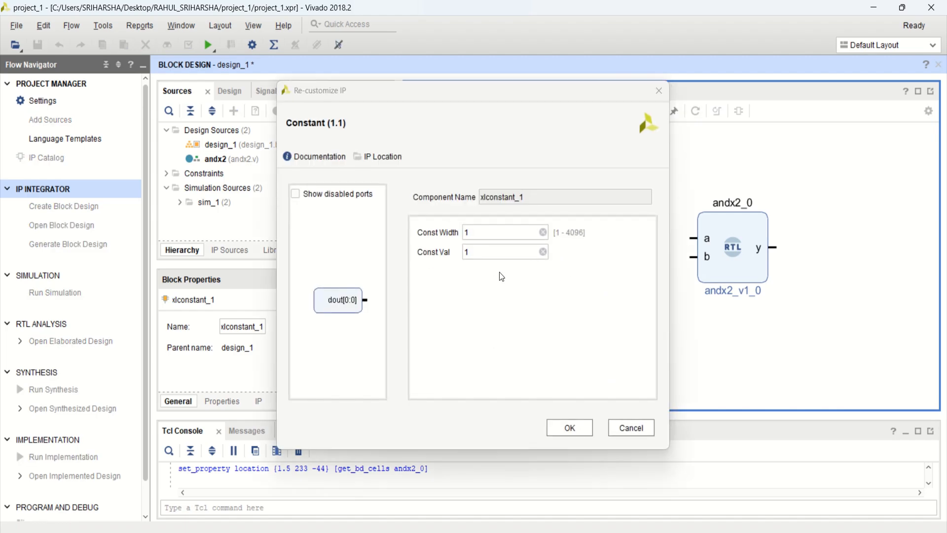
{"action": "left_click", "coordinate": [504, 251]}
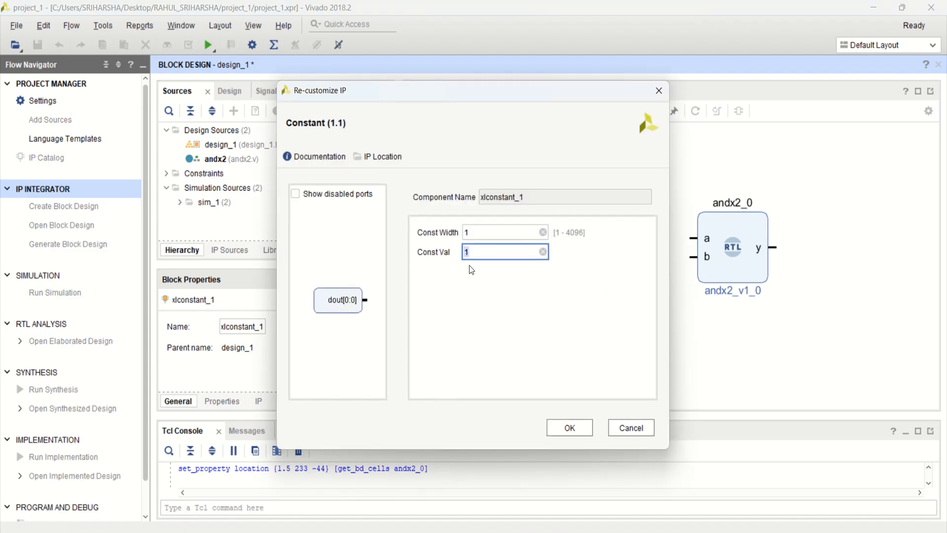
{"action": "type", "text": "0"}
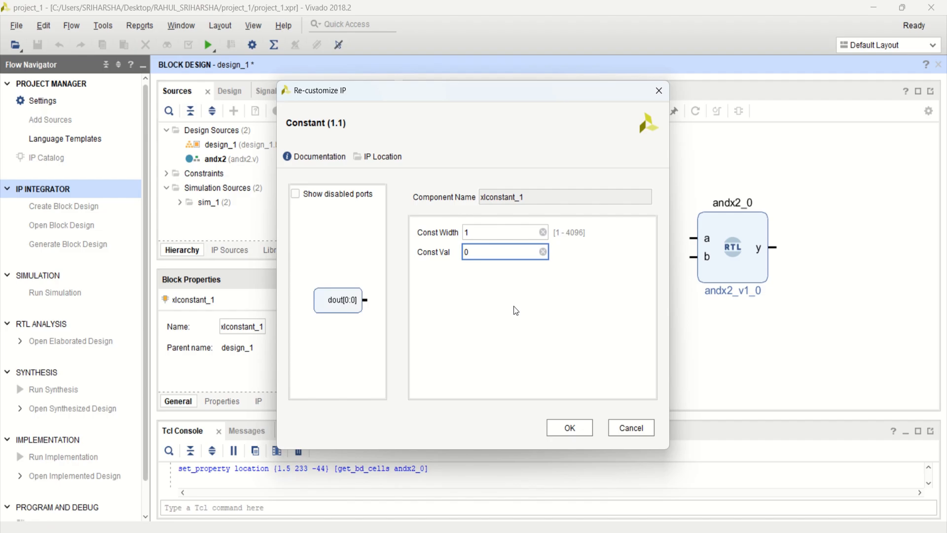
{"action": "left_click", "coordinate": [568, 427]}
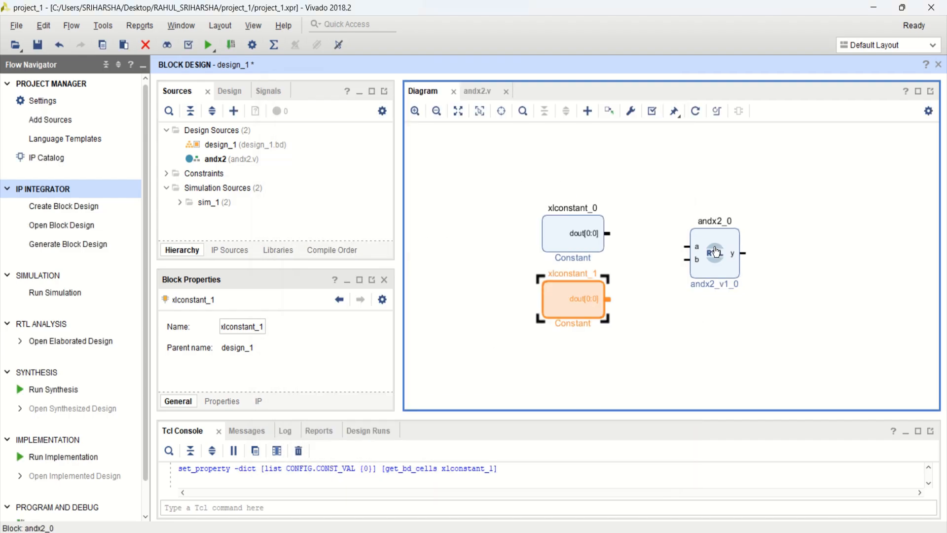
- Reopen both constants to verify xlconstant_0 outputs 1 and xlconstant_1 outputs 0
{"action": "left_click", "coordinate": [715, 253]}
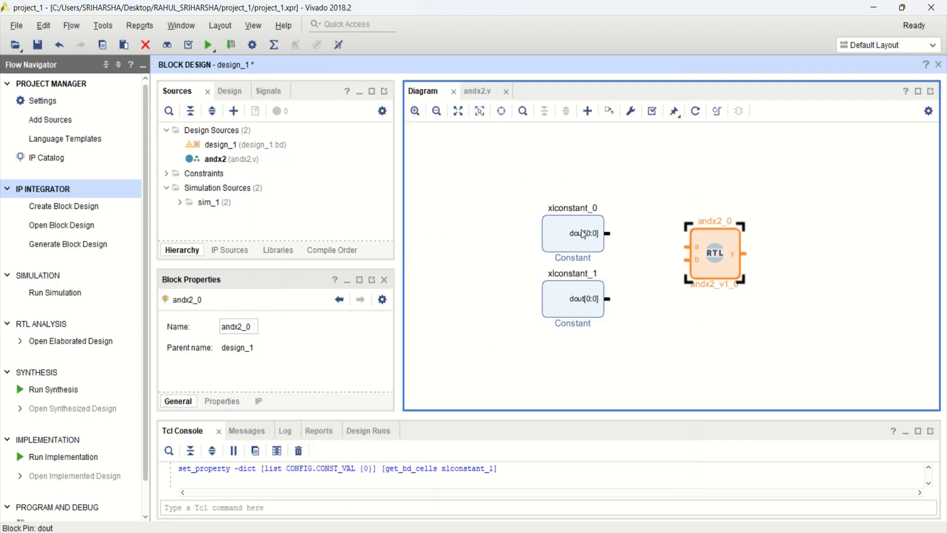
{"action": "double_click", "coordinate": [573, 233]}
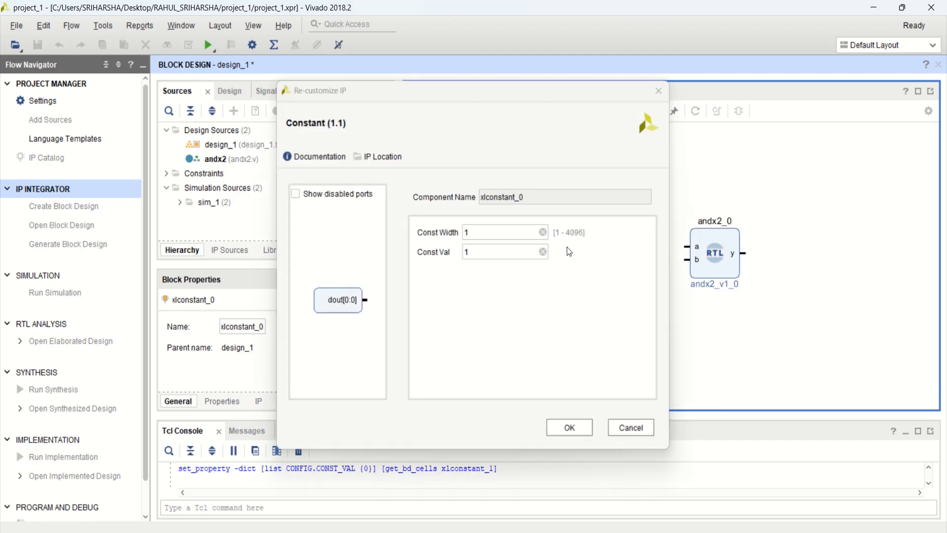
{"action": "left_click", "coordinate": [568, 427]}
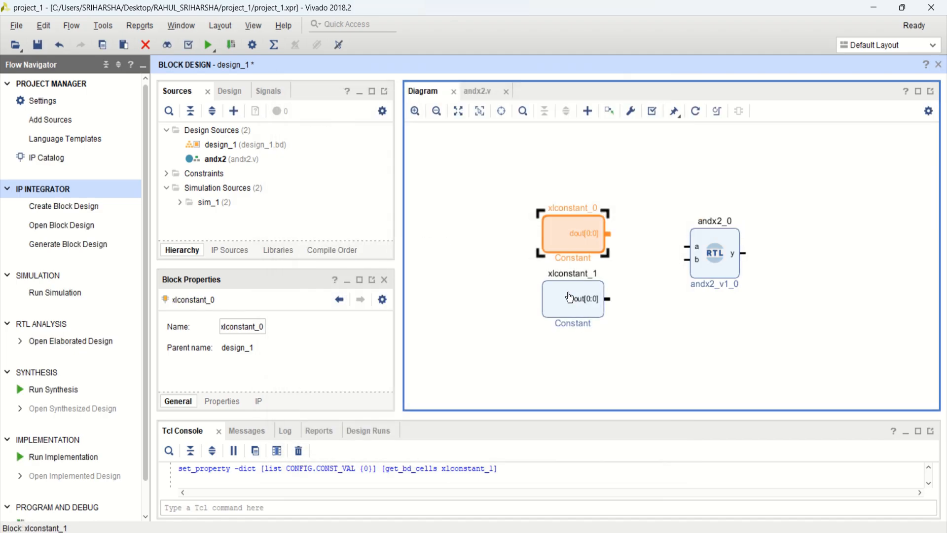
{"action": "double_click", "coordinate": [573, 298]}
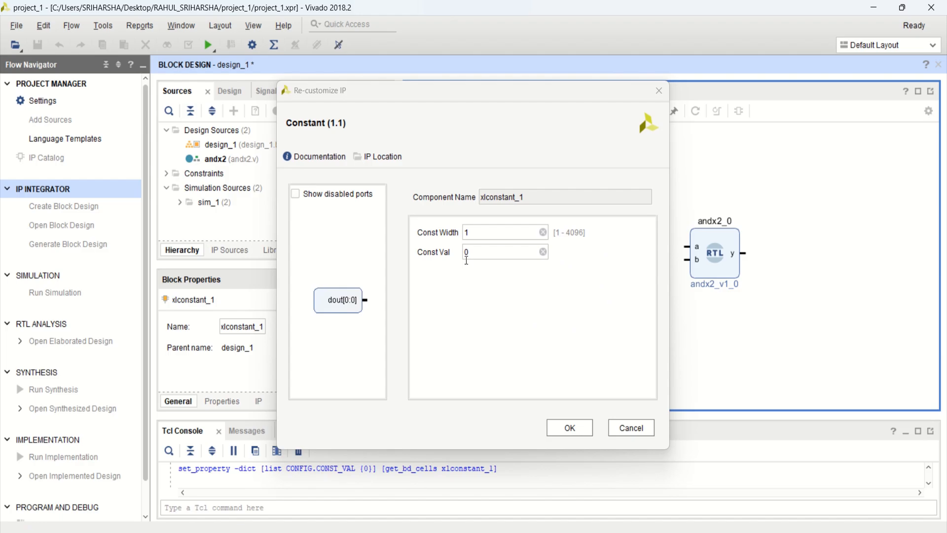
{"action": "left_click", "coordinate": [568, 427]}
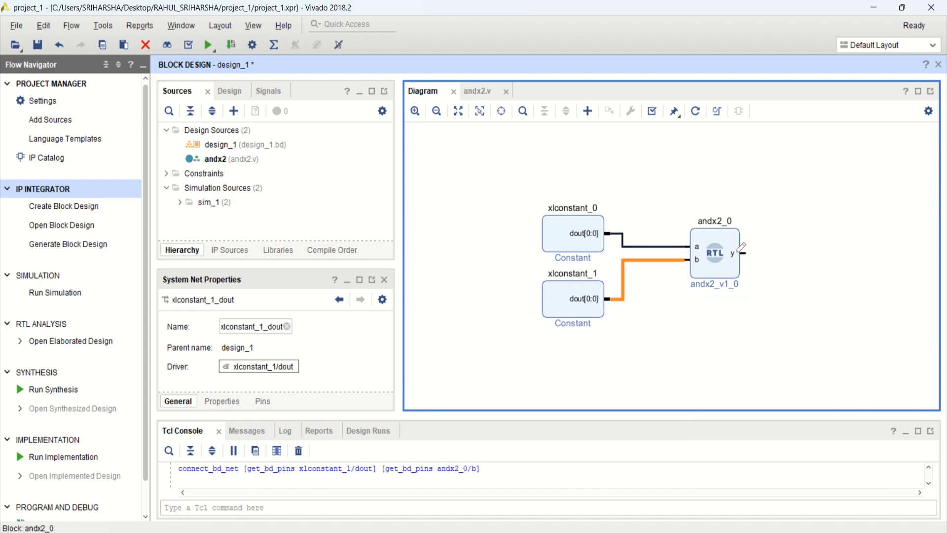
- Wire the constants' dout pins to andx2_0's a and b inputs
{"action": "left_click", "coordinate": [731, 253]}
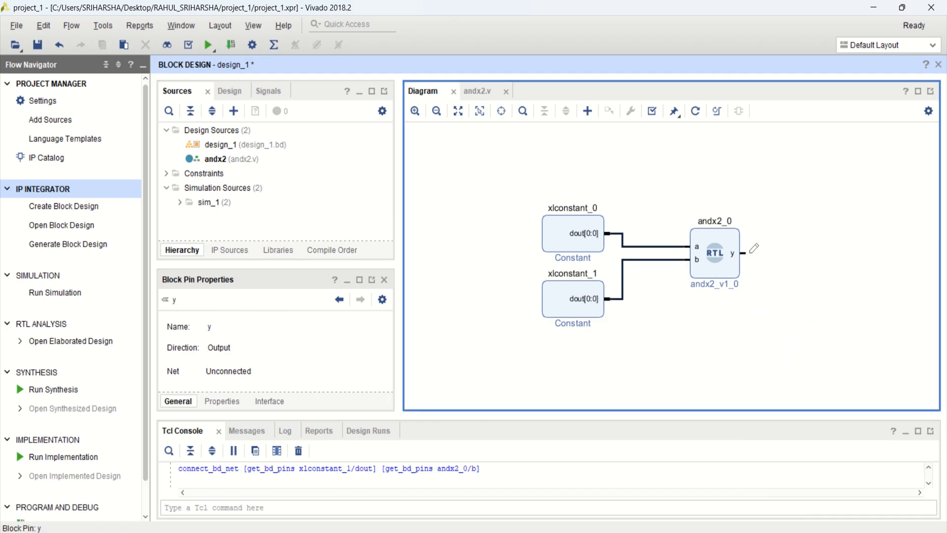
- Make the andx2_0 output y external as port y_0 and fit the diagram to view
{"action": "right_click", "coordinate": [609, 110]}
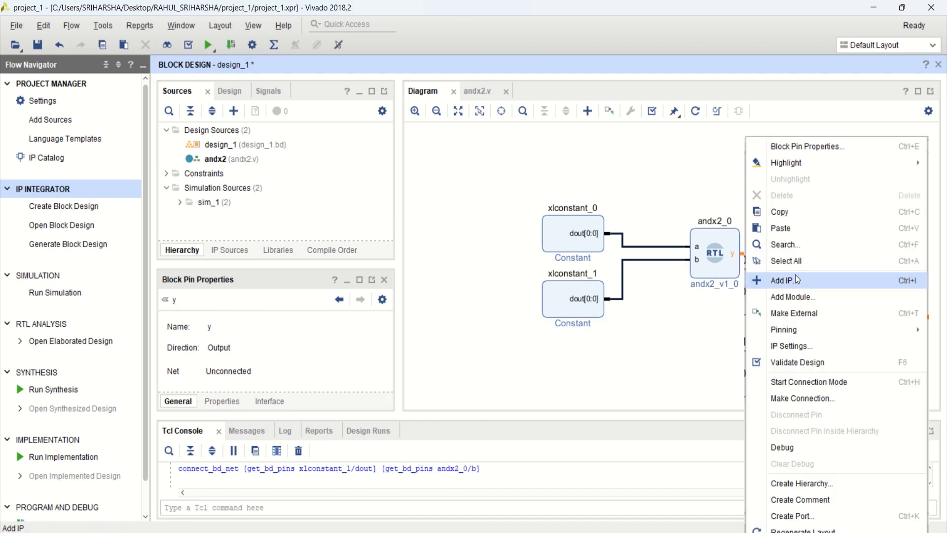
{"action": "mouse_move", "coordinate": [806, 319]}
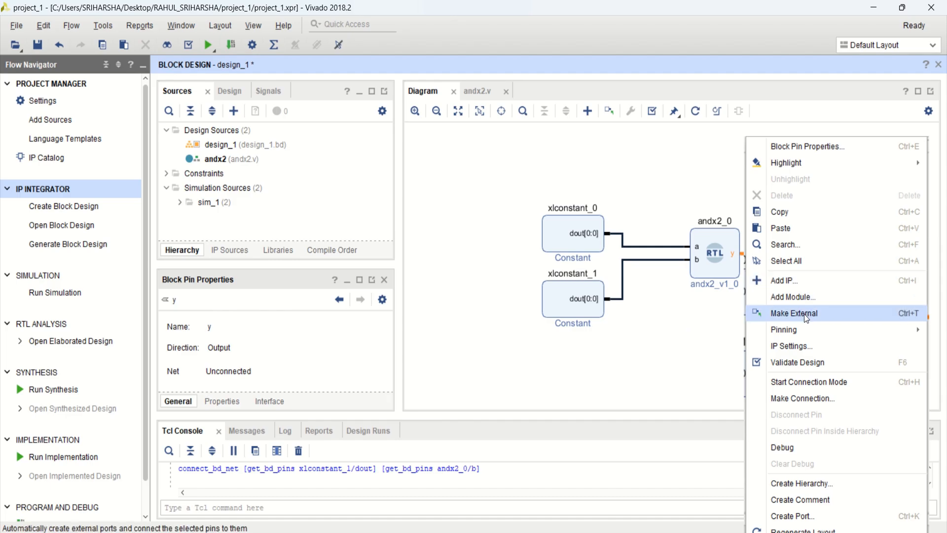
{"action": "left_click", "coordinate": [793, 312]}
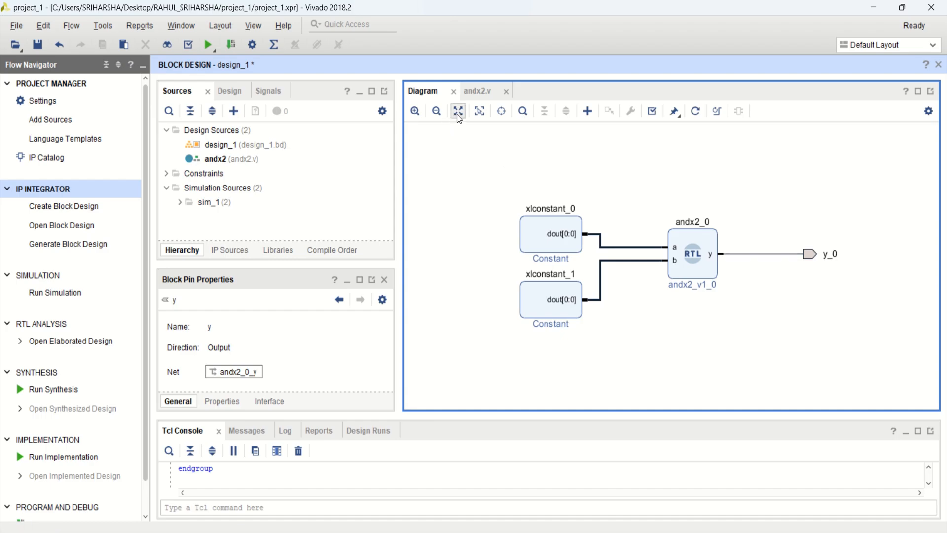
{"action": "left_click", "coordinate": [457, 111]}
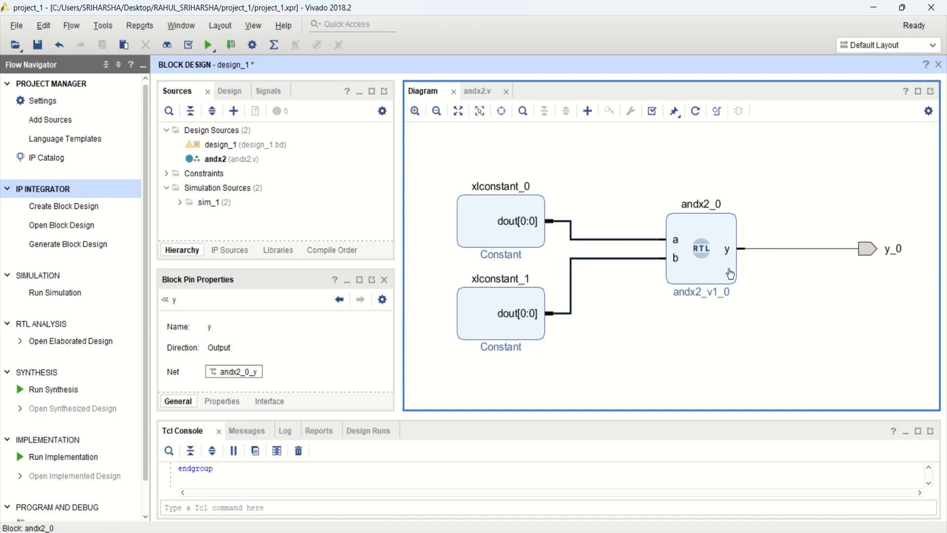
{"action": "left_click", "coordinate": [700, 248]}
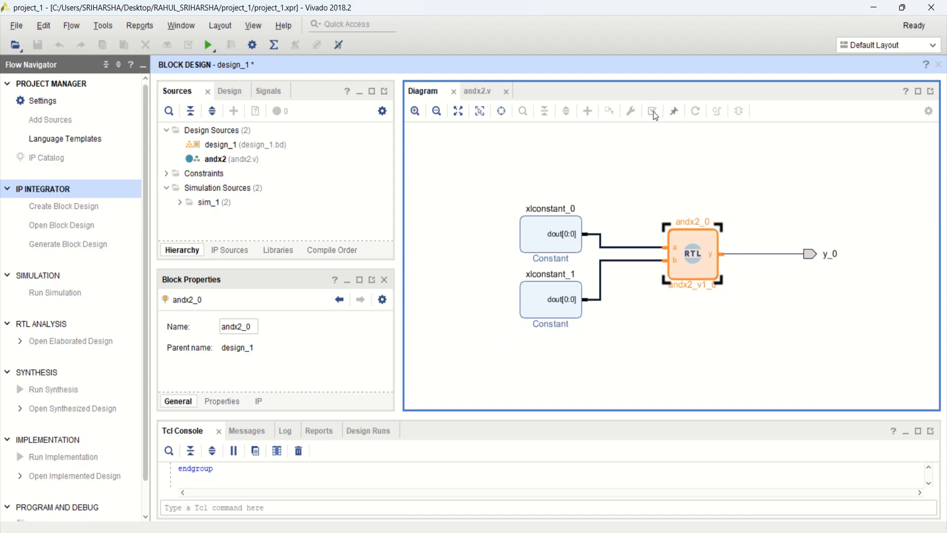
- Validate design_1 with no errors and regenerate the diagram layout
{"action": "left_click", "coordinate": [652, 110]}
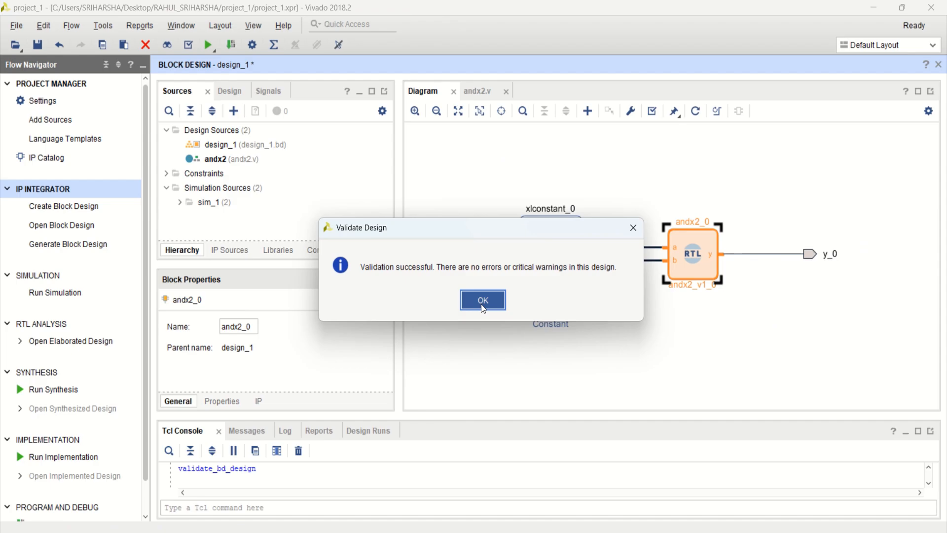
{"action": "left_click", "coordinate": [481, 300]}
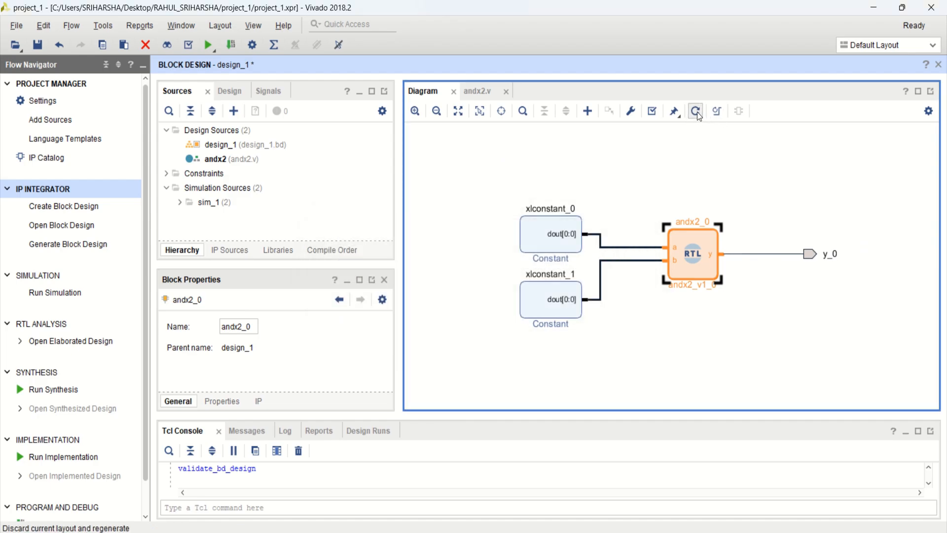
{"action": "left_click", "coordinate": [696, 111]}
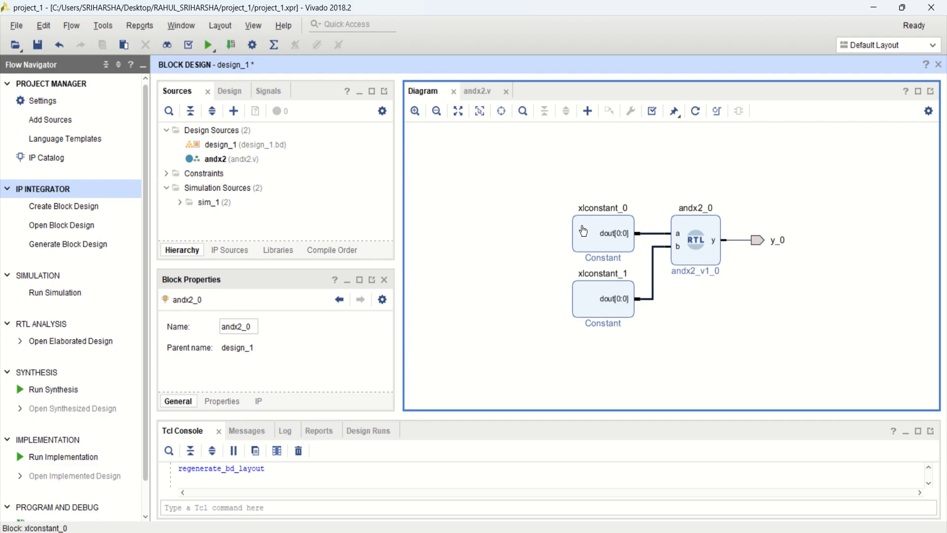
- Move xlconstant_1 up beside xlconstant_0 next to andx2_0 and enlarge the diagram
{"action": "left_click_drag", "start_coordinate": [603, 233], "coordinate": [603, 213]}
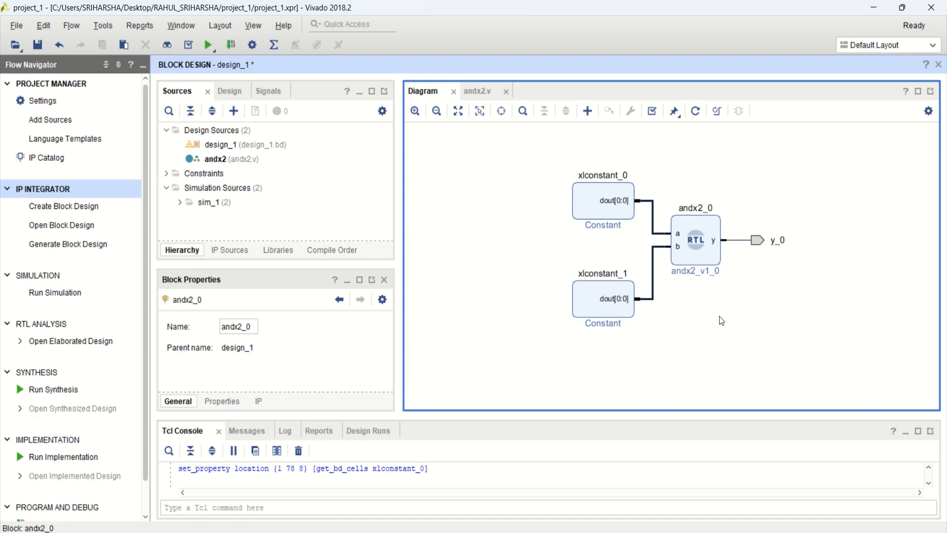
{"action": "left_click", "coordinate": [601, 297]}
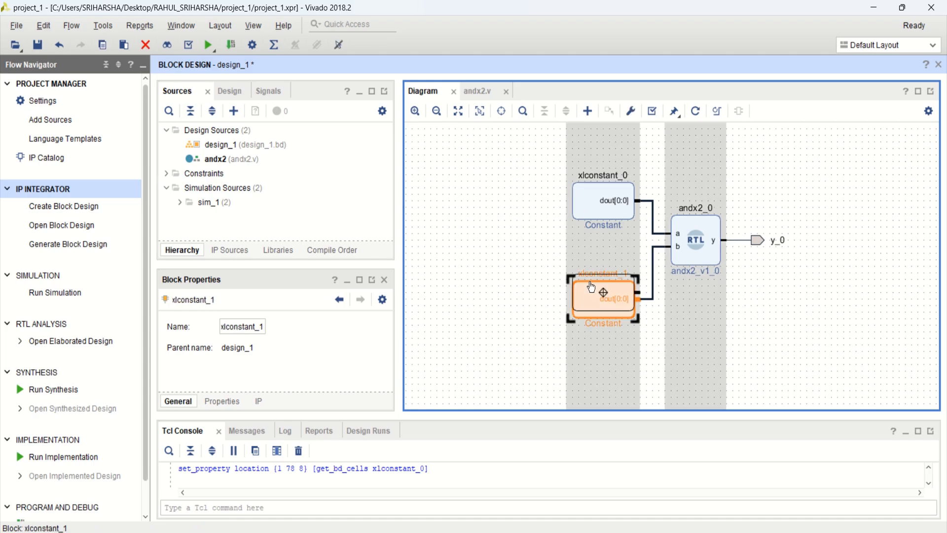
{"action": "left_click_drag", "start_coordinate": [603, 296], "coordinate": [603, 285]}
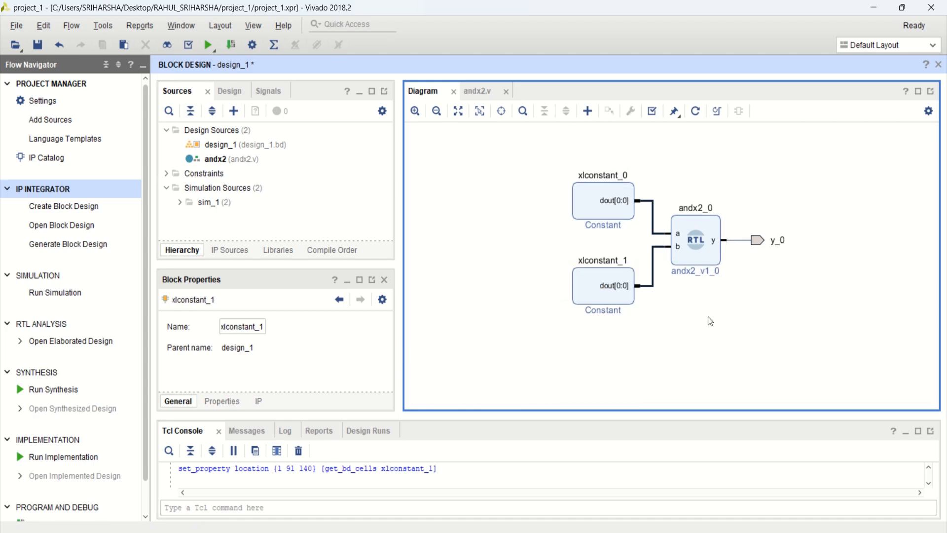
{"action": "left_click", "coordinate": [415, 110]}
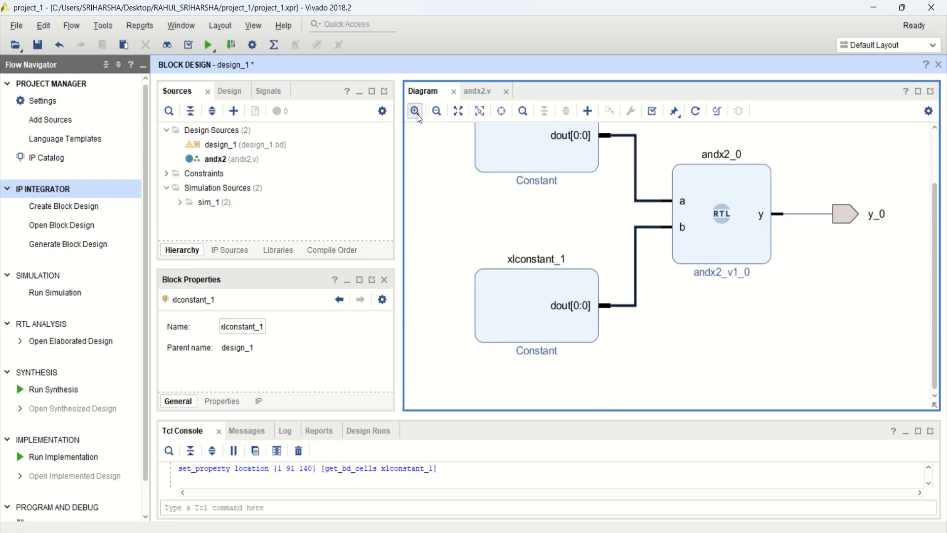
{"action": "left_click", "coordinate": [415, 110]}
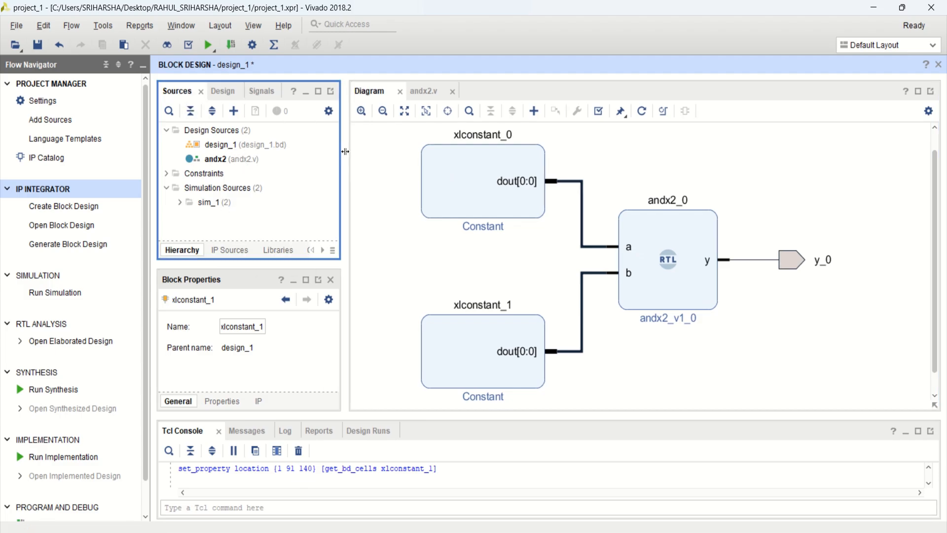
- Create a Vivado-managed, auto-updating HDL wrapper design_1_wrapper for design_1.bd
{"action": "left_click", "coordinate": [217, 91]}
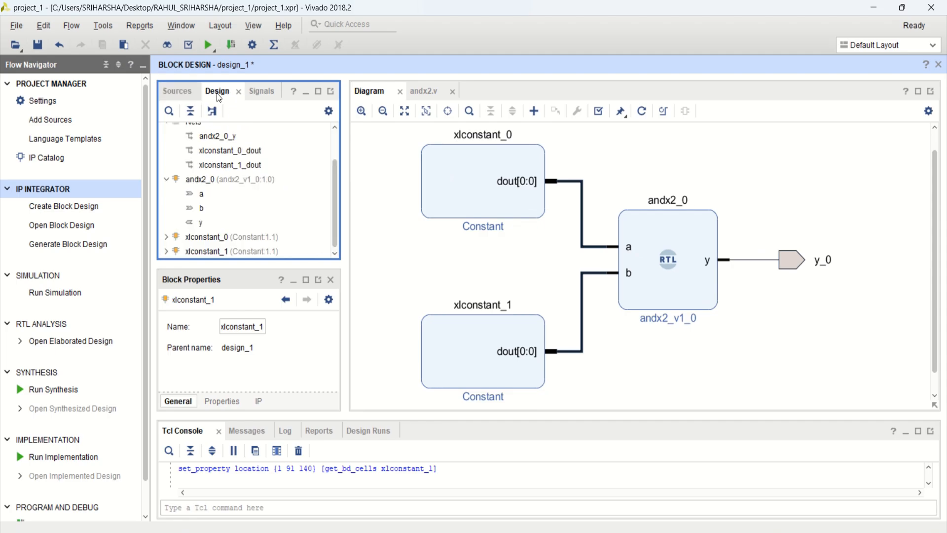
{"action": "left_click", "coordinate": [176, 91]}
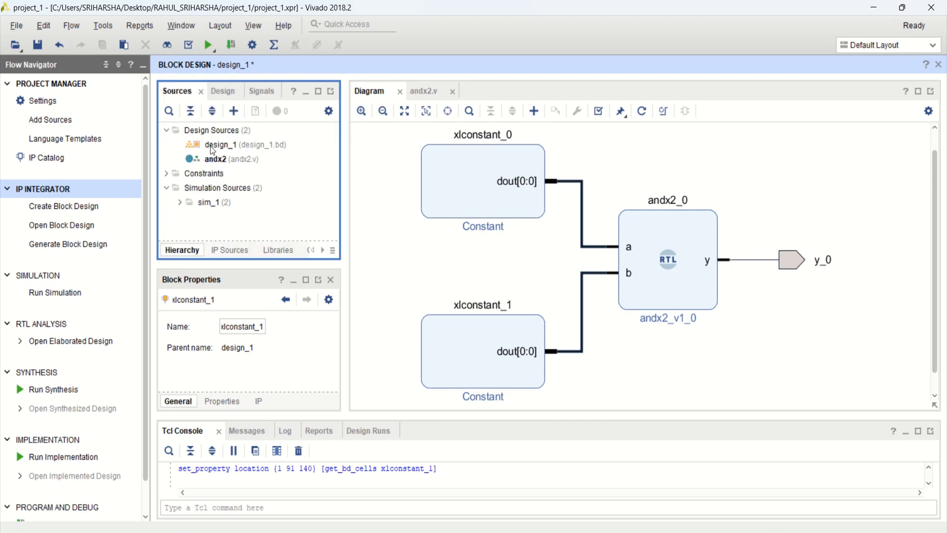
{"action": "left_click", "coordinate": [220, 144]}
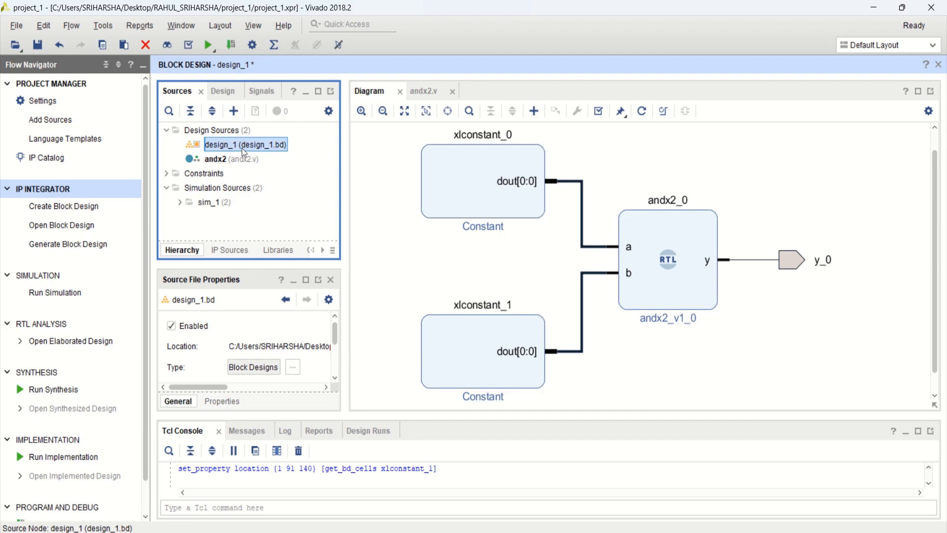
{"action": "mouse_move", "coordinate": [271, 152]}
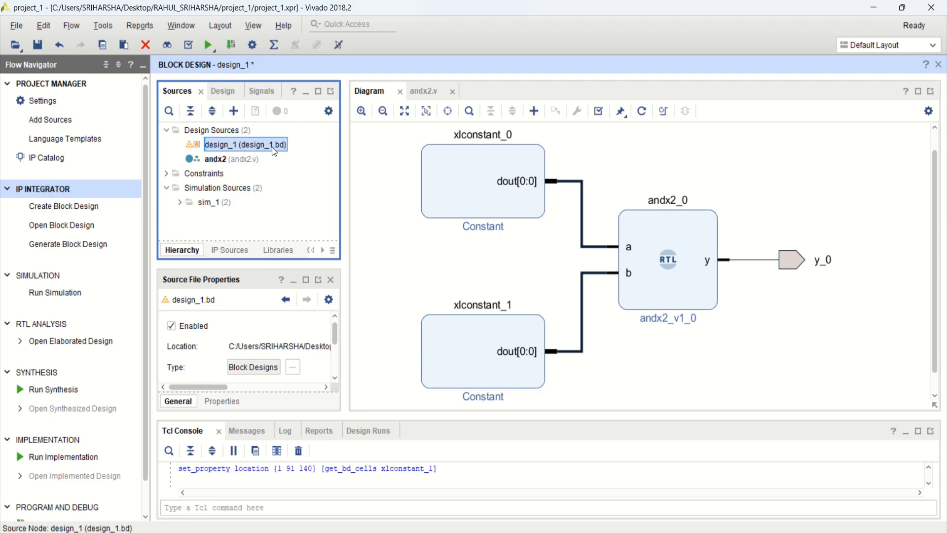
{"action": "right_click", "coordinate": [244, 144]}
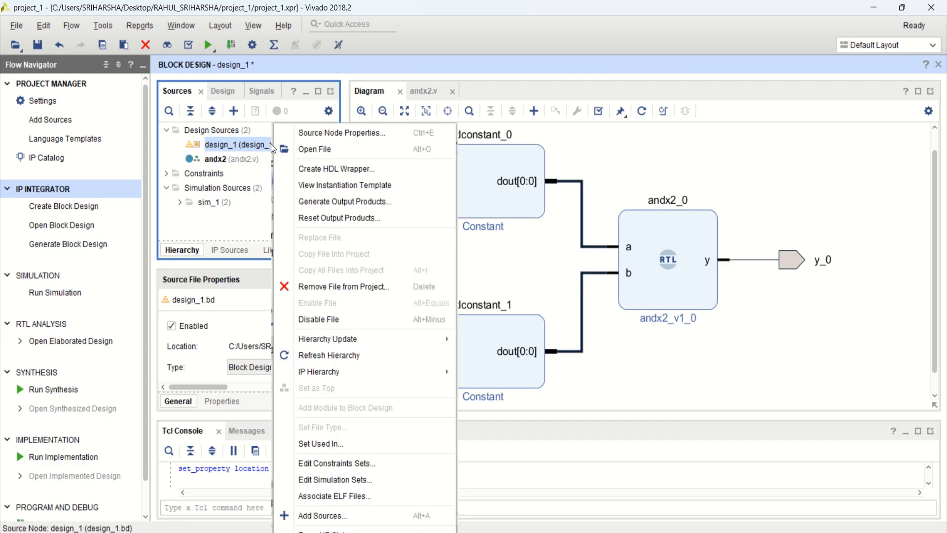
{"action": "mouse_move", "coordinate": [337, 168]}
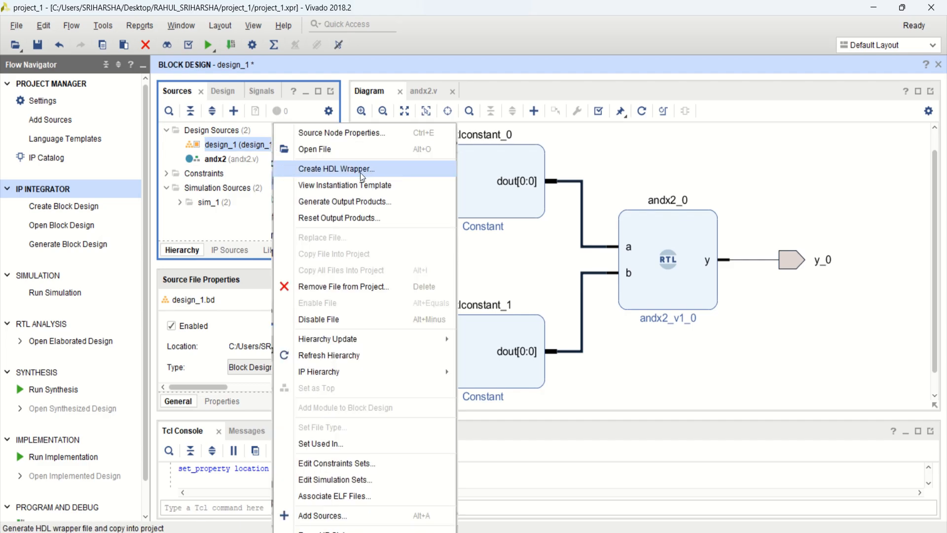
{"action": "left_click", "coordinate": [337, 169]}
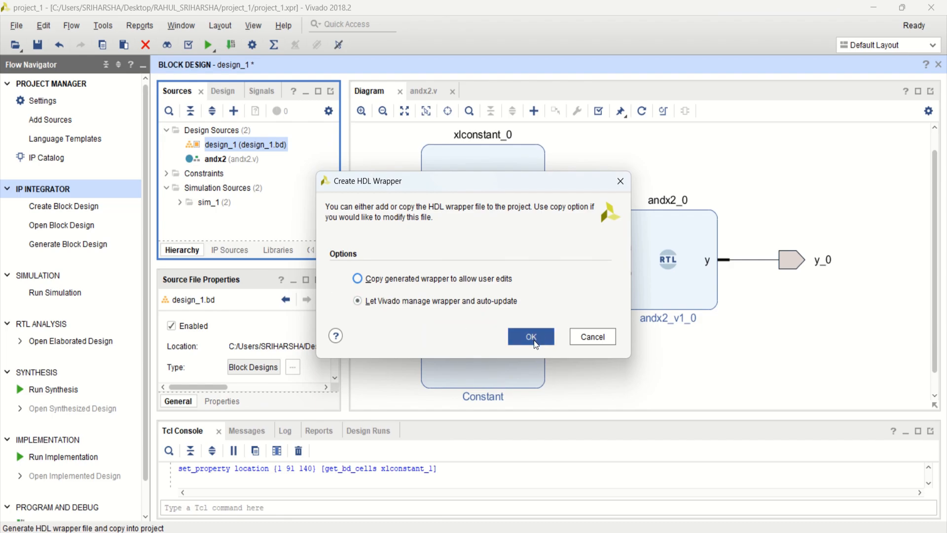
{"action": "mouse_move", "coordinate": [534, 343]}
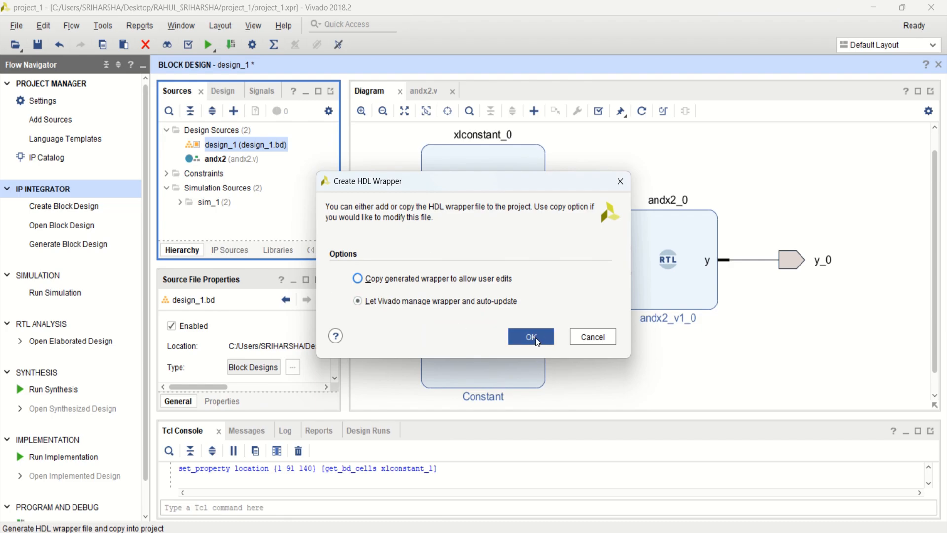
{"action": "left_click", "coordinate": [531, 336]}
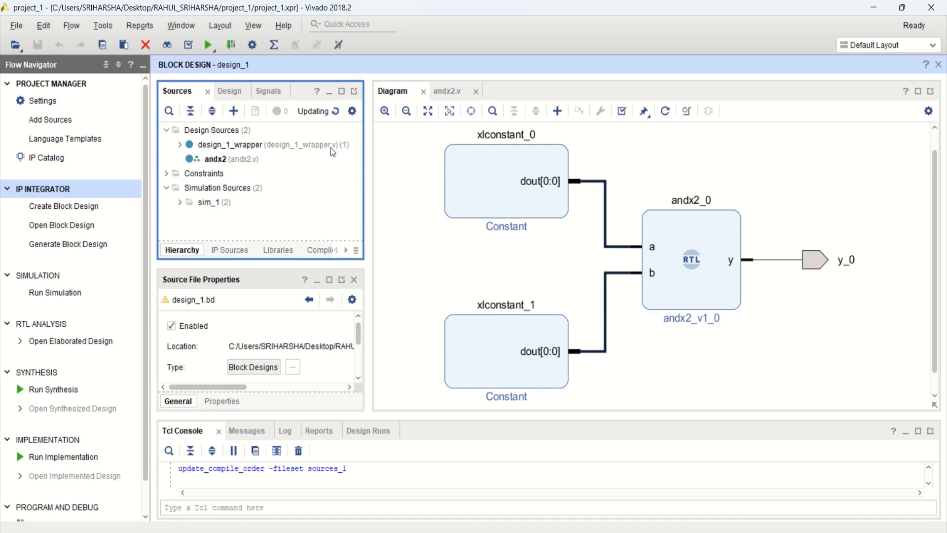
{"action": "mouse_move", "coordinate": [334, 154]}
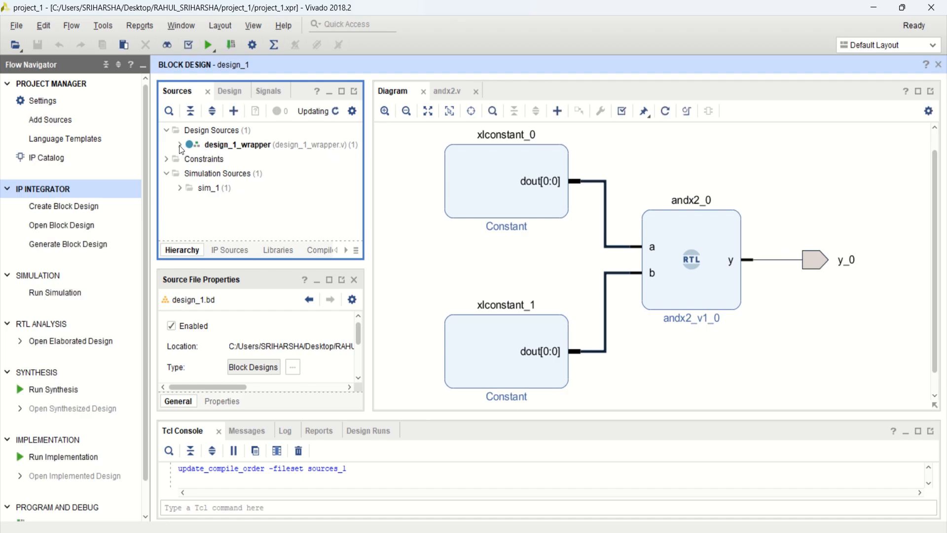
- Review design_1_wrapper.v with its output y_0 declaration alongside andx2.v and the diagram
{"action": "left_click", "coordinate": [180, 144]}
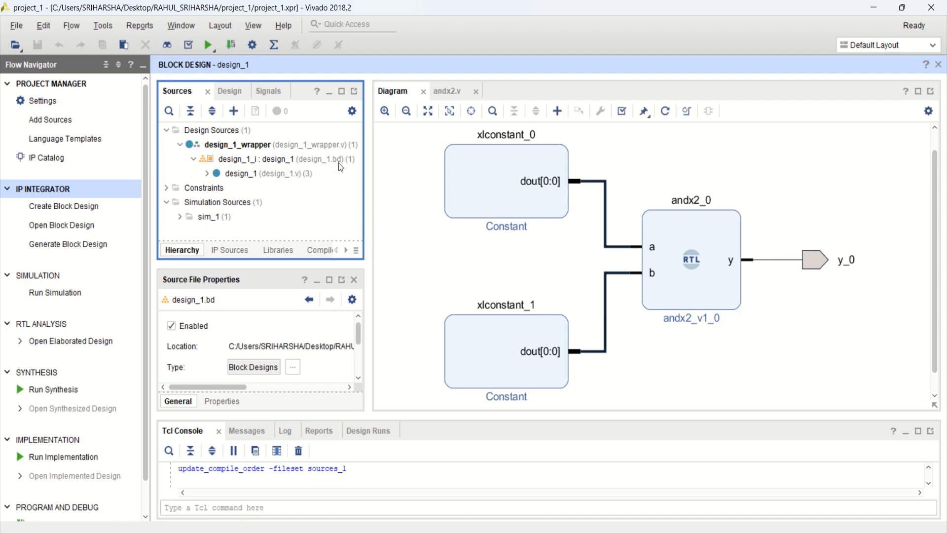
{"action": "mouse_move", "coordinate": [340, 150]}
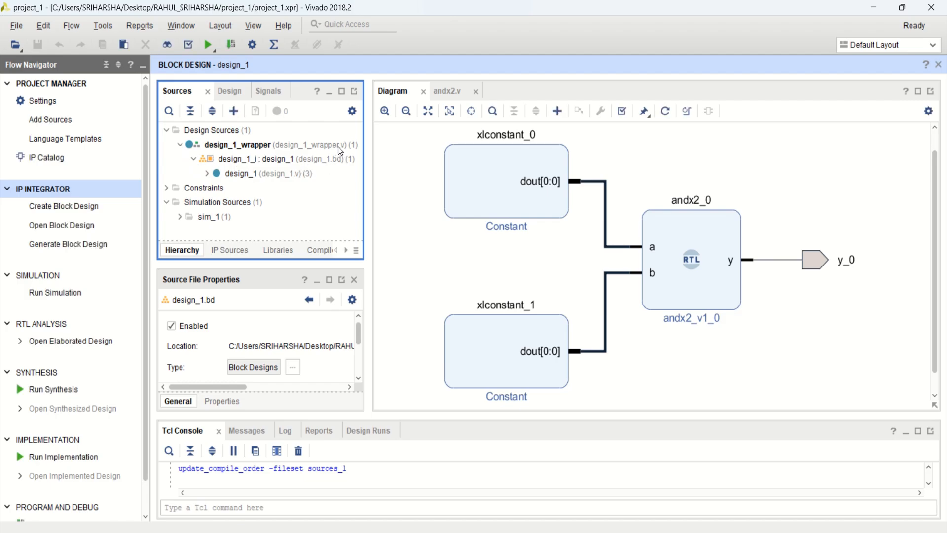
{"action": "mouse_move", "coordinate": [306, 149]}
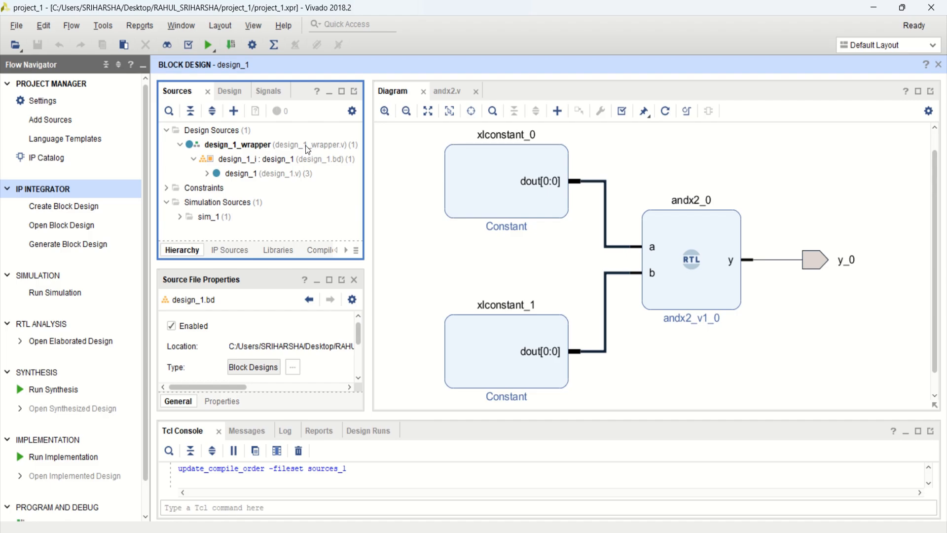
{"action": "double_click", "coordinate": [238, 144]}
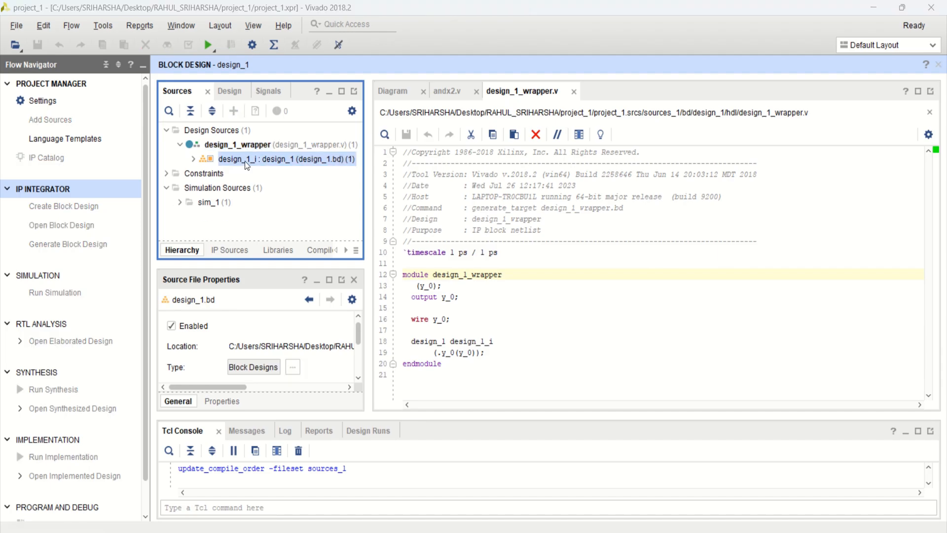
{"action": "left_click", "coordinate": [391, 90]}
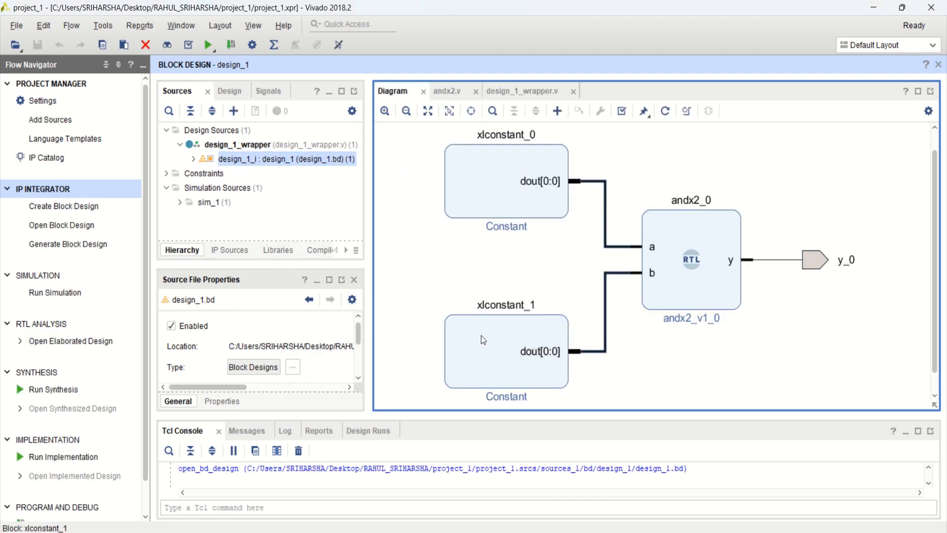
{"action": "mouse_move", "coordinate": [812, 260]}
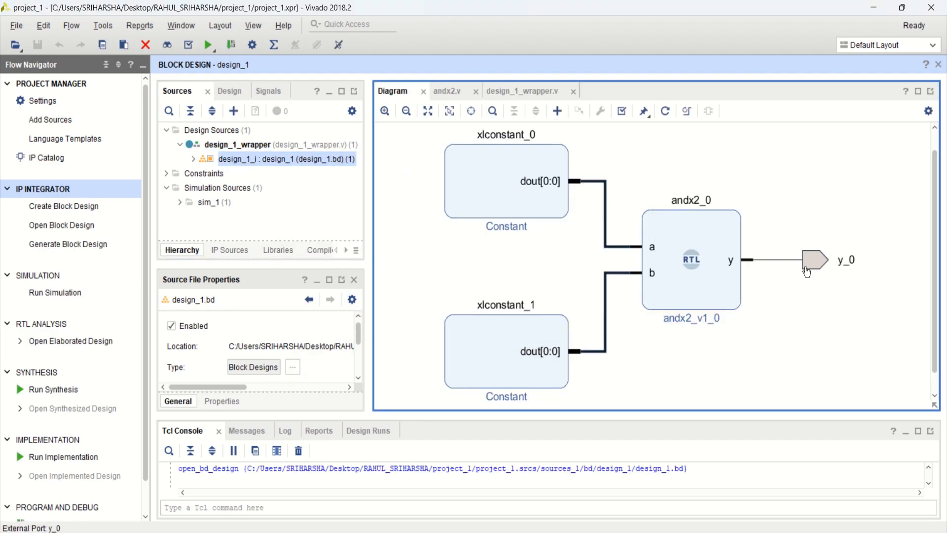
{"action": "left_click", "coordinate": [521, 90]}
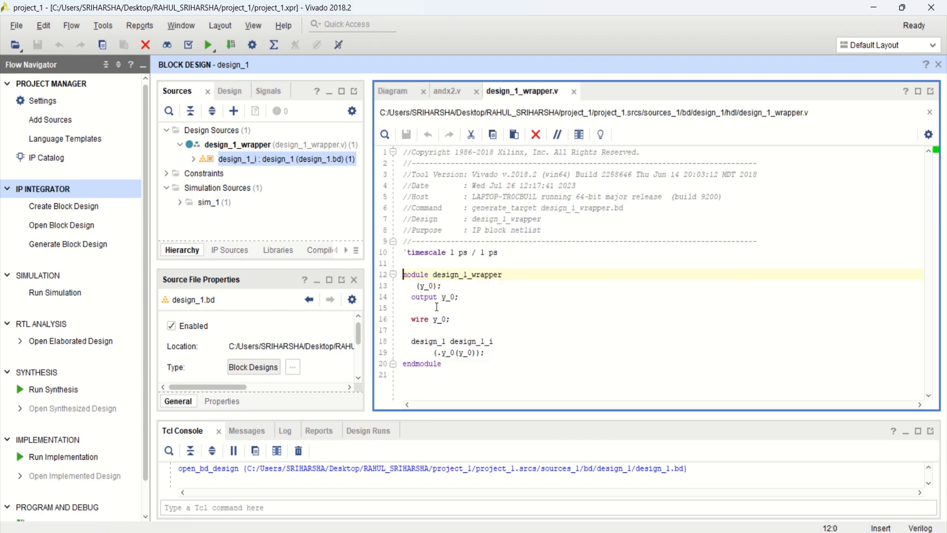
{"action": "double_click", "coordinate": [424, 297]}
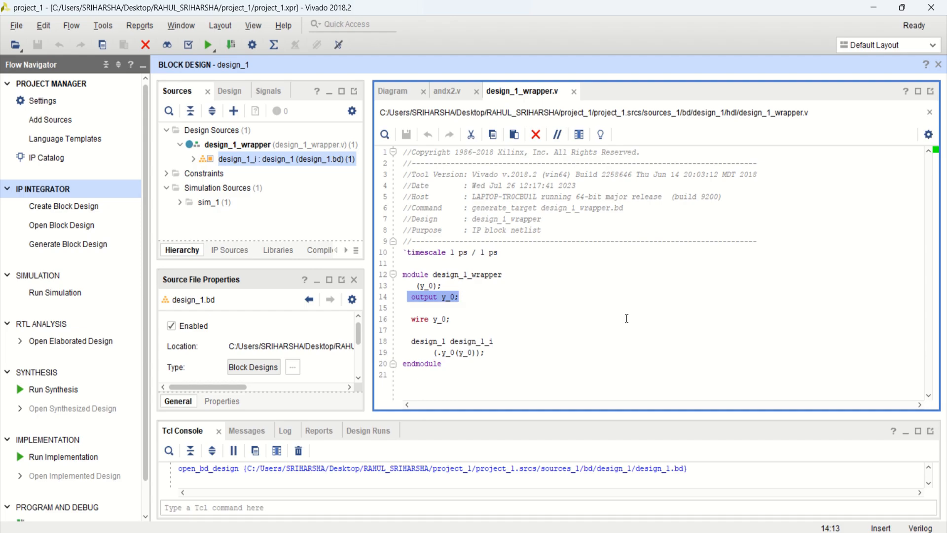
{"action": "mouse_move", "coordinate": [444, 350]}
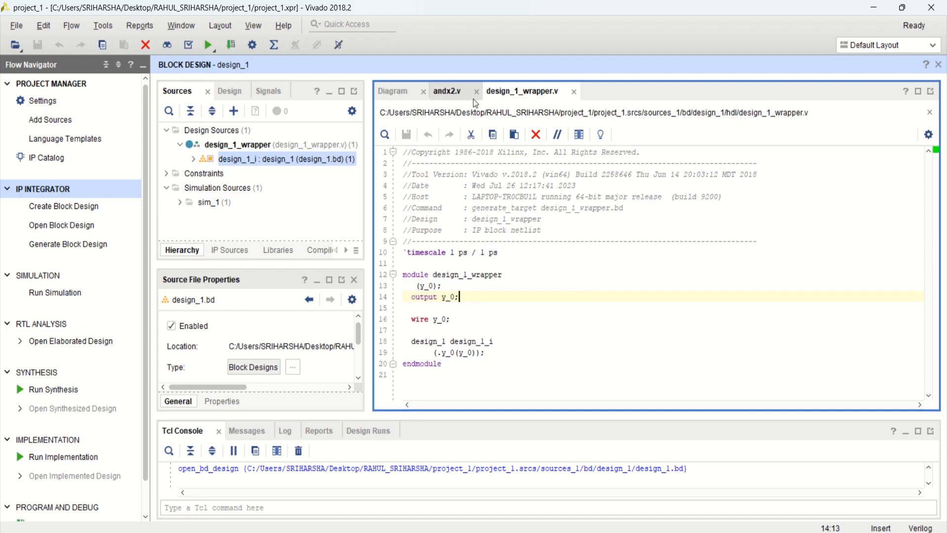
{"action": "left_click", "coordinate": [449, 90]}
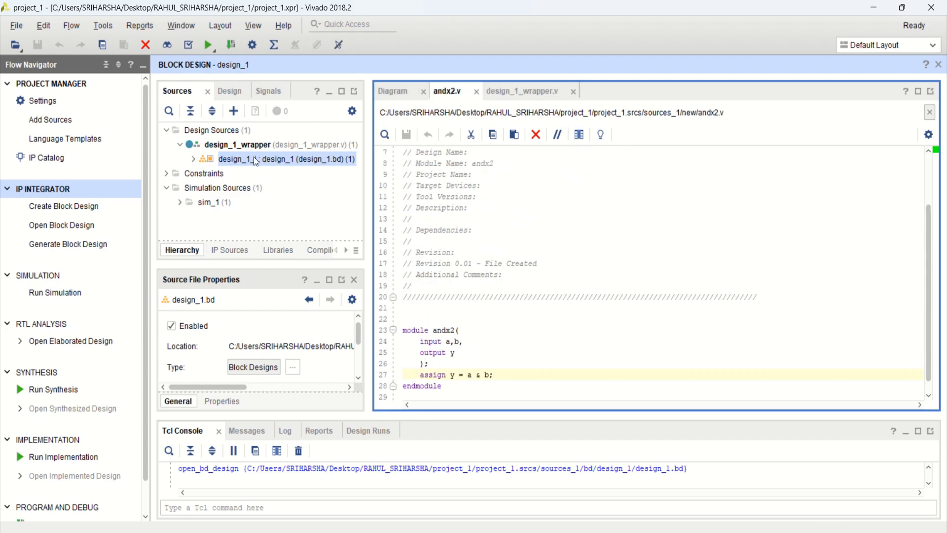
{"action": "left_click", "coordinate": [393, 91]}
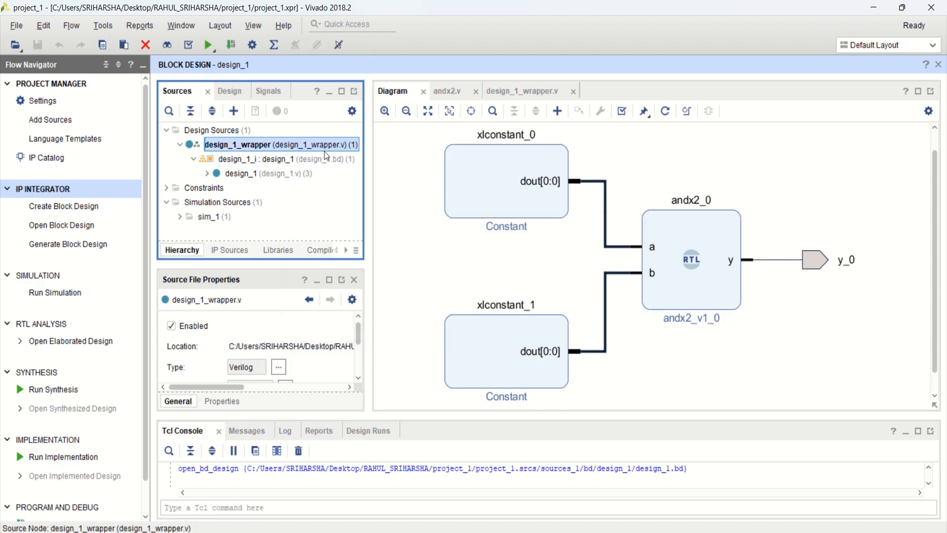
{"action": "mouse_move", "coordinate": [55, 292]}
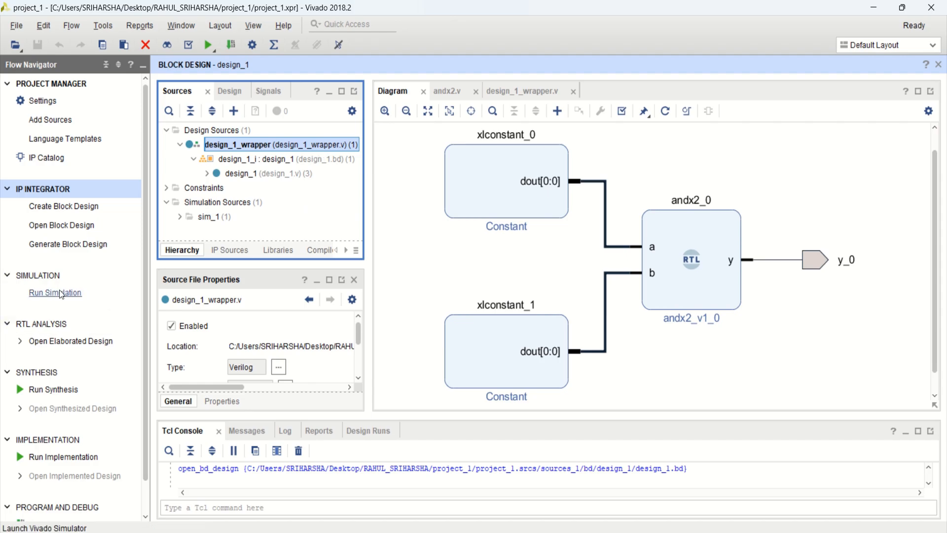
{"action": "mouse_move", "coordinate": [56, 299]}
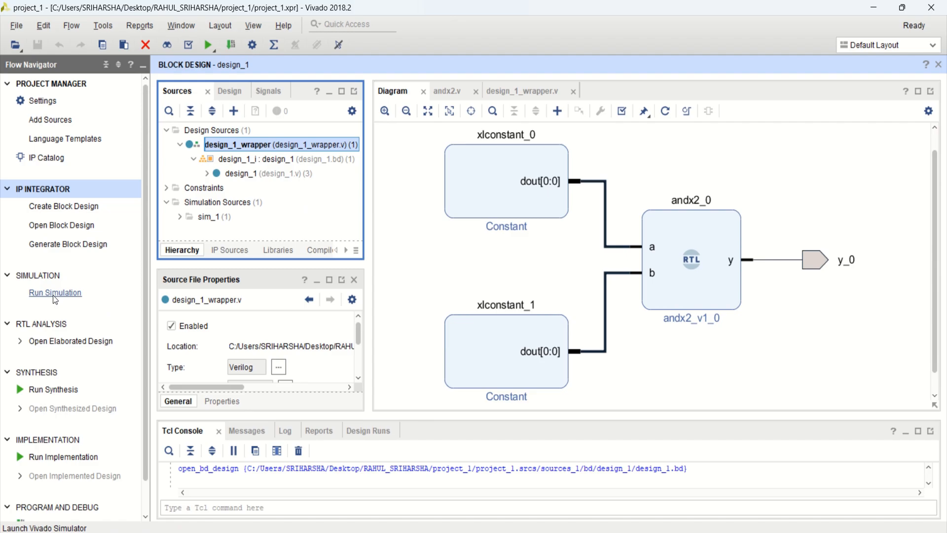
- Launch Run Behavioral Simulation for design_1_wrapper from Flow Navigator
{"action": "left_click", "coordinate": [54, 292]}
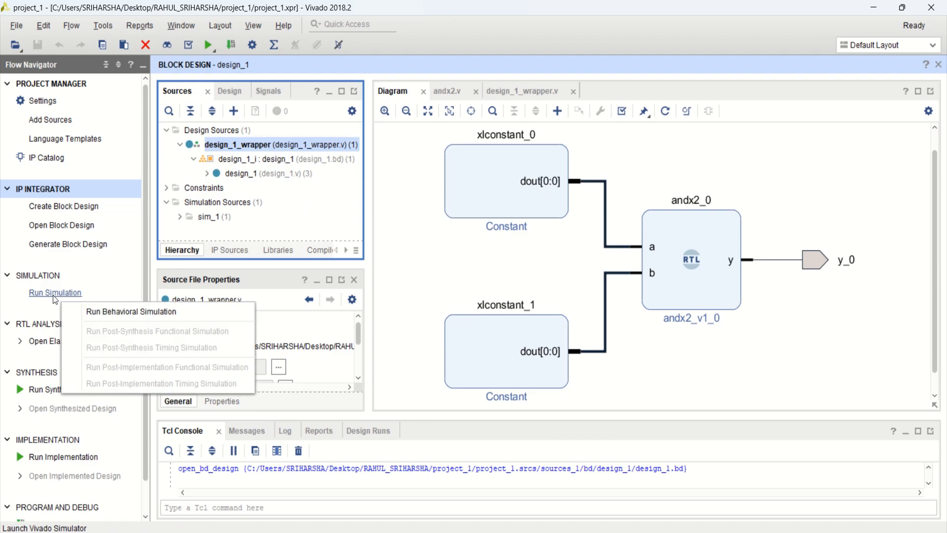
{"action": "mouse_move", "coordinate": [131, 311]}
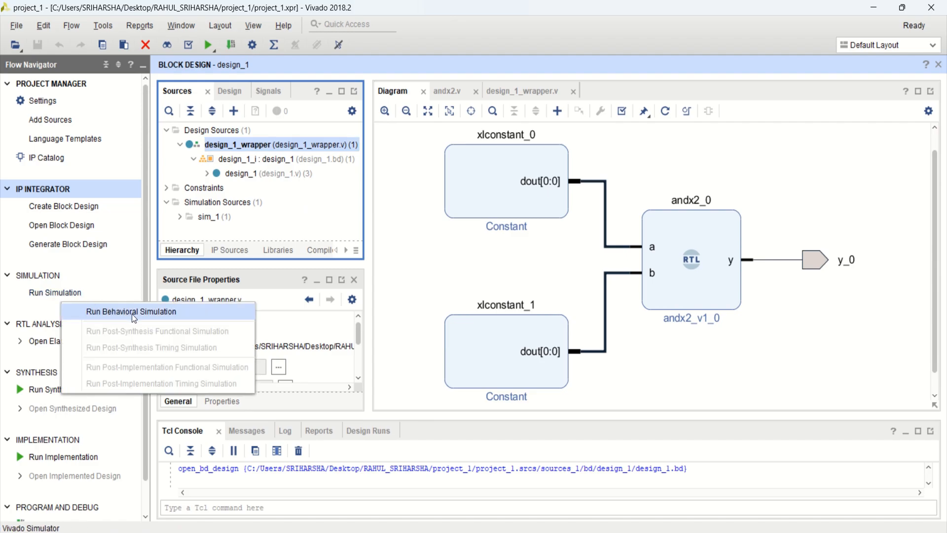
{"action": "left_click", "coordinate": [131, 311]}
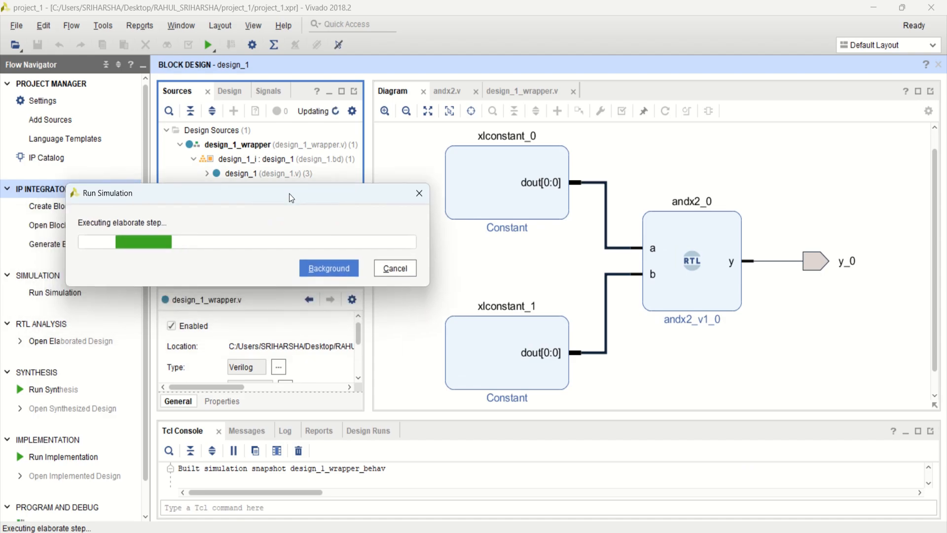
{"action": "mouse_move", "coordinate": [543, 190]}
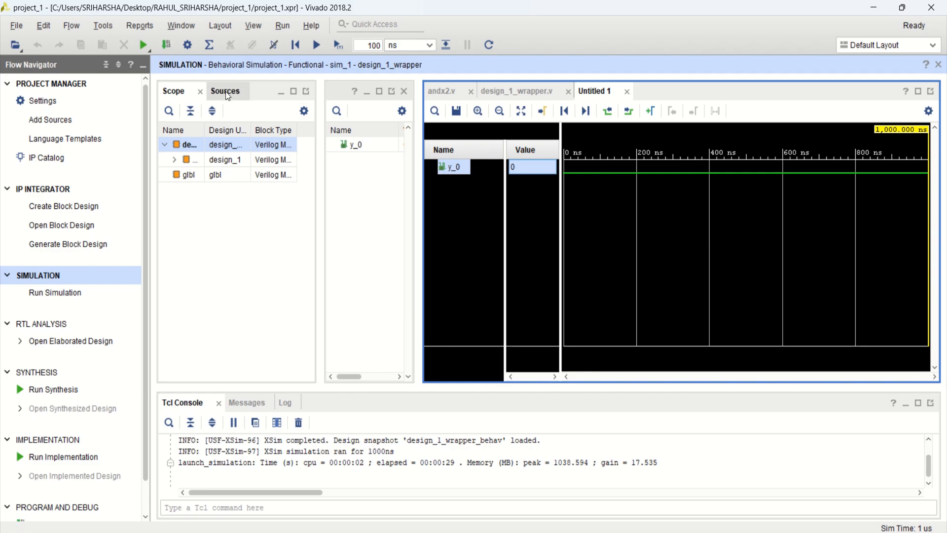
- Reopen design_1 and confirm xlconstant_0 is set to 1 and xlconstant_1 to 0
{"action": "left_click", "coordinate": [225, 91]}
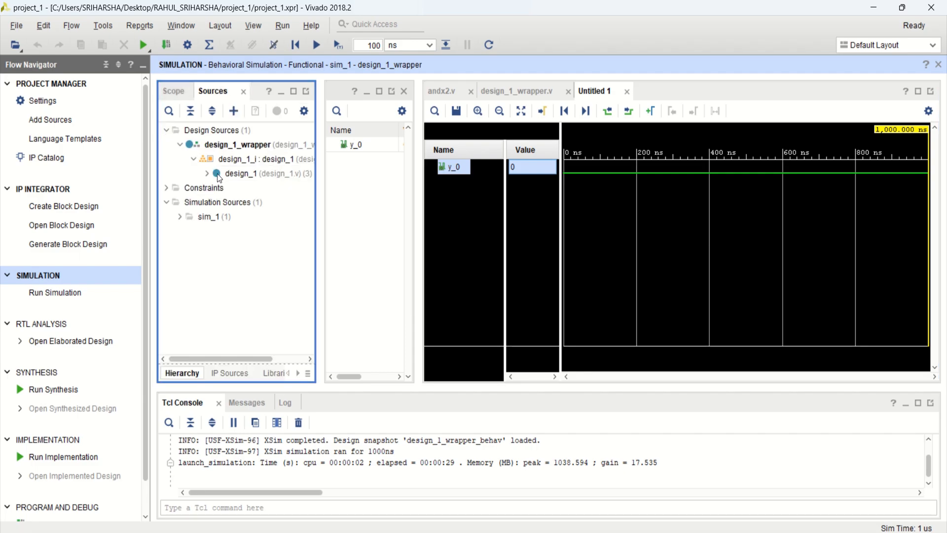
{"action": "double_click", "coordinate": [266, 159]}
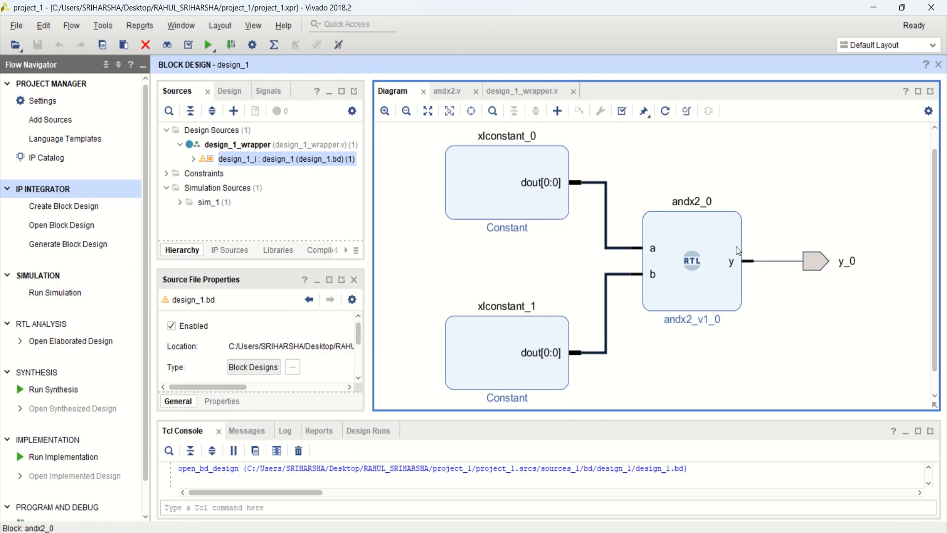
{"action": "left_click", "coordinate": [507, 182]}
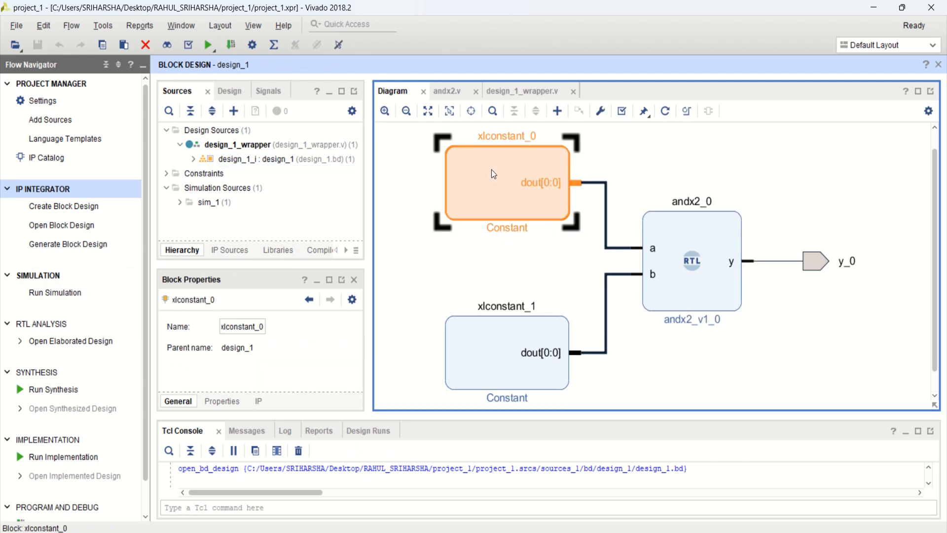
{"action": "double_click", "coordinate": [507, 176]}
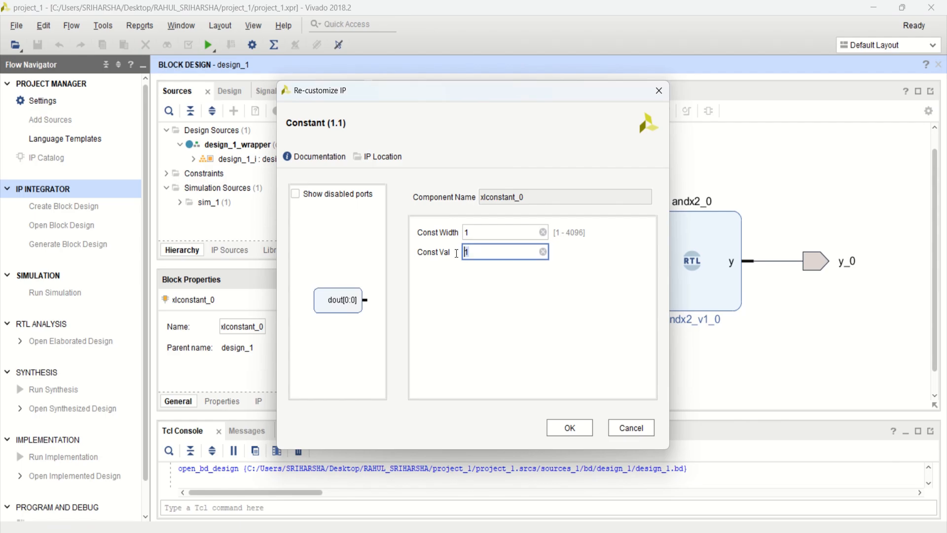
{"action": "left_click", "coordinate": [568, 427]}
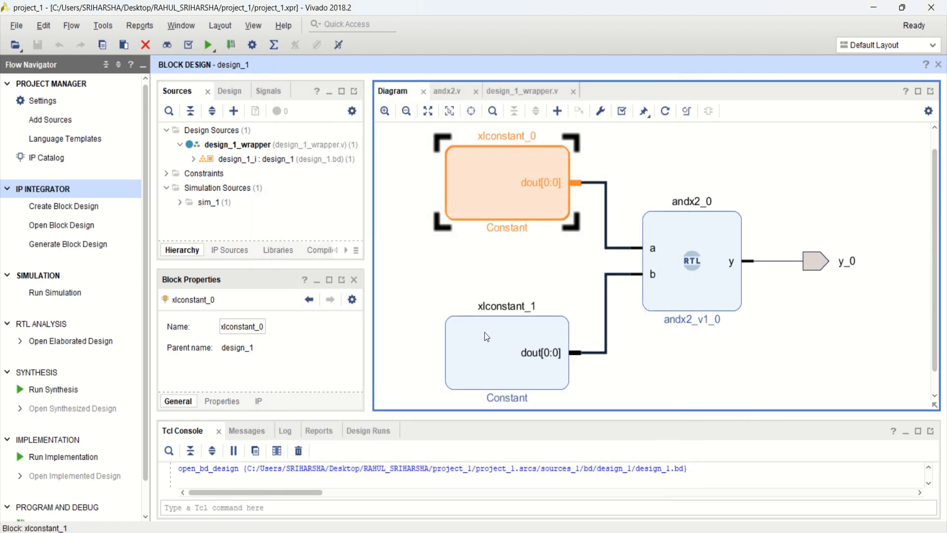
{"action": "double_click", "coordinate": [506, 352]}
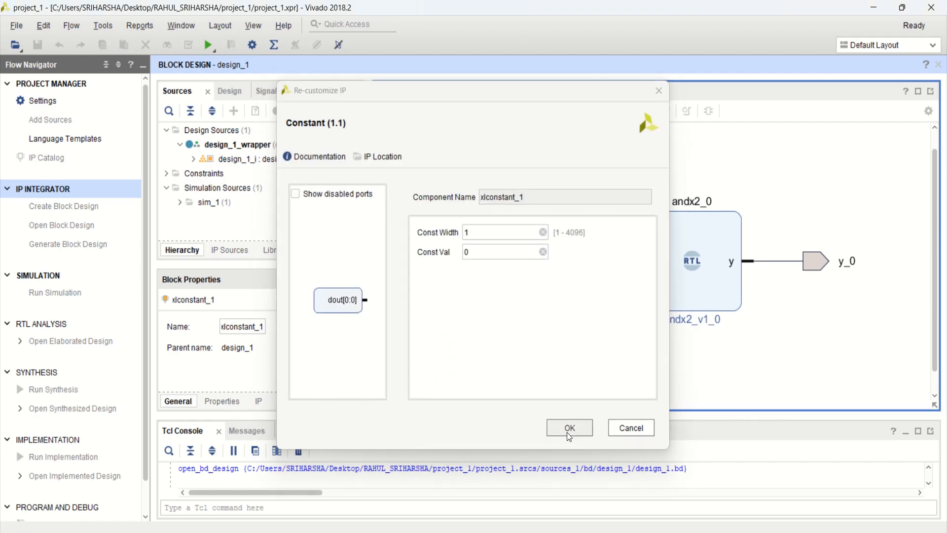
{"action": "left_click", "coordinate": [568, 427]}
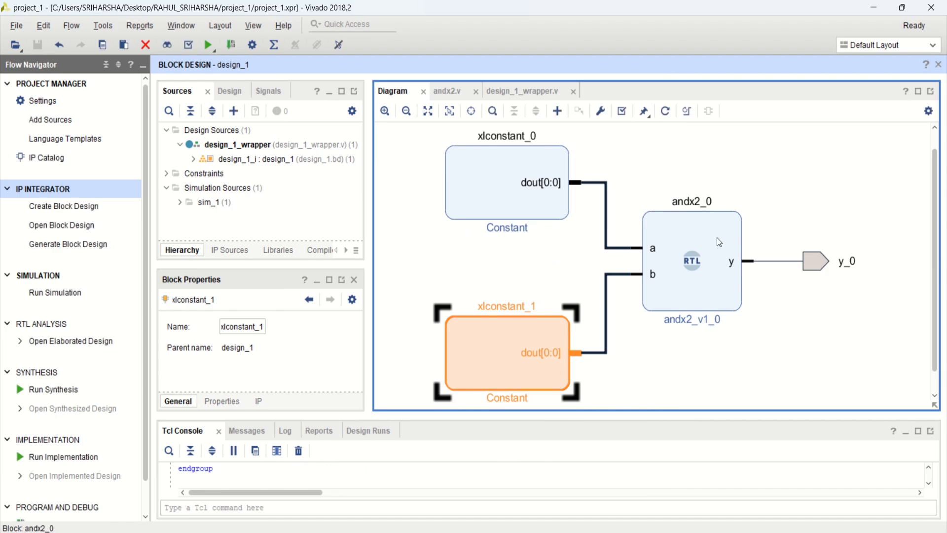
{"action": "left_click", "coordinate": [692, 260]}
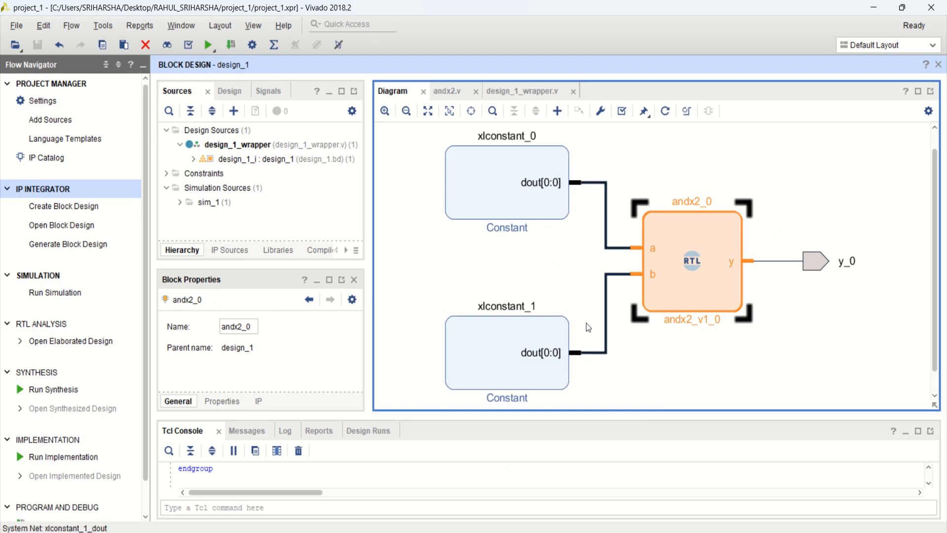
- Set xlconstant_1's Const Val to 1 in Re-customize IP and apply it
{"action": "left_click", "coordinate": [507, 356]}
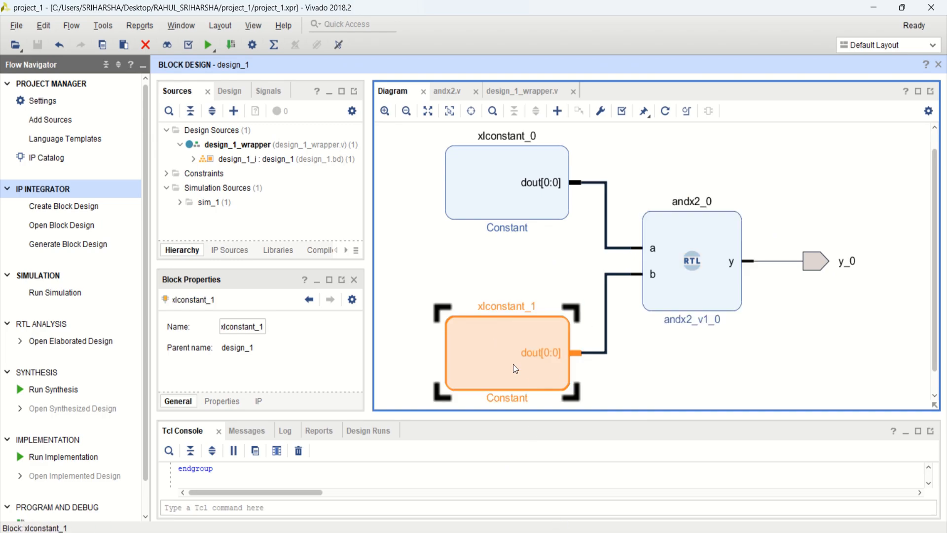
{"action": "double_click", "coordinate": [506, 356]}
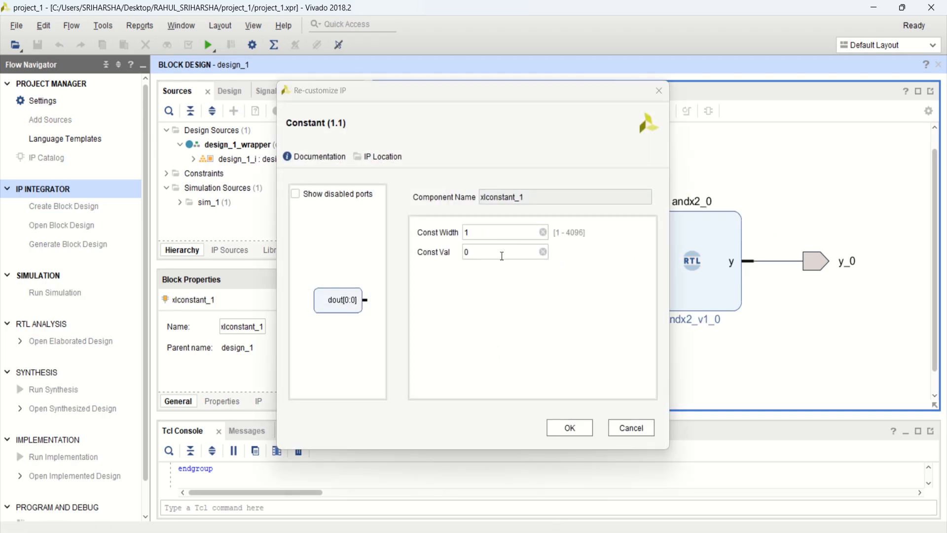
{"action": "type", "text": "1"}
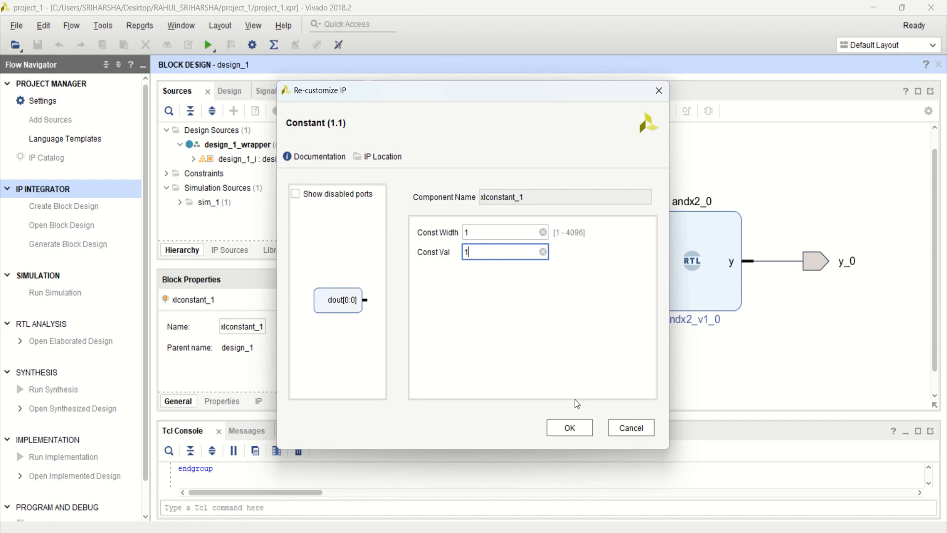
{"action": "left_click", "coordinate": [569, 427]}
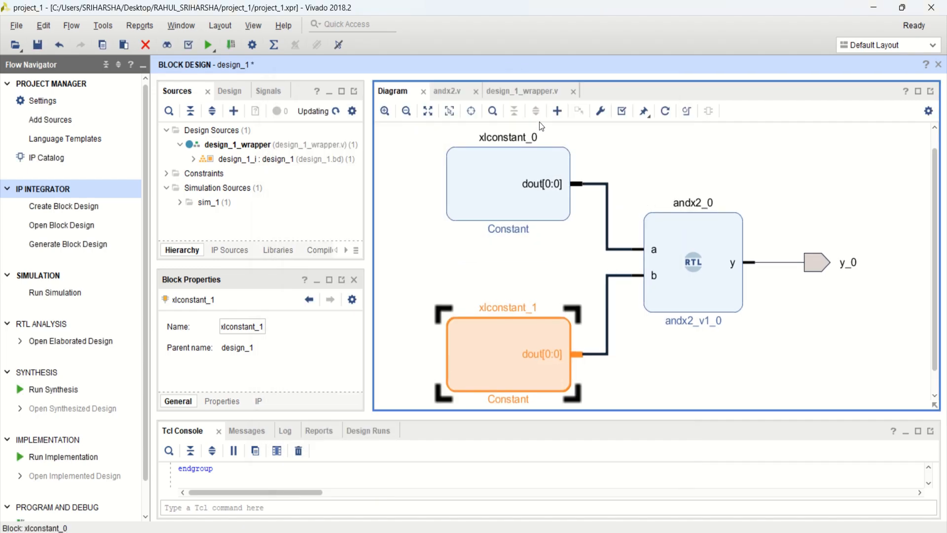
{"action": "mouse_move", "coordinate": [812, 262]}
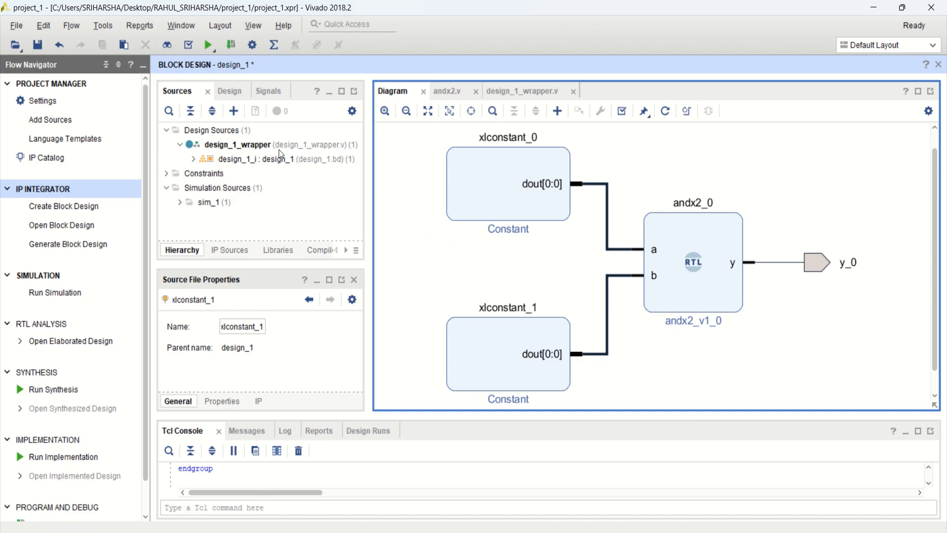
- Regenerate the HDL wrapper for design_1 with the updated constant
{"action": "right_click", "coordinate": [242, 159]}
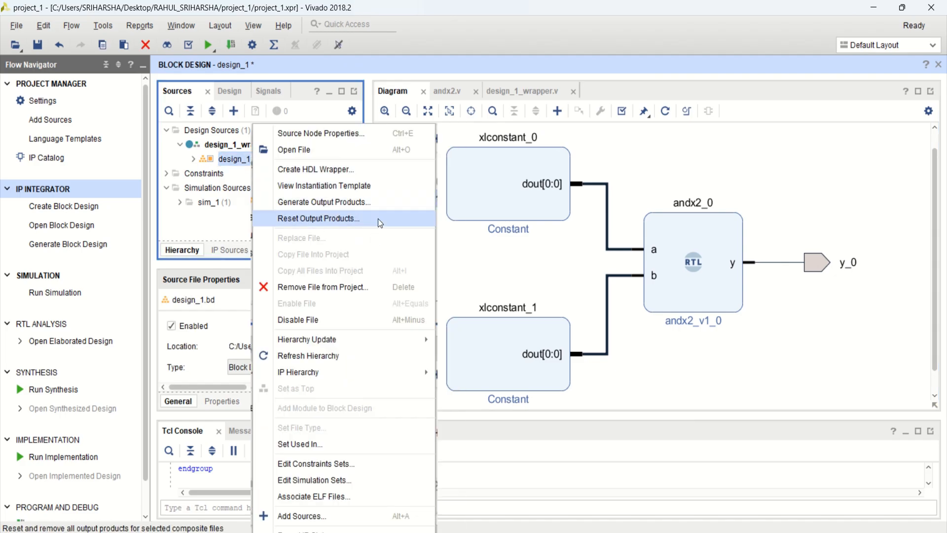
{"action": "mouse_move", "coordinate": [315, 169]}
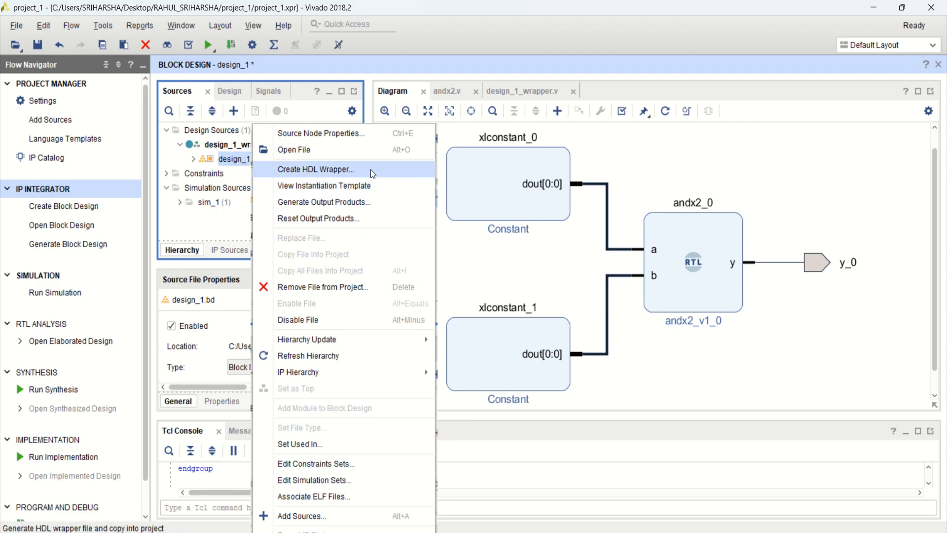
{"action": "left_click", "coordinate": [314, 169]}
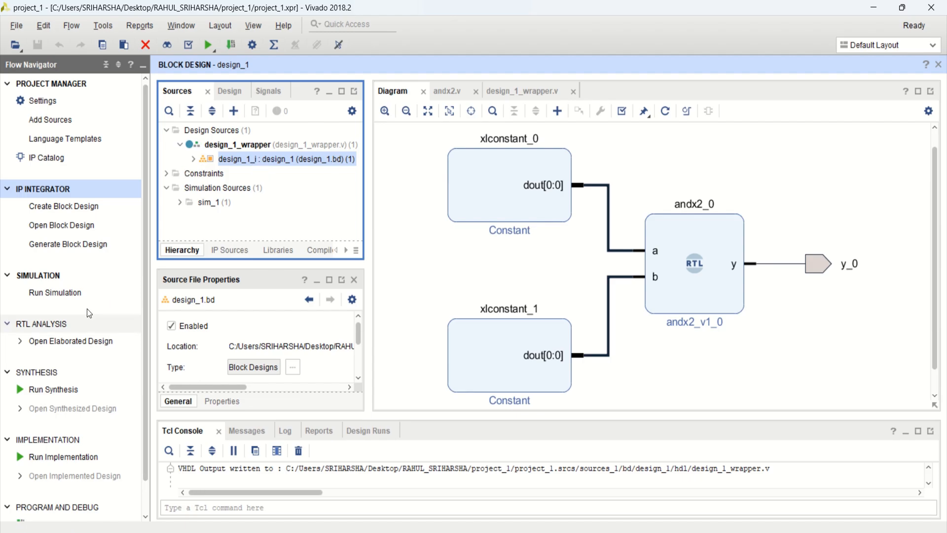
{"action": "left_click", "coordinate": [55, 292]}
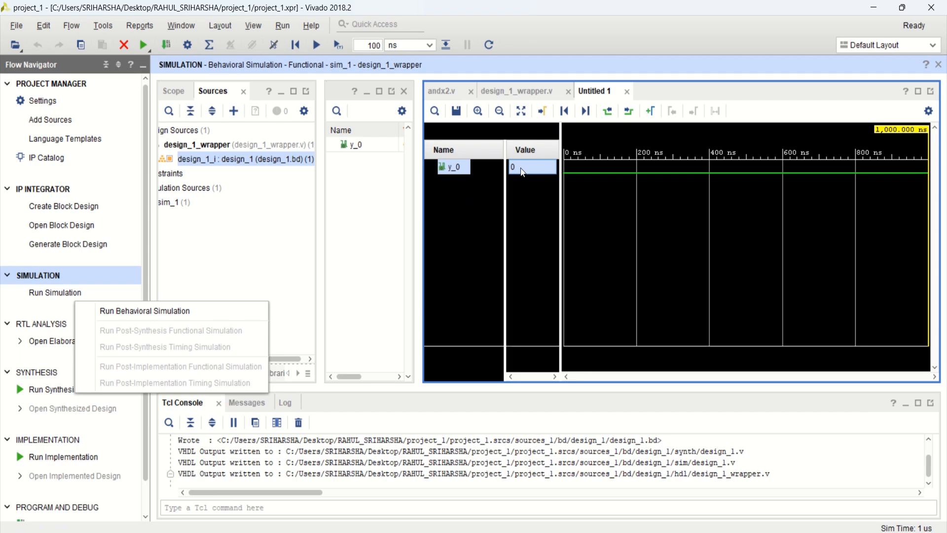
- Rerun behavioral simulation and select y_0, now held at 1 over 0–1000 ns
{"action": "left_click", "coordinate": [144, 311]}
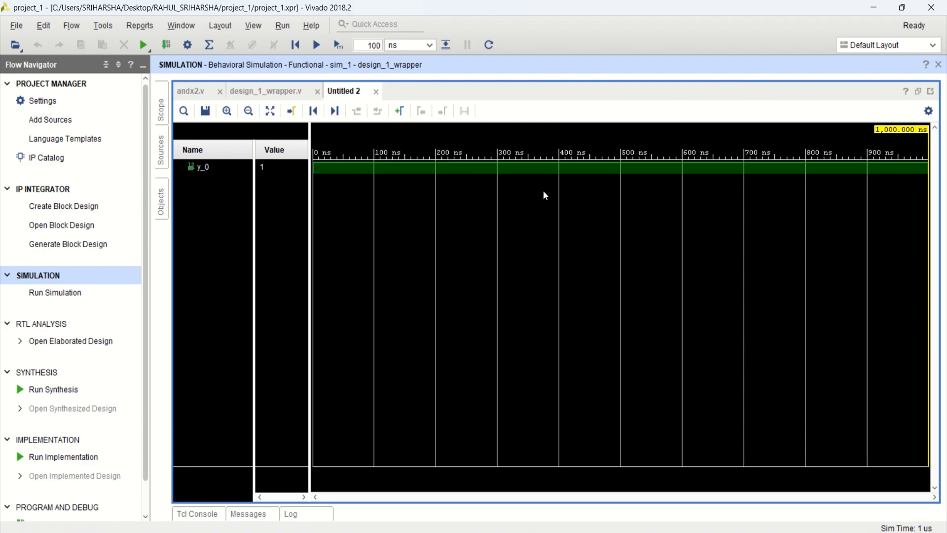
{"action": "left_click", "coordinate": [202, 167]}
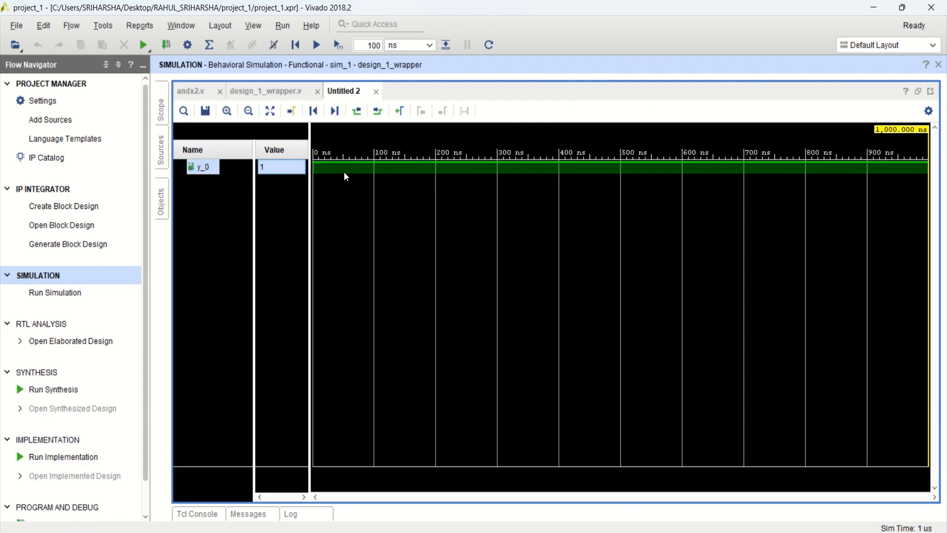
{"action": "mouse_move", "coordinate": [330, 177]}
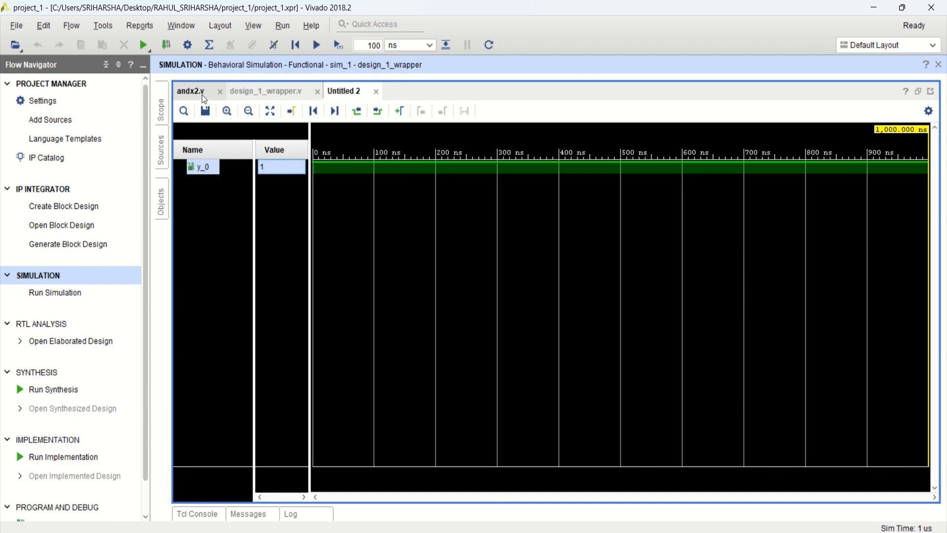
- Check the regenerated design_1_wrapper.v, then bring the design_1 block diagram back up
{"action": "left_click", "coordinate": [266, 91]}
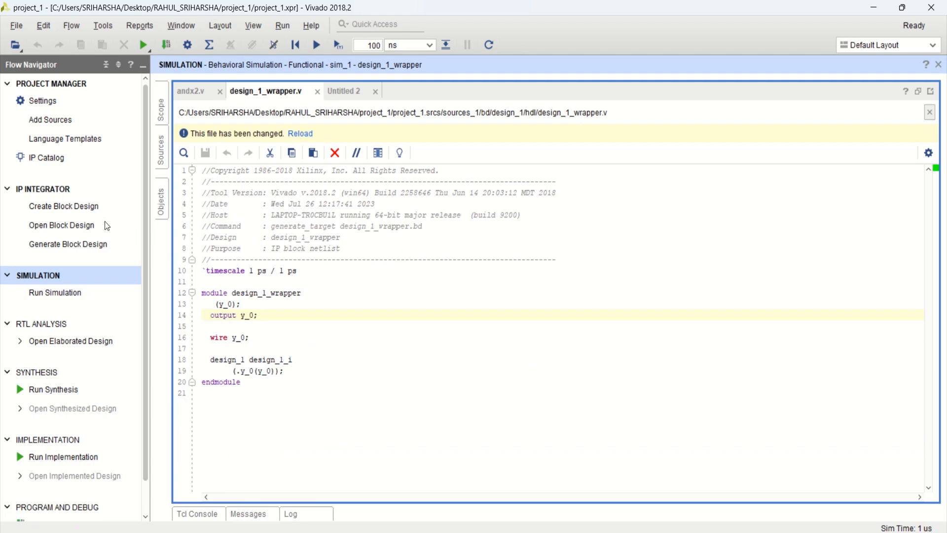
{"action": "left_click", "coordinate": [191, 91]}
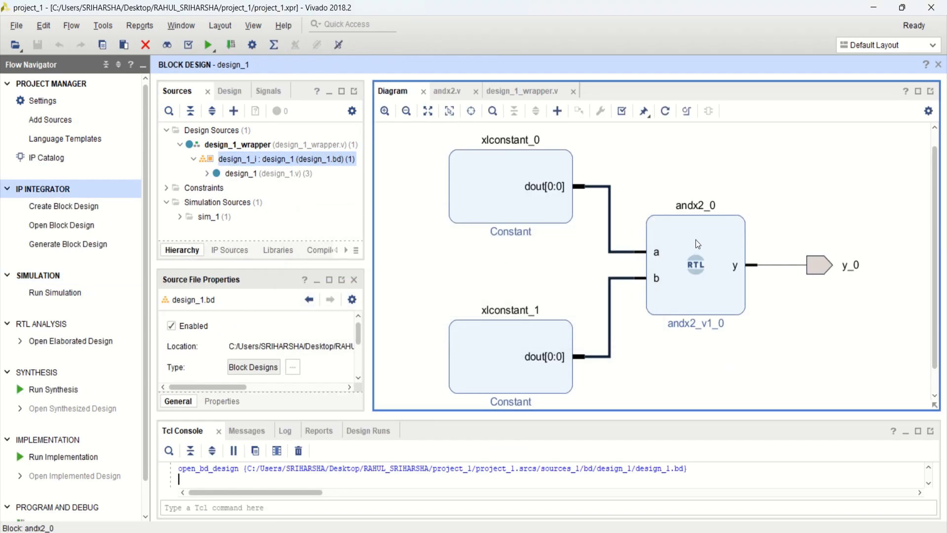
{"action": "left_click", "coordinate": [695, 266]}
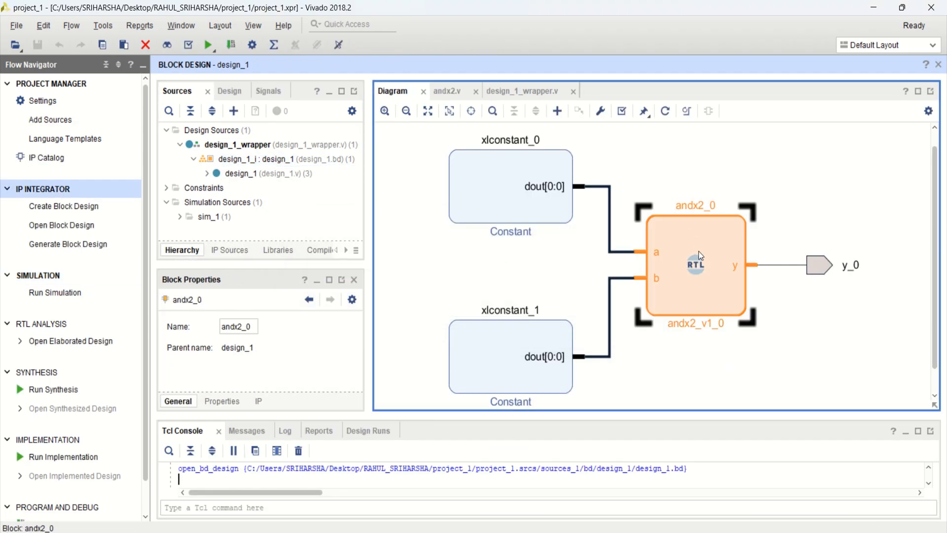